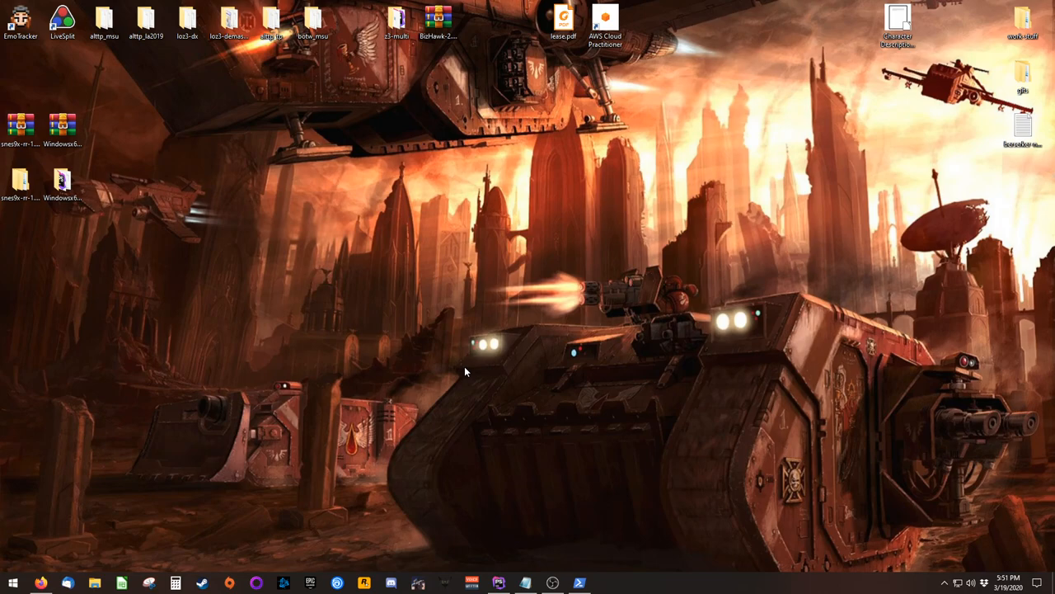
Bring up the shared Multitroid 2 Drive folder with the snes9x build archives
left_click(40, 584)
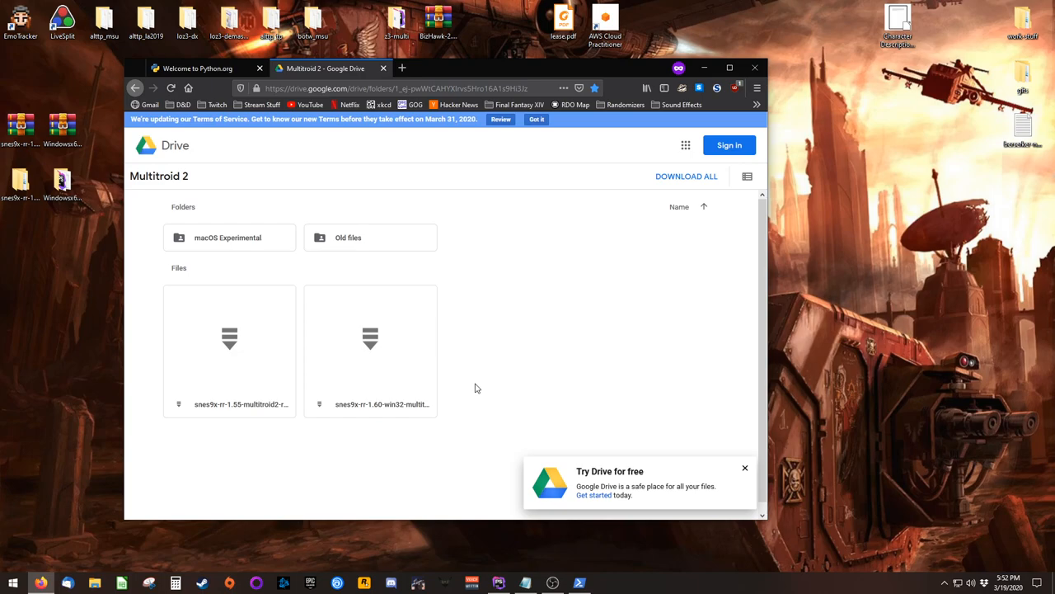
mouse_move(470, 418)
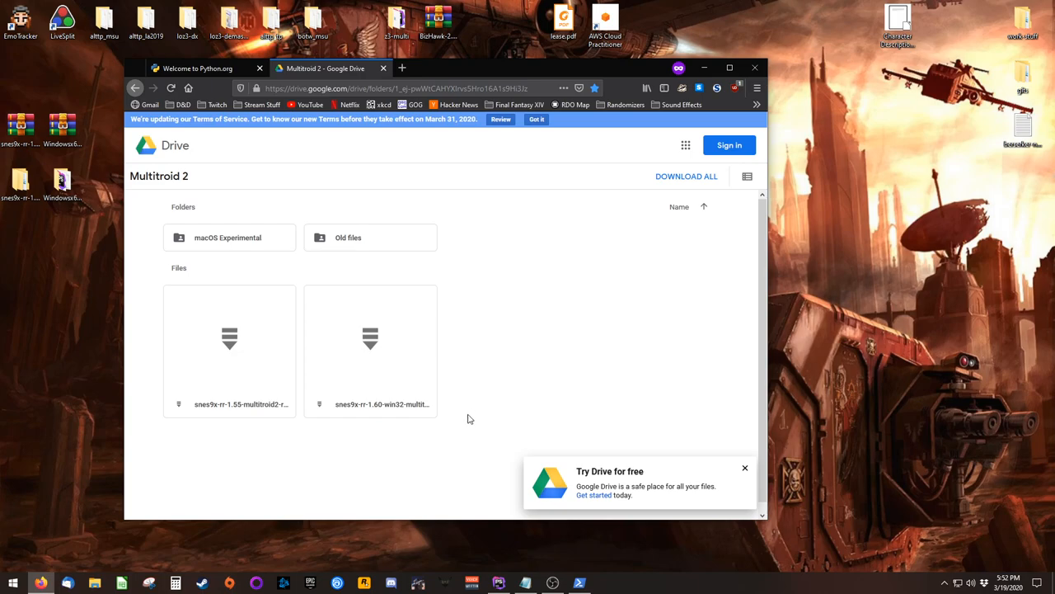
mouse_move(399, 404)
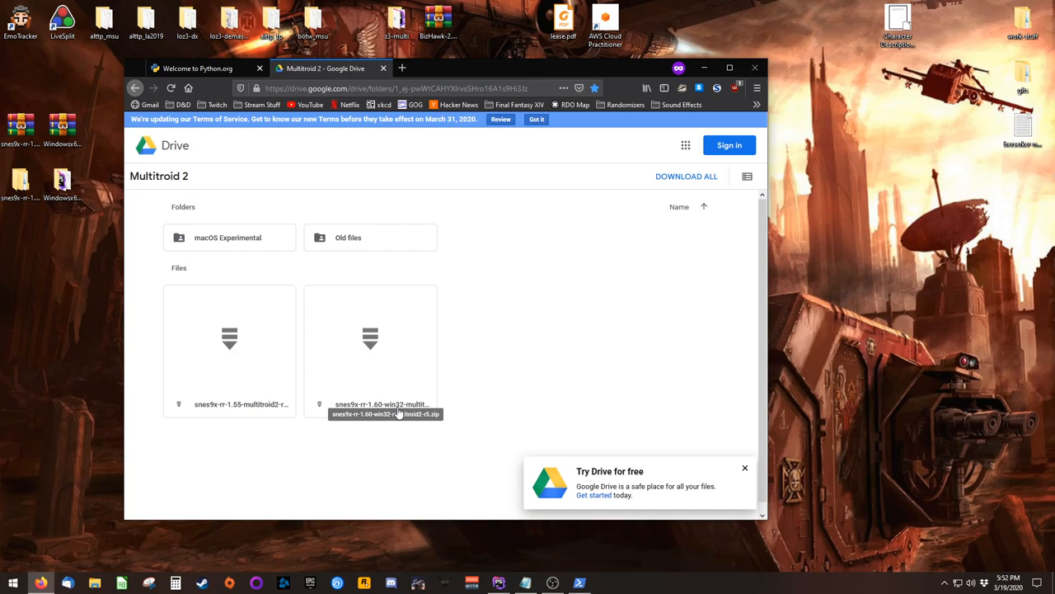
mouse_move(620, 105)
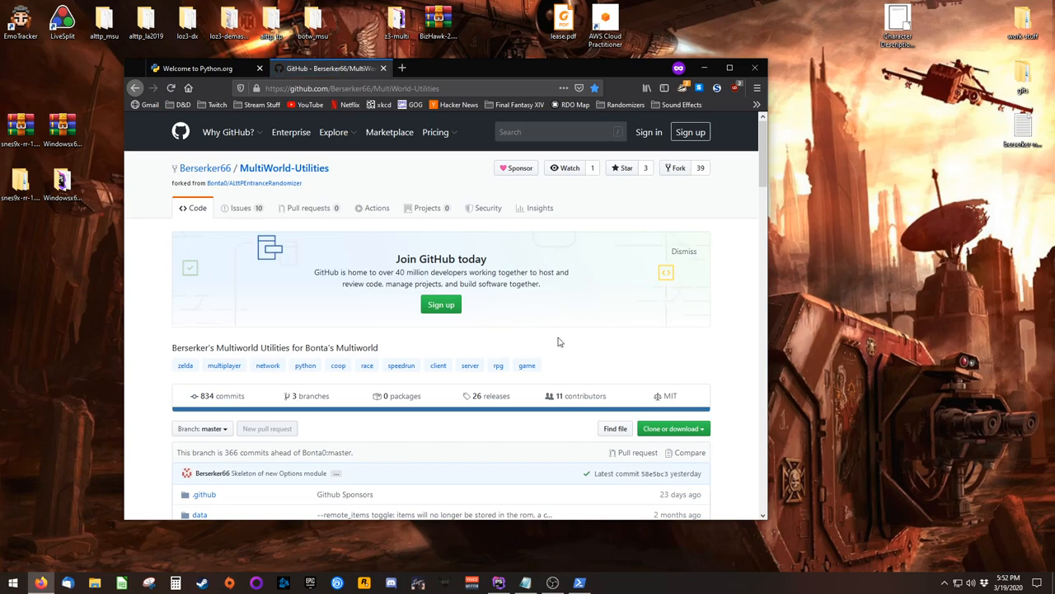
Reach the Utilities 1.8.1 release assets, locating Windows64_All_in_One.zip
scroll("down", 3)
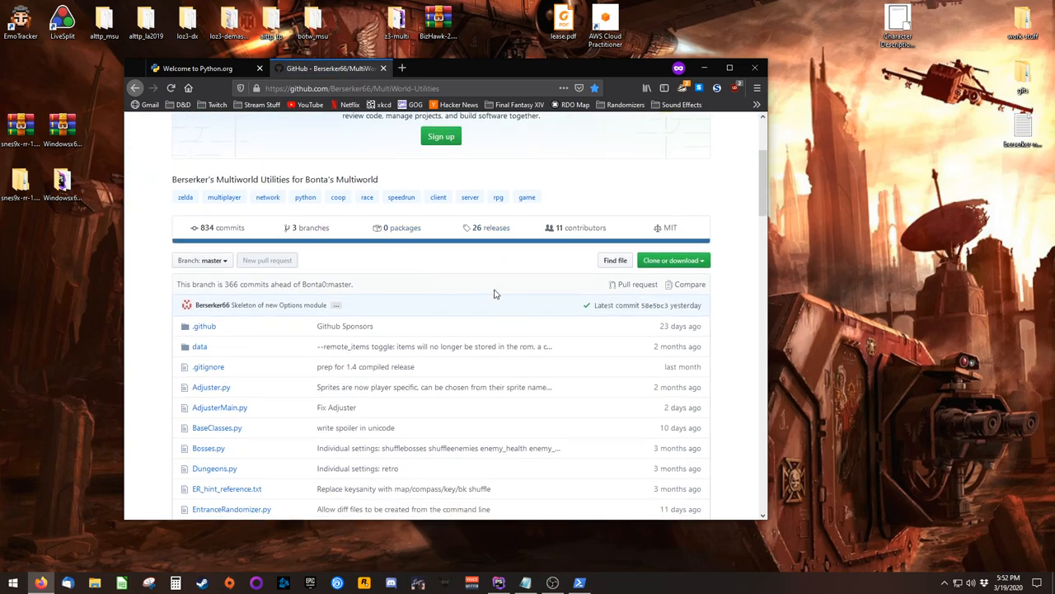
left_click(491, 227)
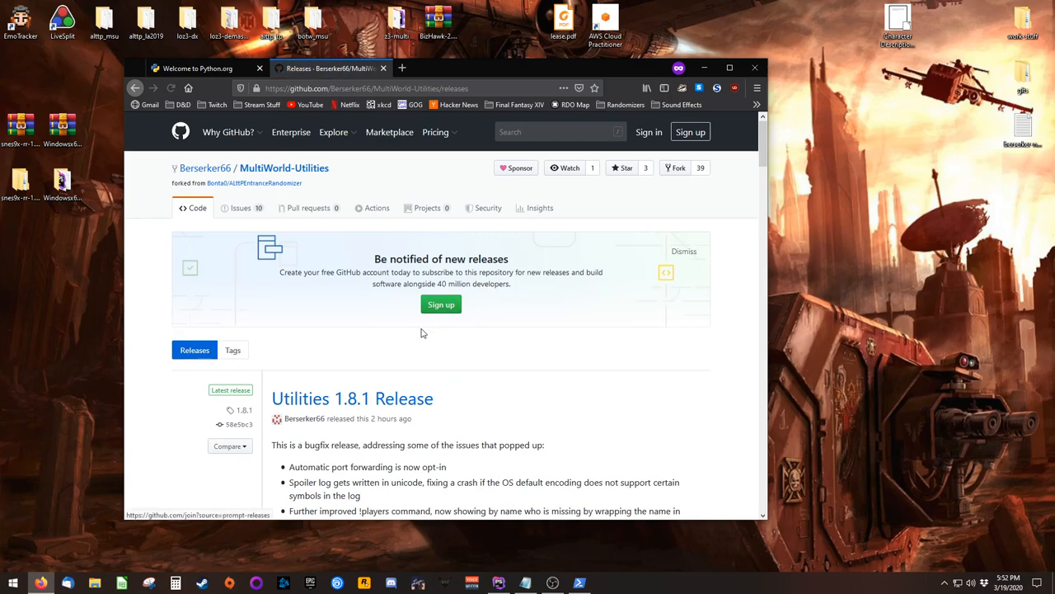
scroll("down", 3)
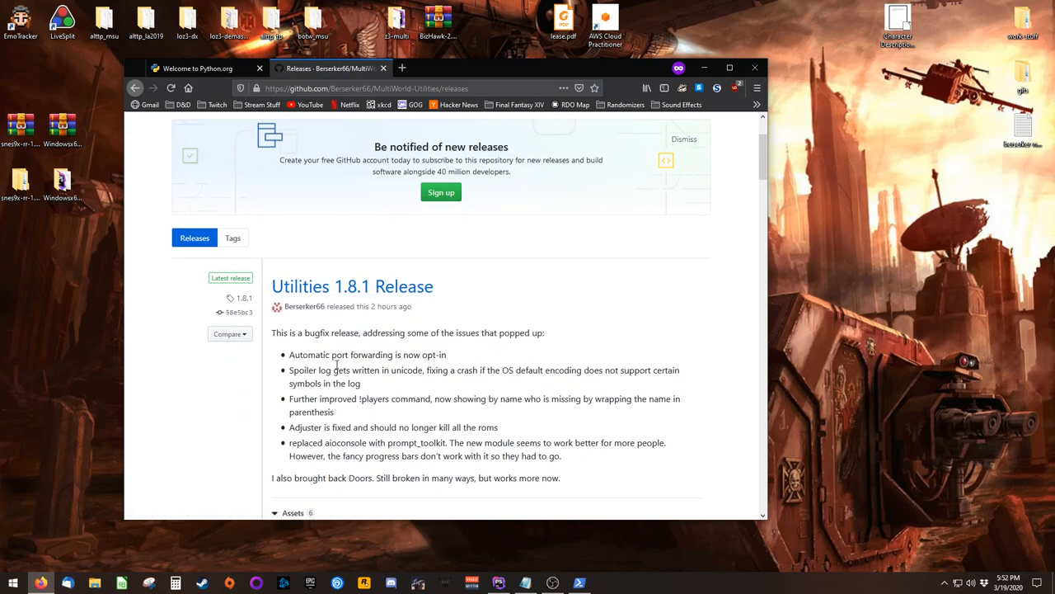
mouse_move(458, 382)
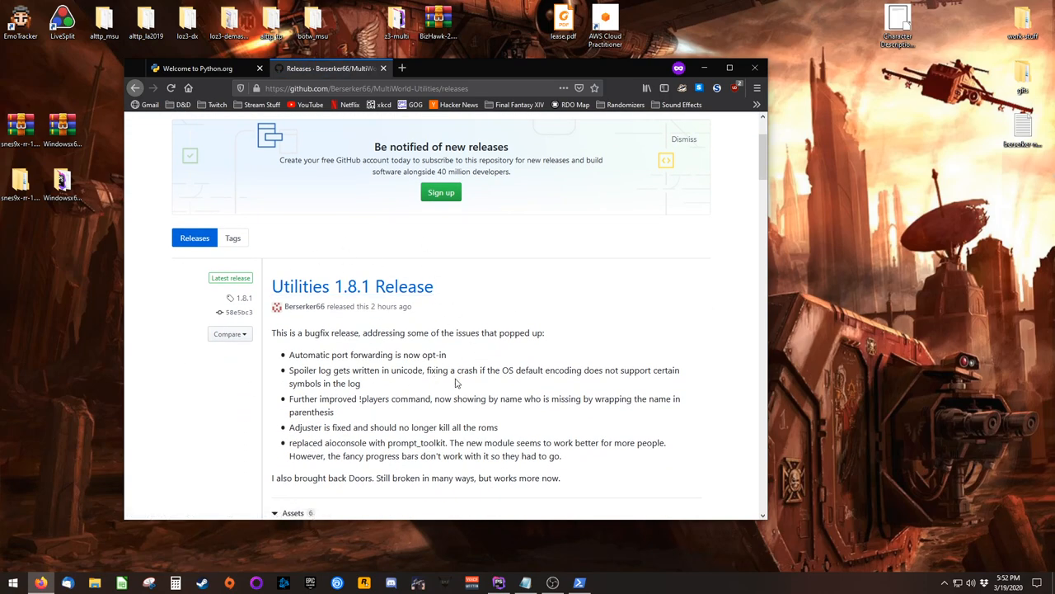
scroll("down", 3)
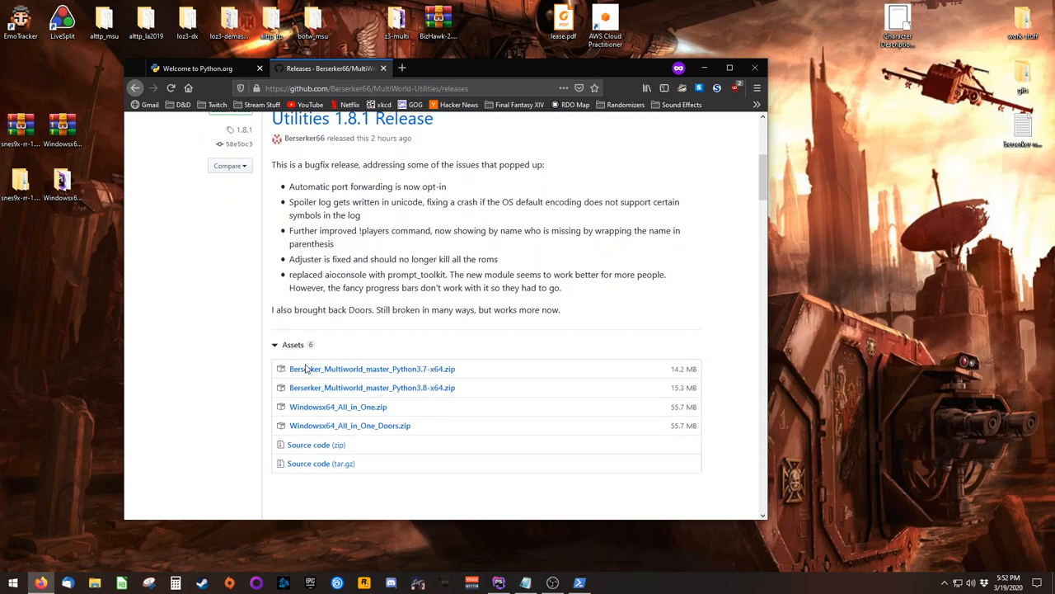
mouse_move(338, 406)
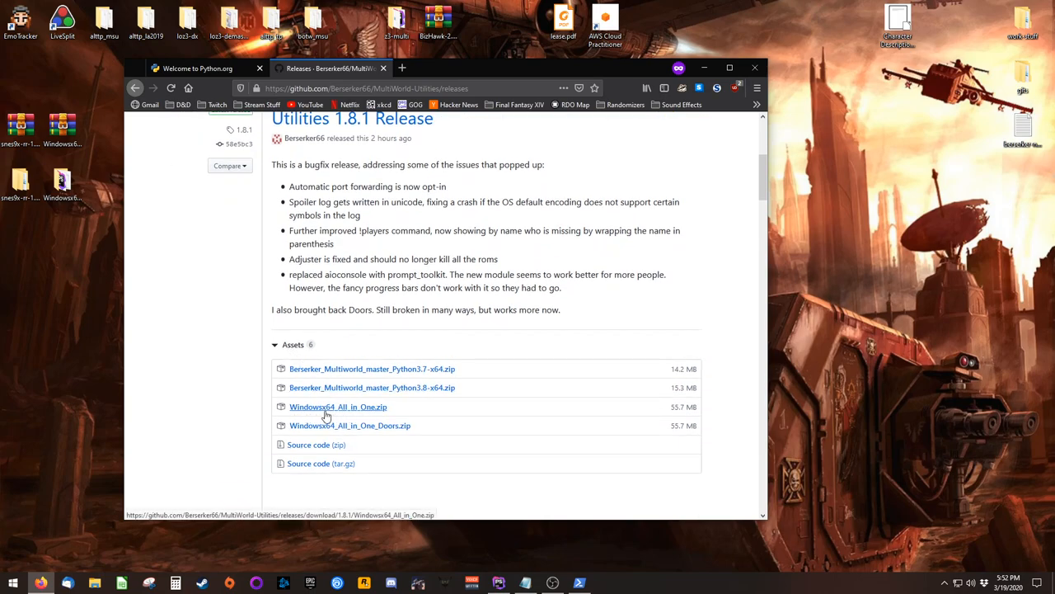
mouse_move(356, 410)
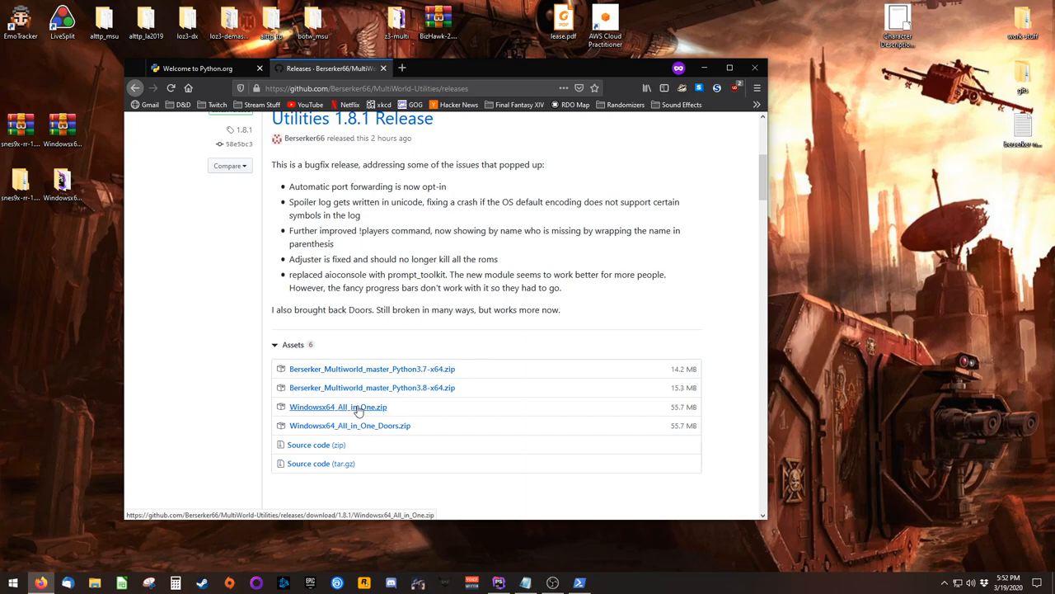
mouse_move(382, 429)
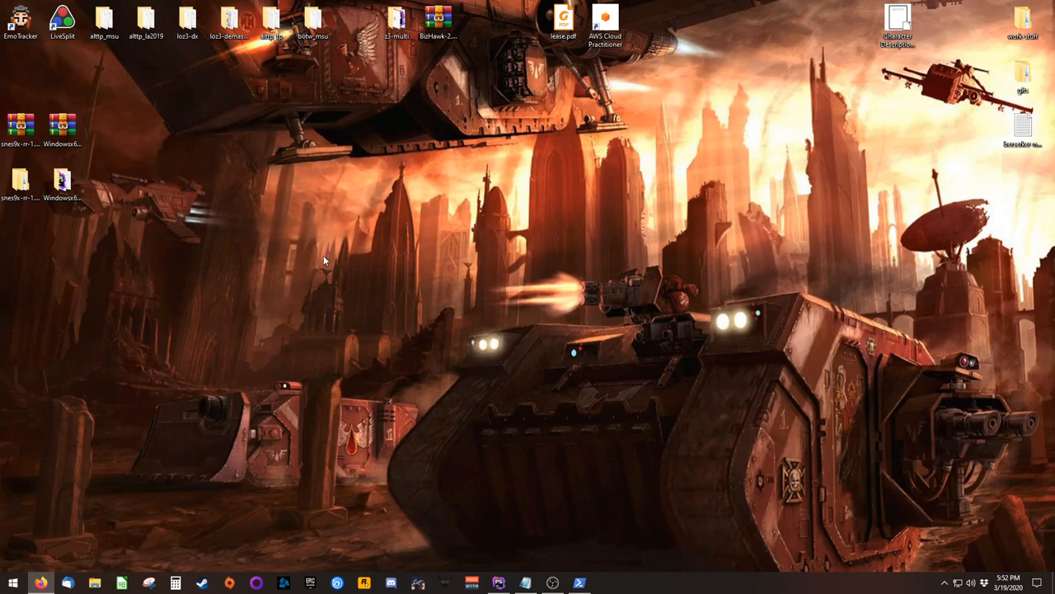
mouse_move(145, 208)
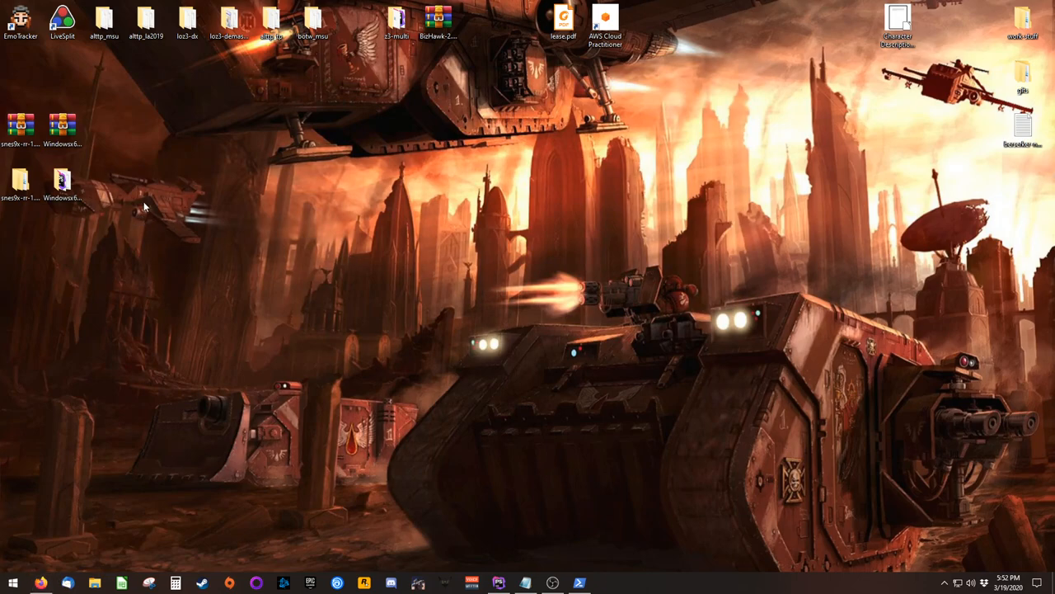
mouse_move(139, 237)
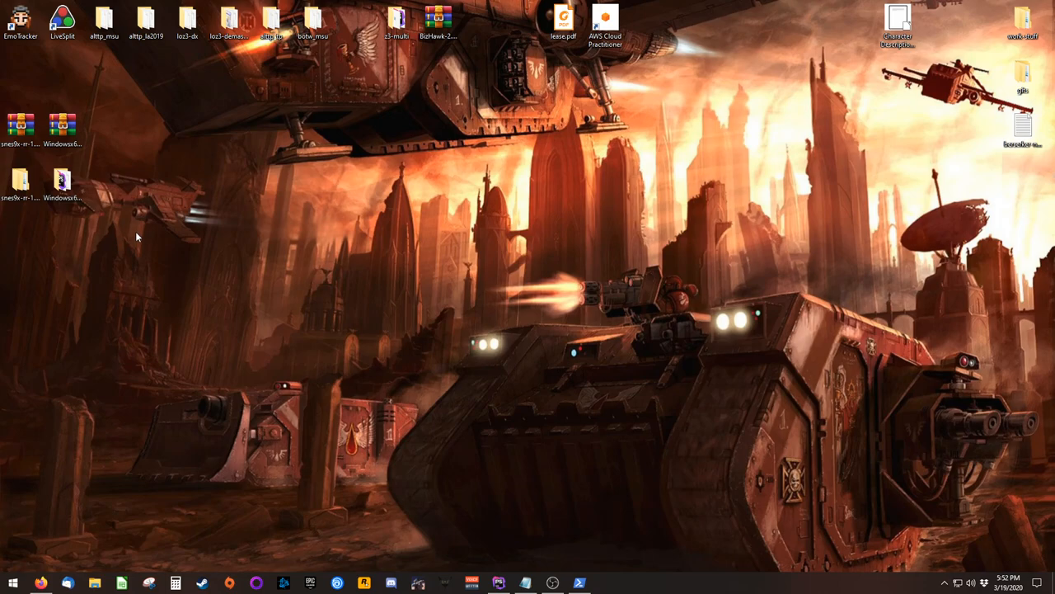
mouse_move(128, 254)
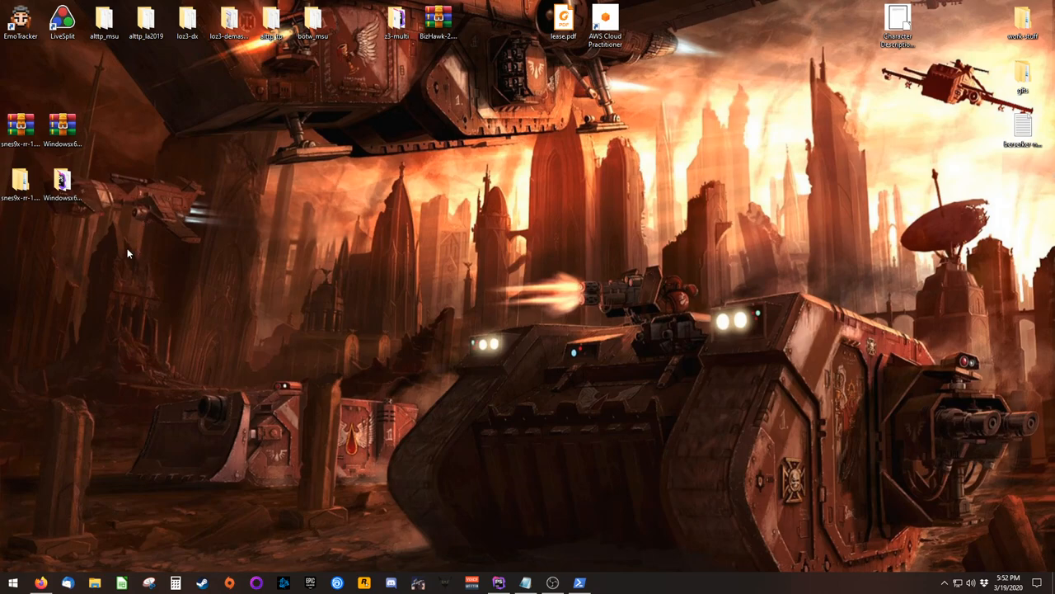
Copy the Zelda no Densetsu (Japan) .sfc ROM into the Windows64_All_in_One folder
double_click(63, 182)
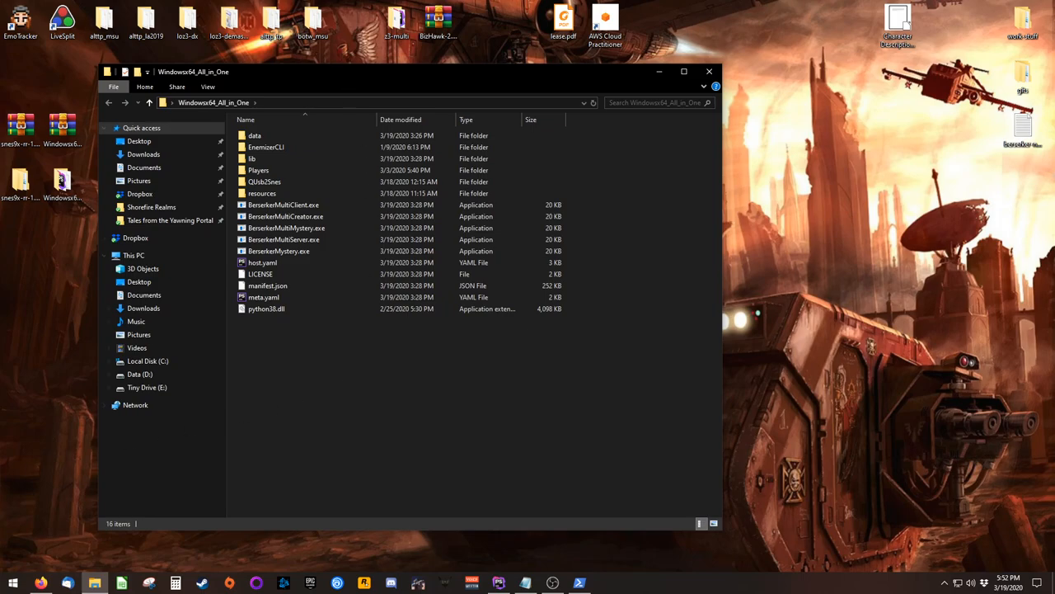
mouse_move(319, 403)
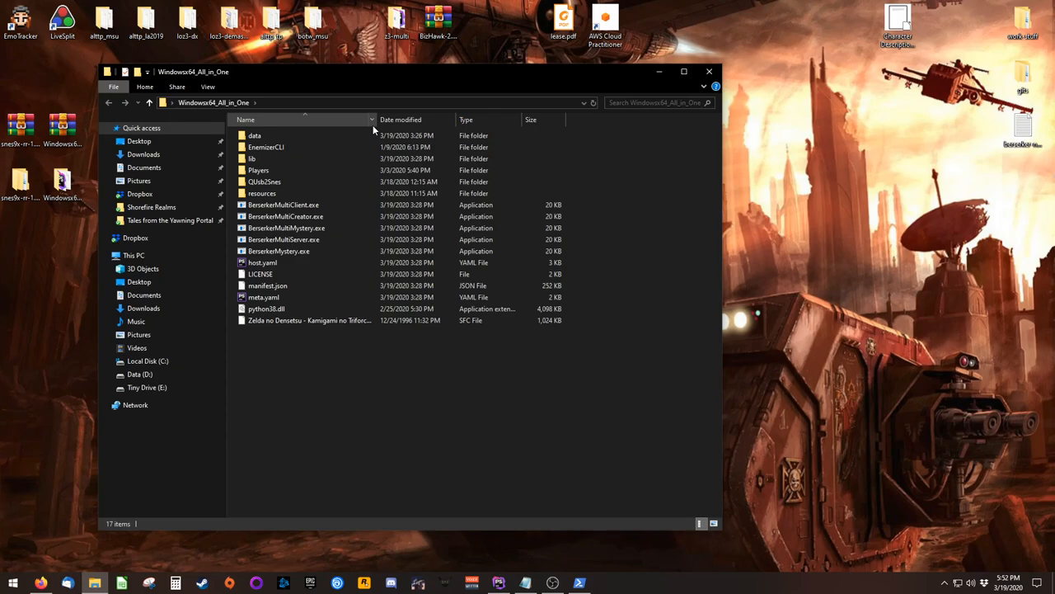
left_click_drag(373, 118, 409, 119)
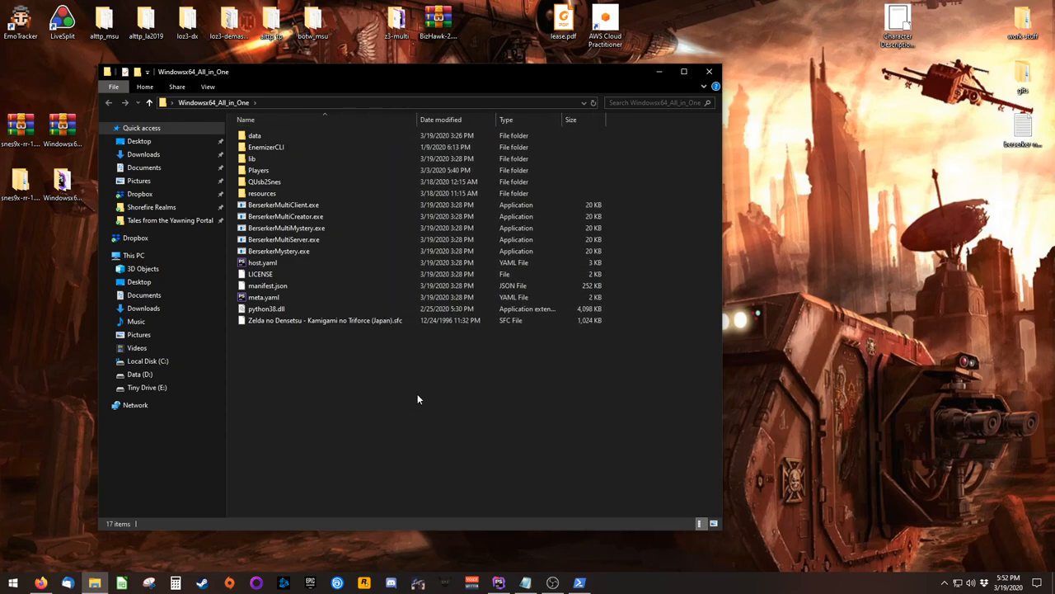
mouse_move(412, 397)
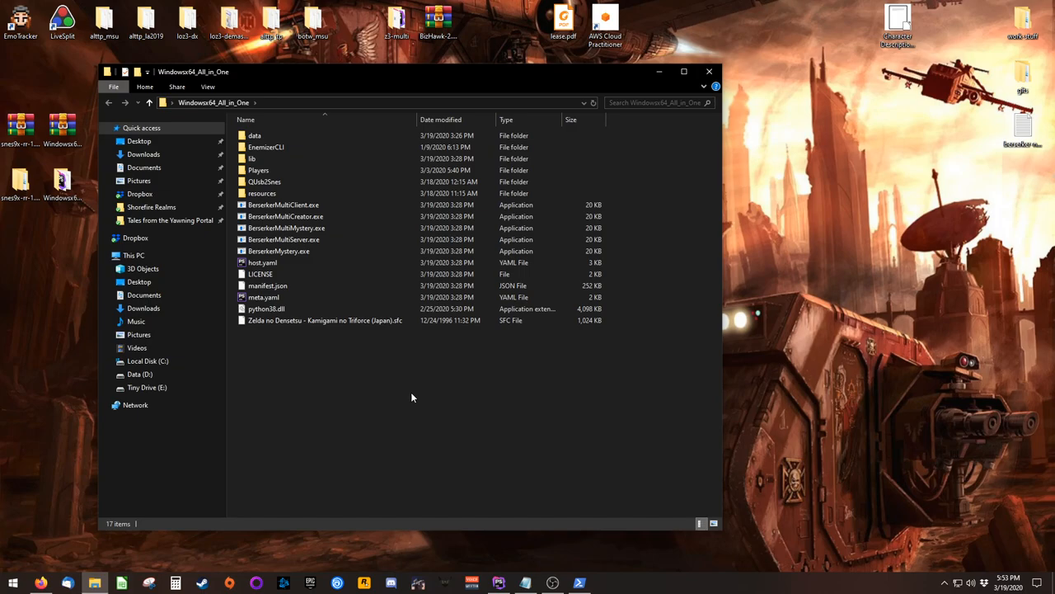
mouse_move(429, 409)
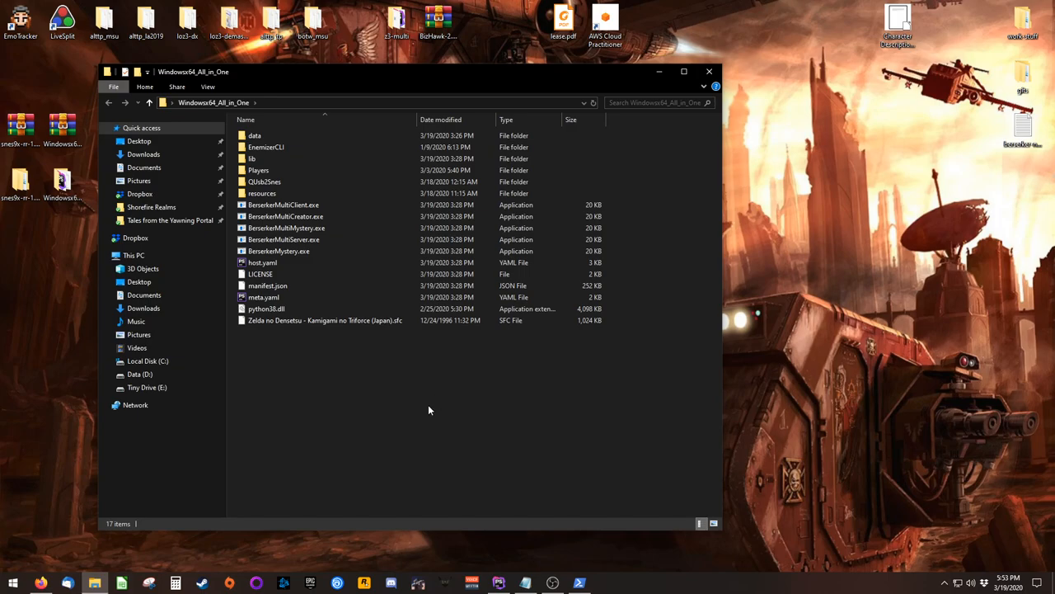
mouse_move(356, 401)
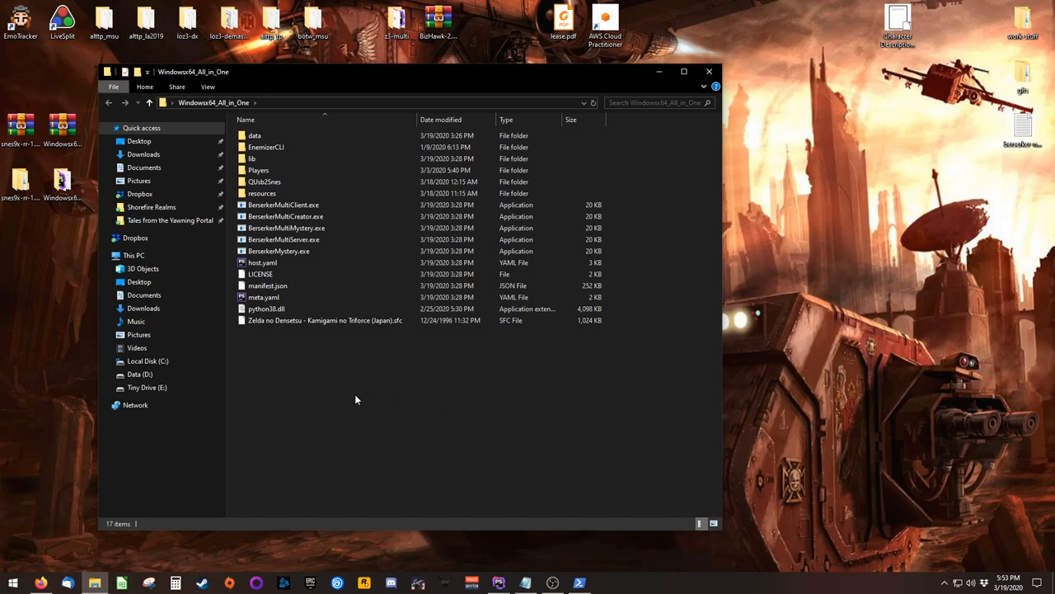
Go into the Players folder and select the easy.yaml settings file
left_click(259, 170)
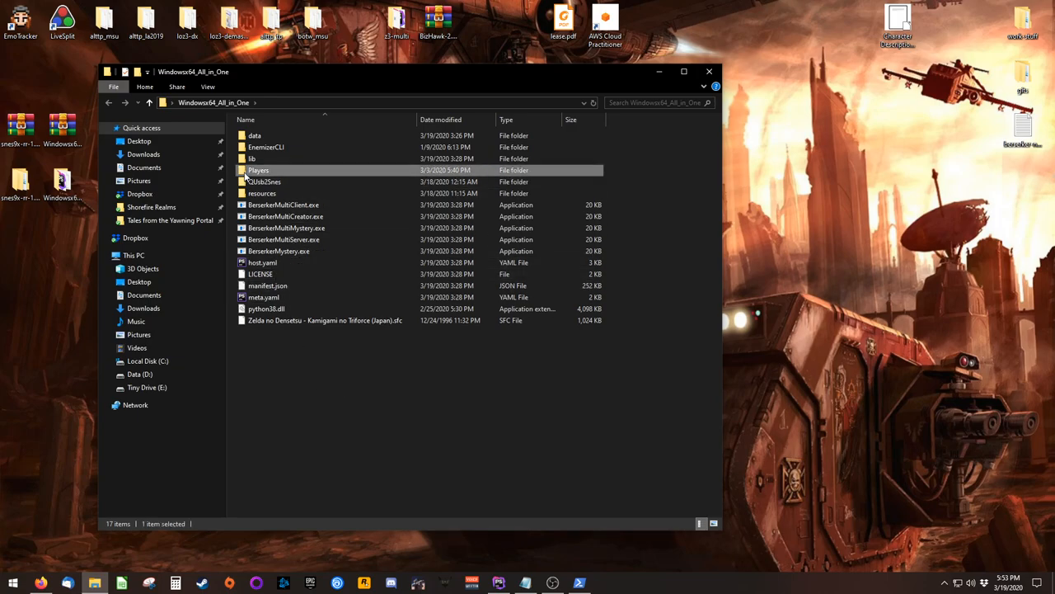
double_click(257, 170)
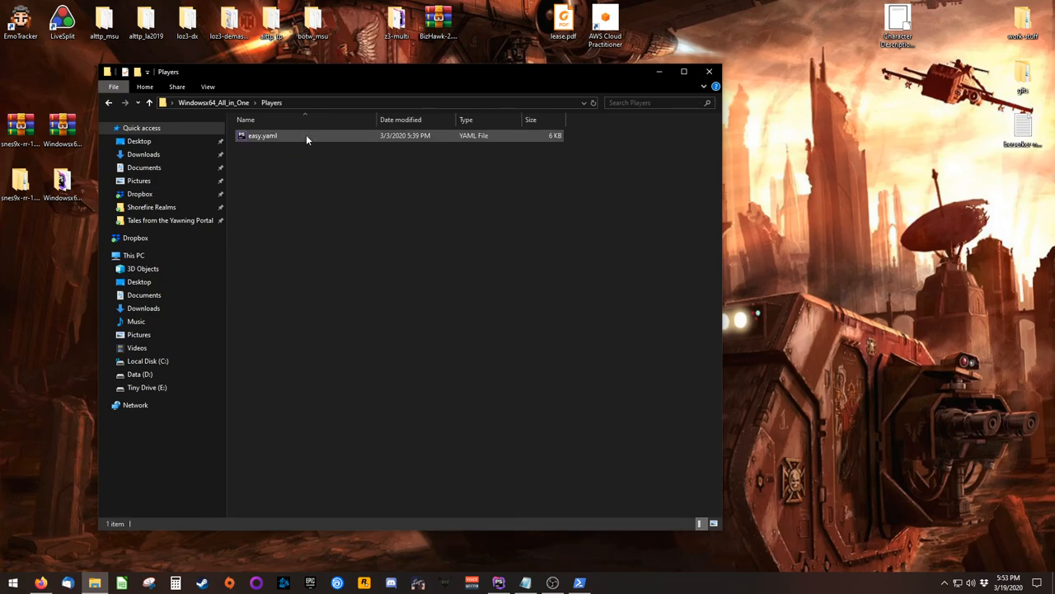
left_click(262, 135)
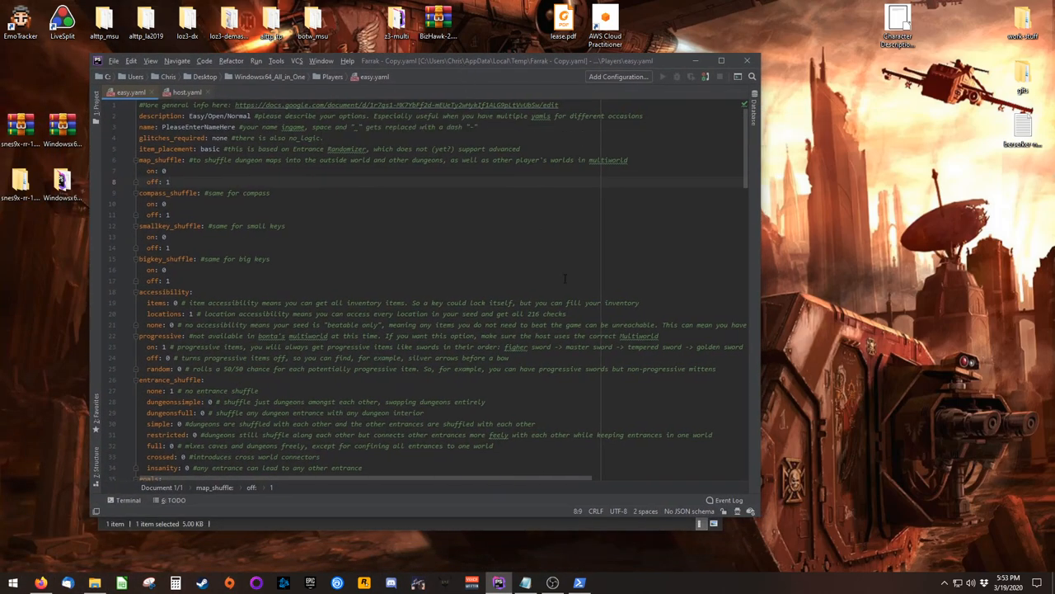
Set the player name to Farrak and adjust the map_shuffle weights
left_click(168, 247)
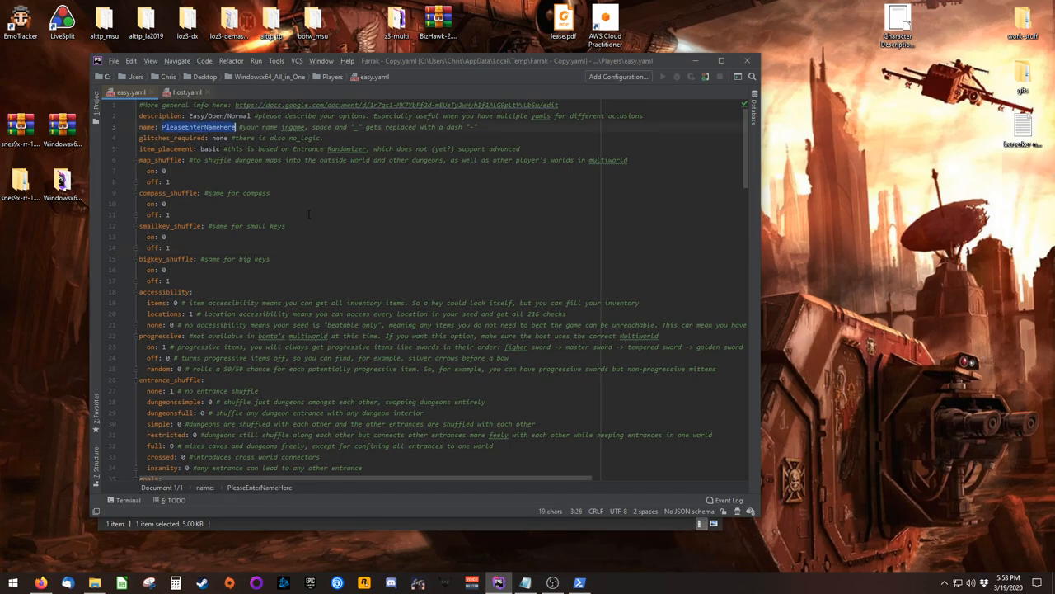
type("Farrak")
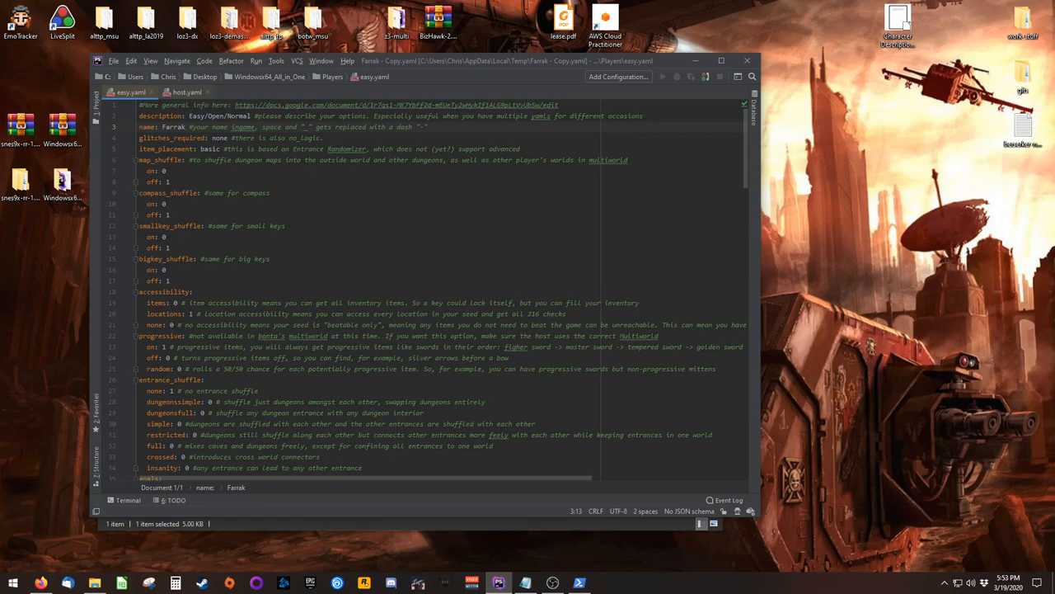
left_click(168, 182)
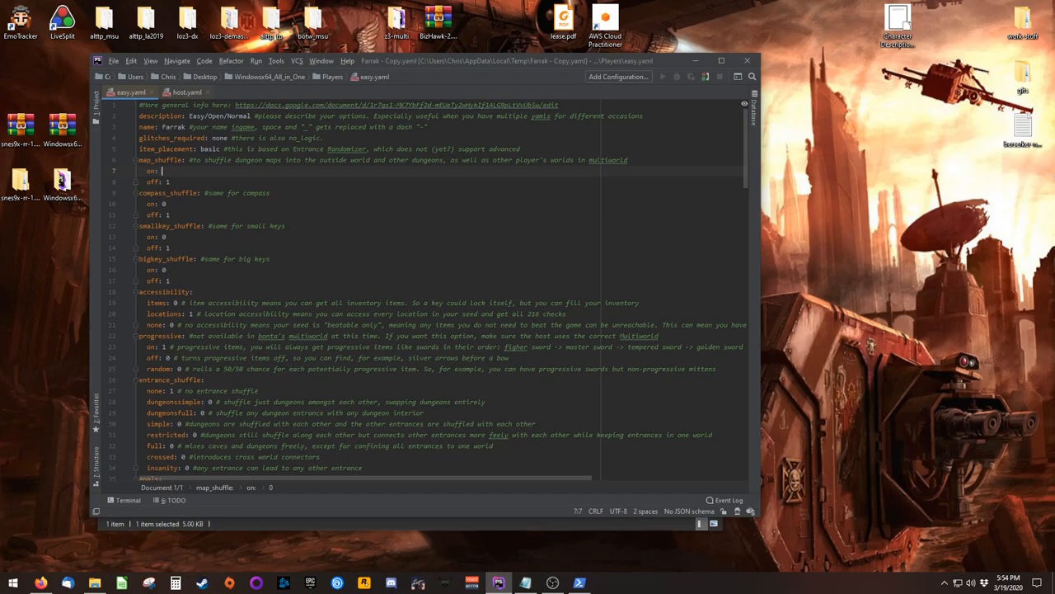
type("1")
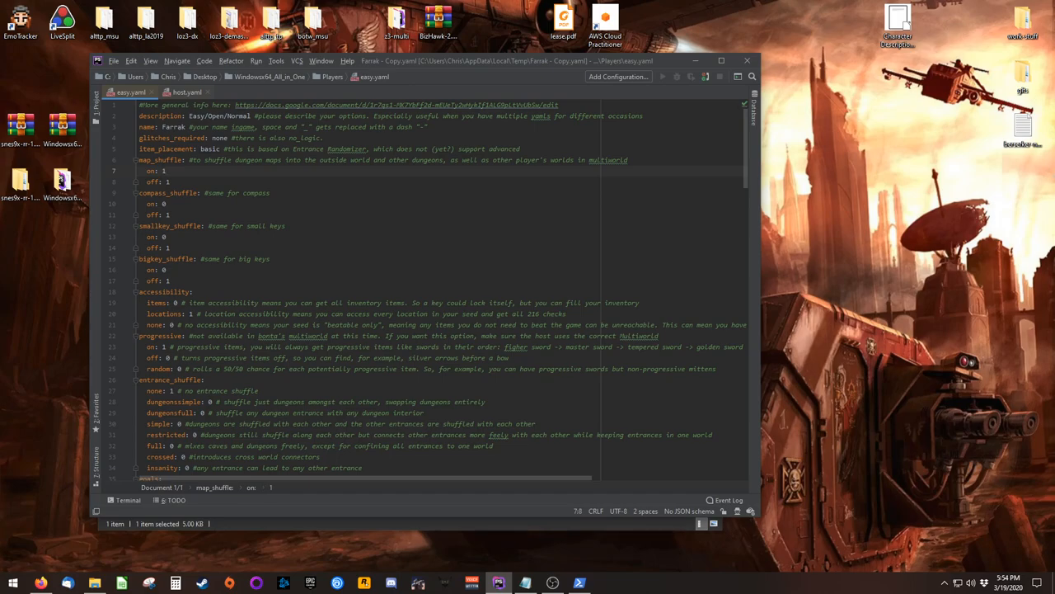
type("9")
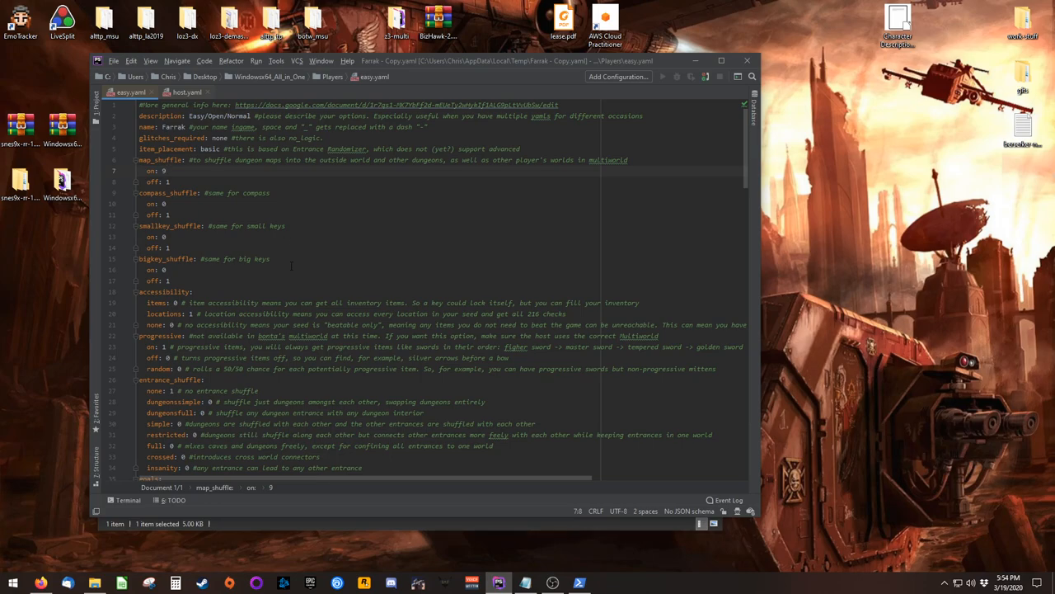
Add 'luigi: 1' under randomonhit in the rom sprite options
scroll("down", 3)
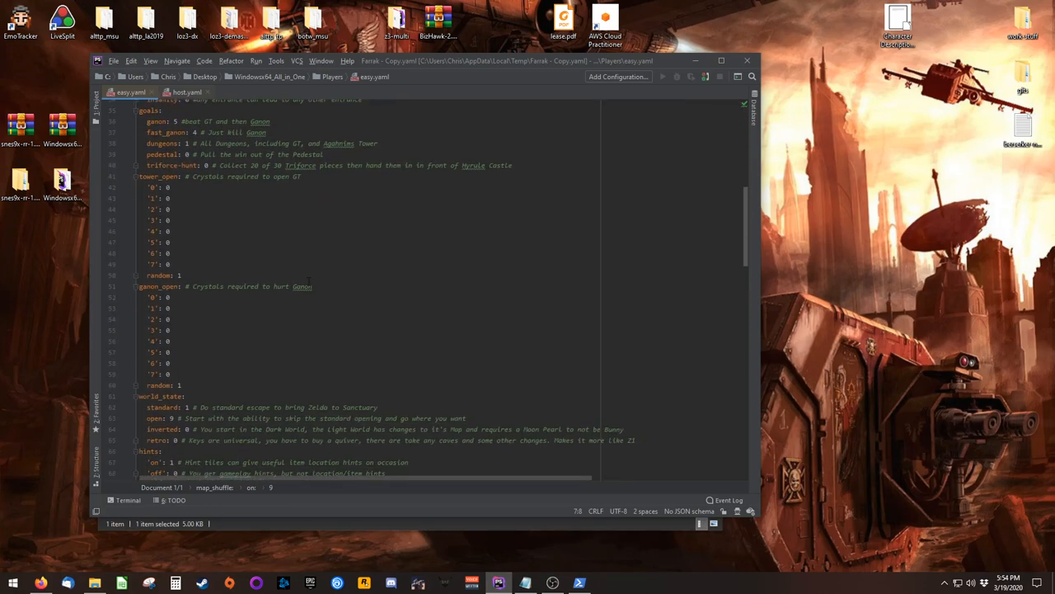
scroll("down", 3)
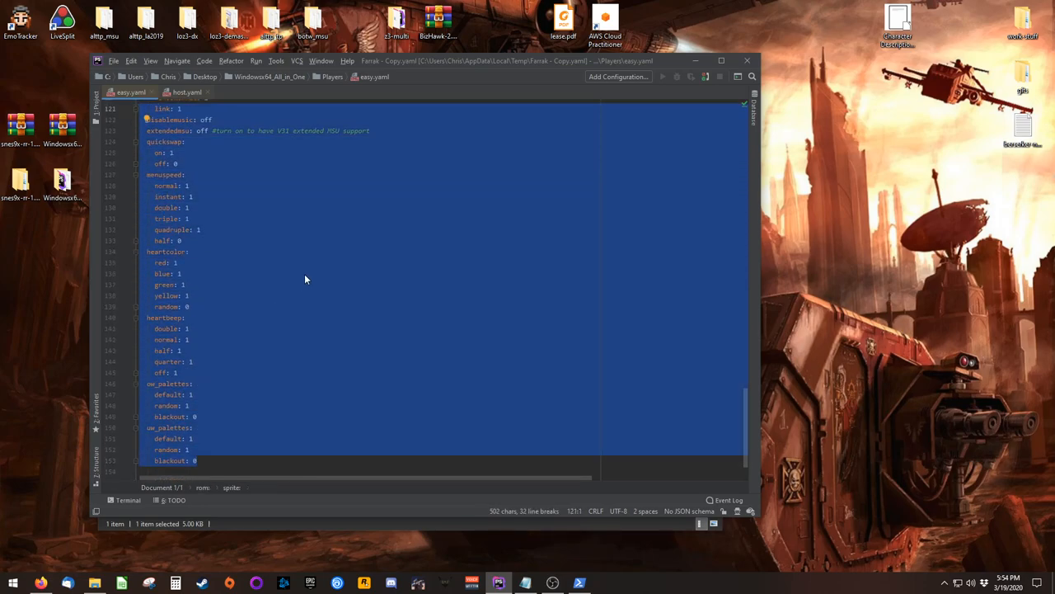
scroll("up", 3)
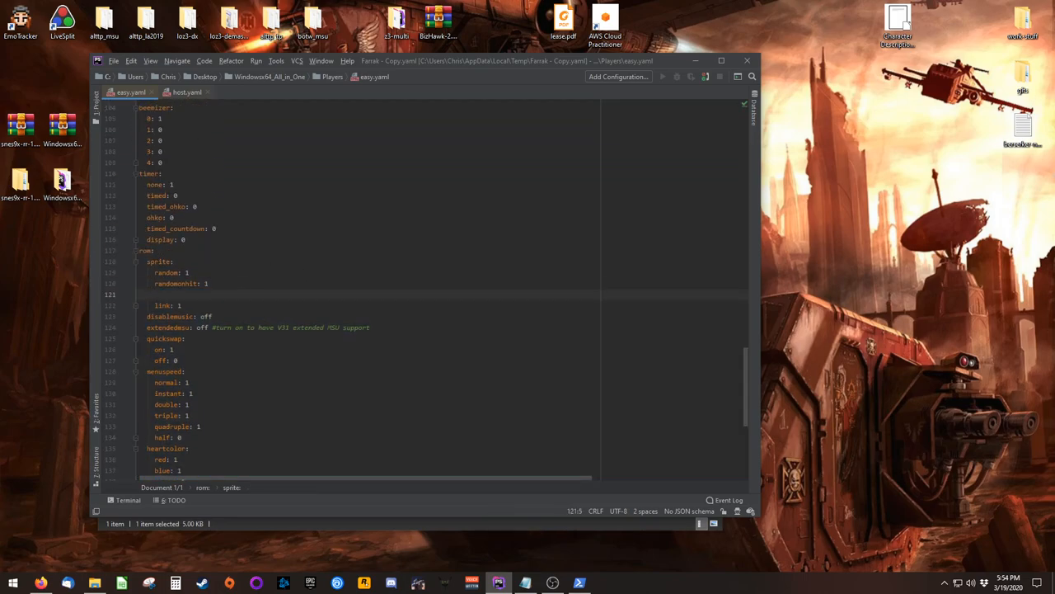
type("luigi")
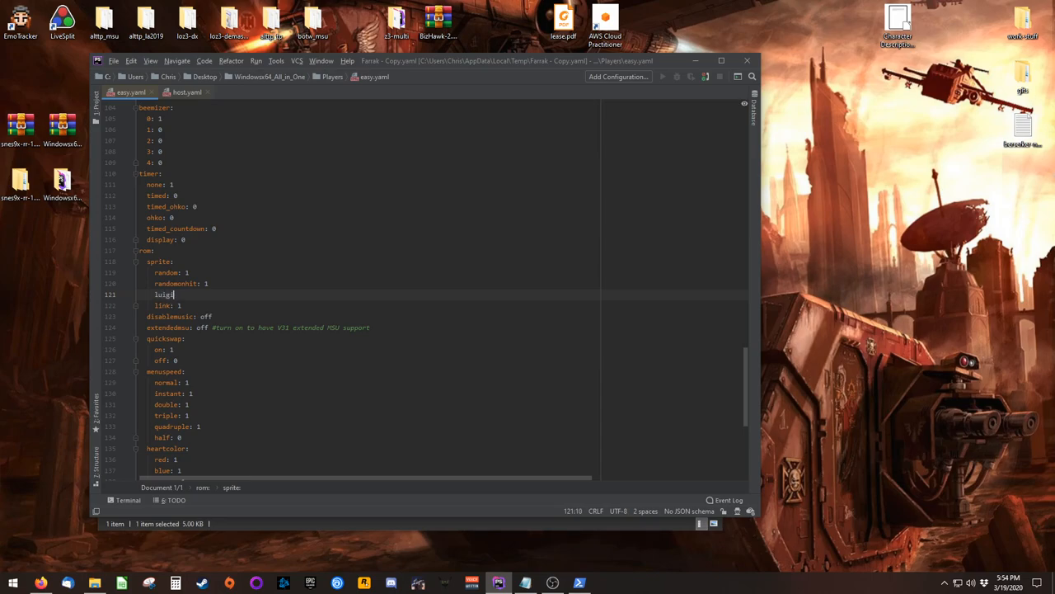
type(": 1")
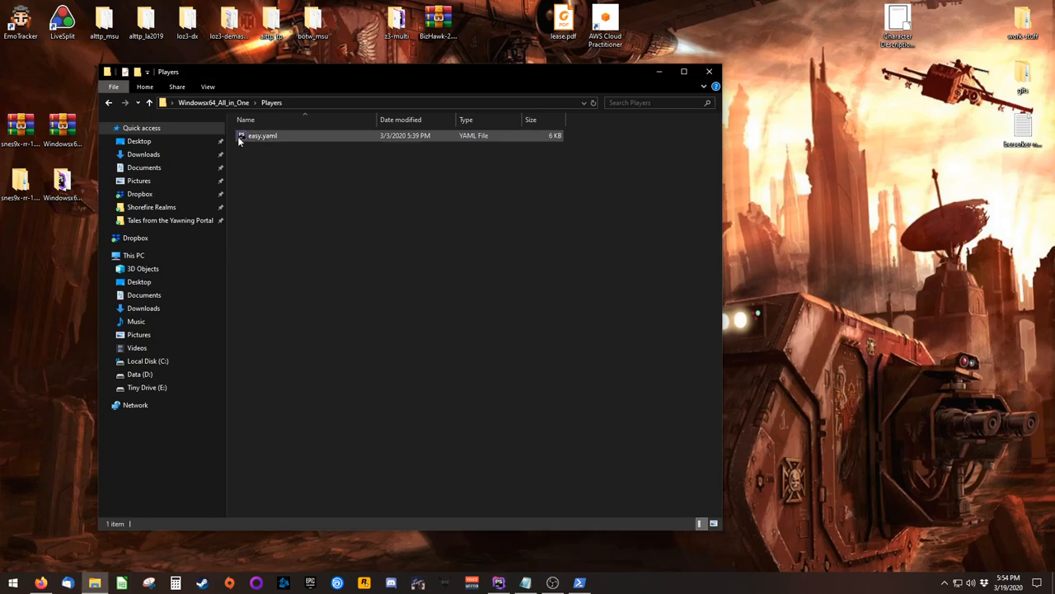
Rename easy.yaml to Farrak.yaml and go back up to Windows64_All_in_One
left_click(262, 135)
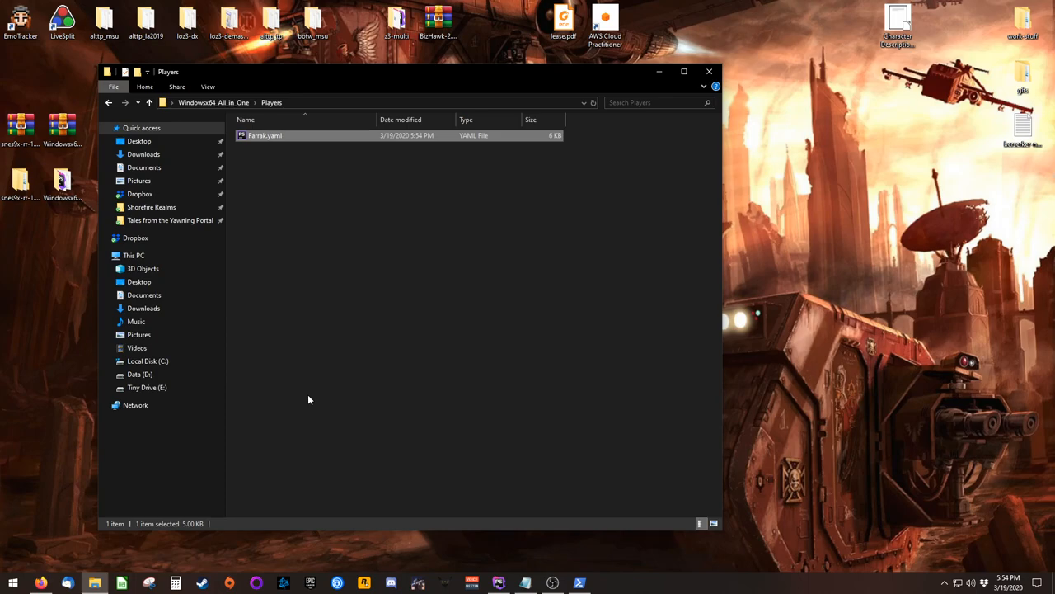
mouse_move(323, 322)
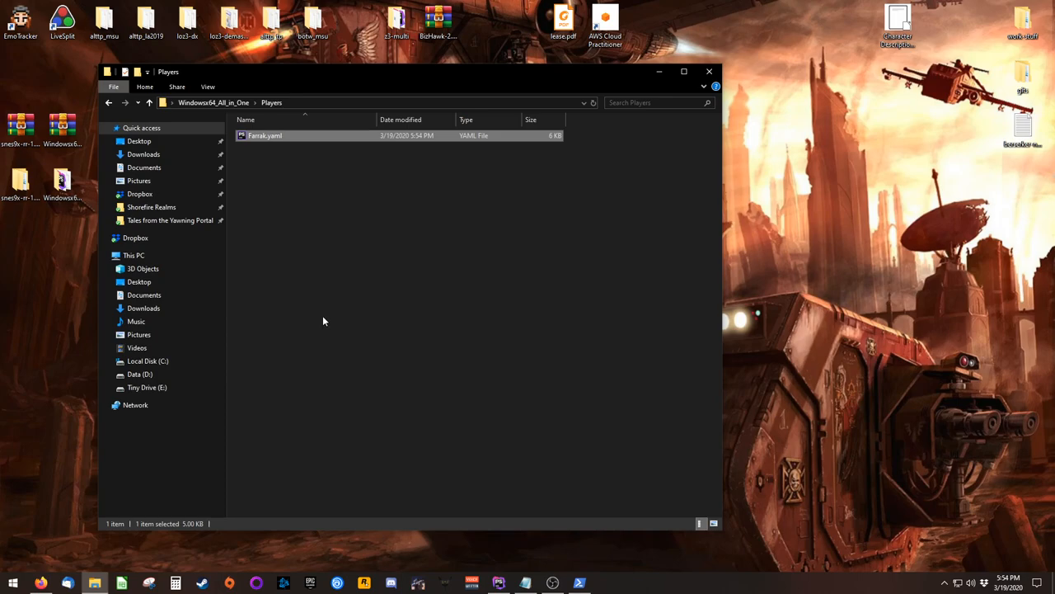
left_click(317, 307)
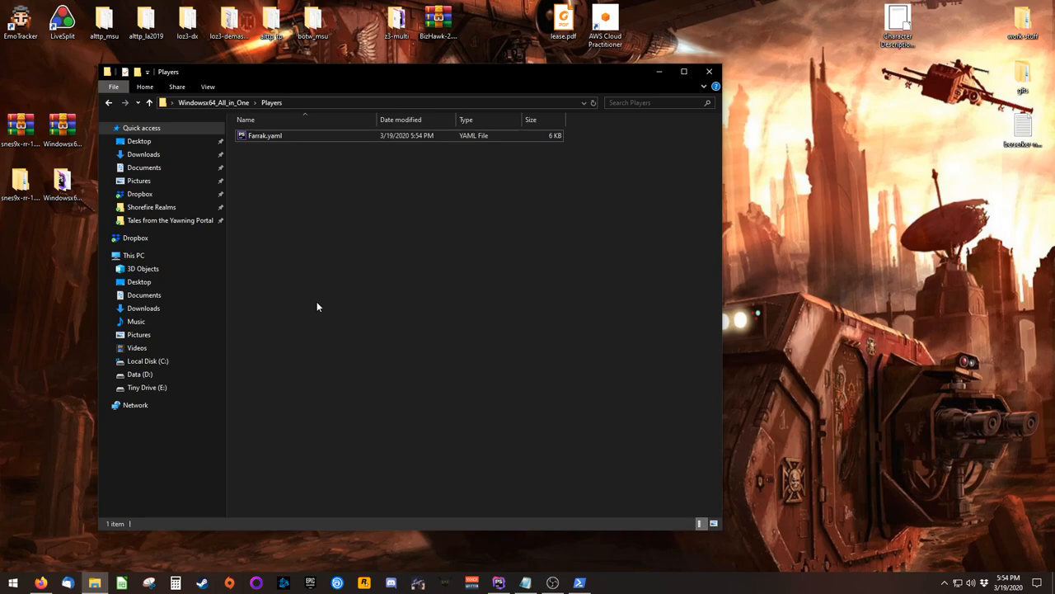
mouse_move(145, 105)
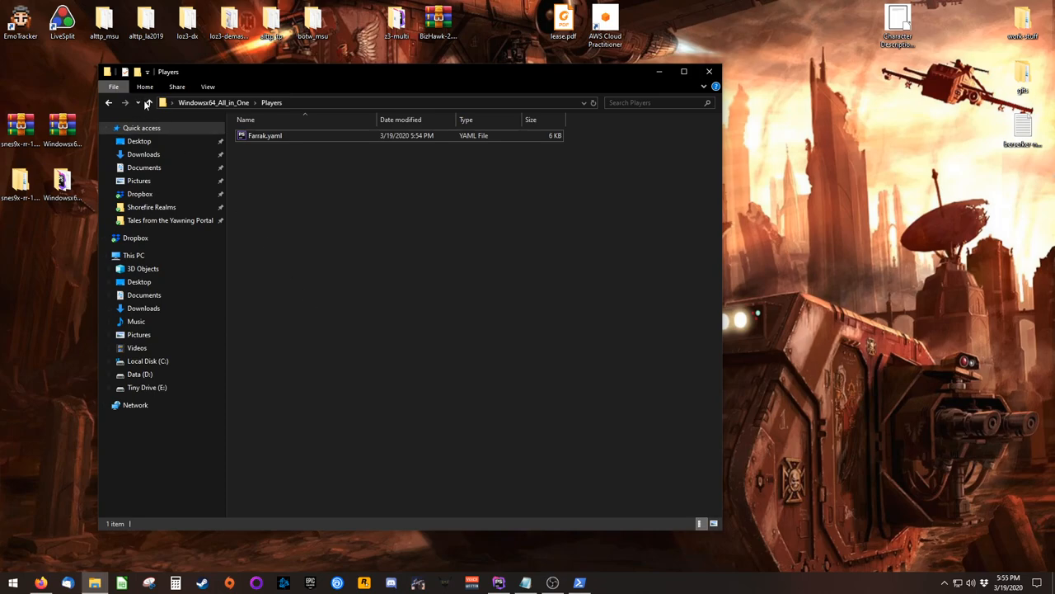
left_click(149, 102)
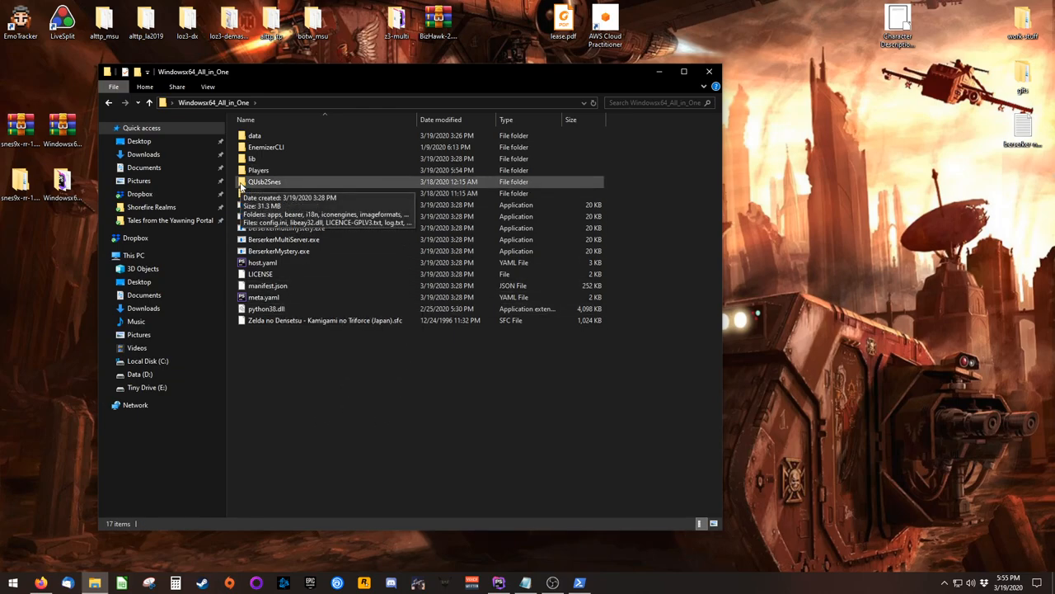
Launch QUsb2Snes.exe and check its tray Devices menu for the Lua bridge status
double_click(264, 181)
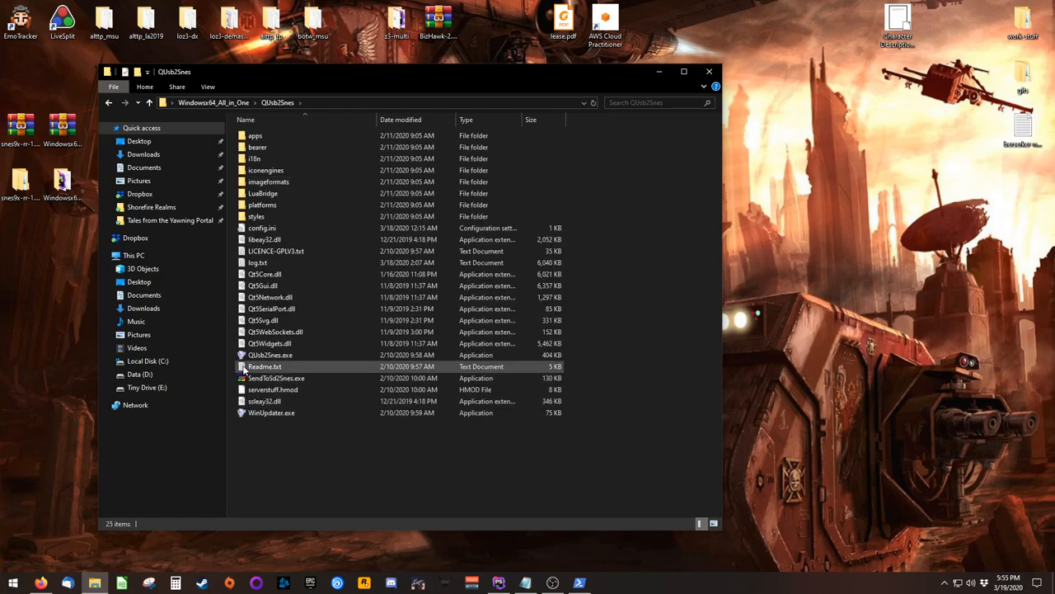
left_click(270, 354)
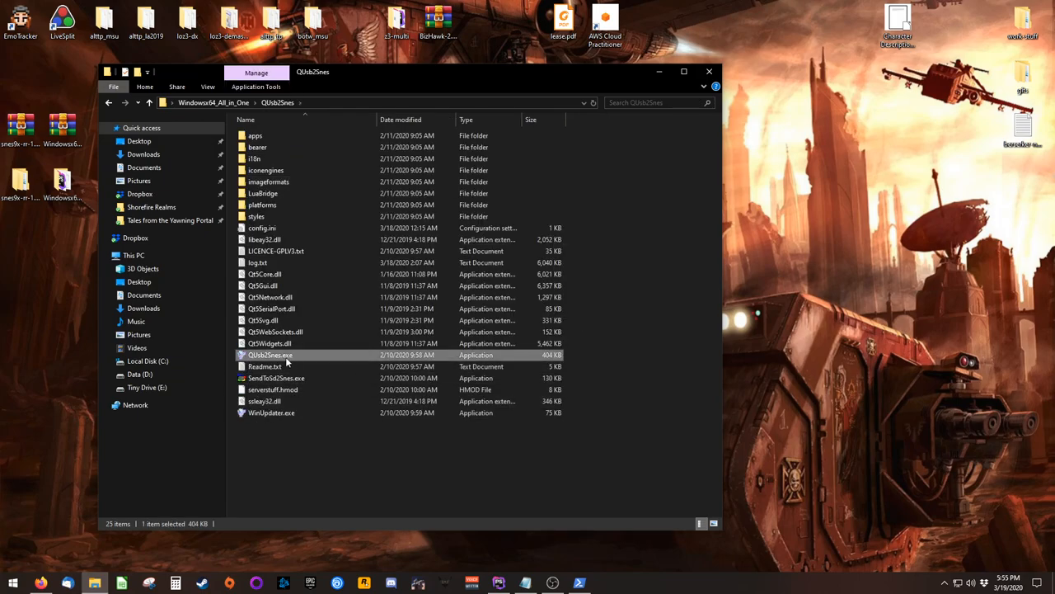
mouse_move(271, 355)
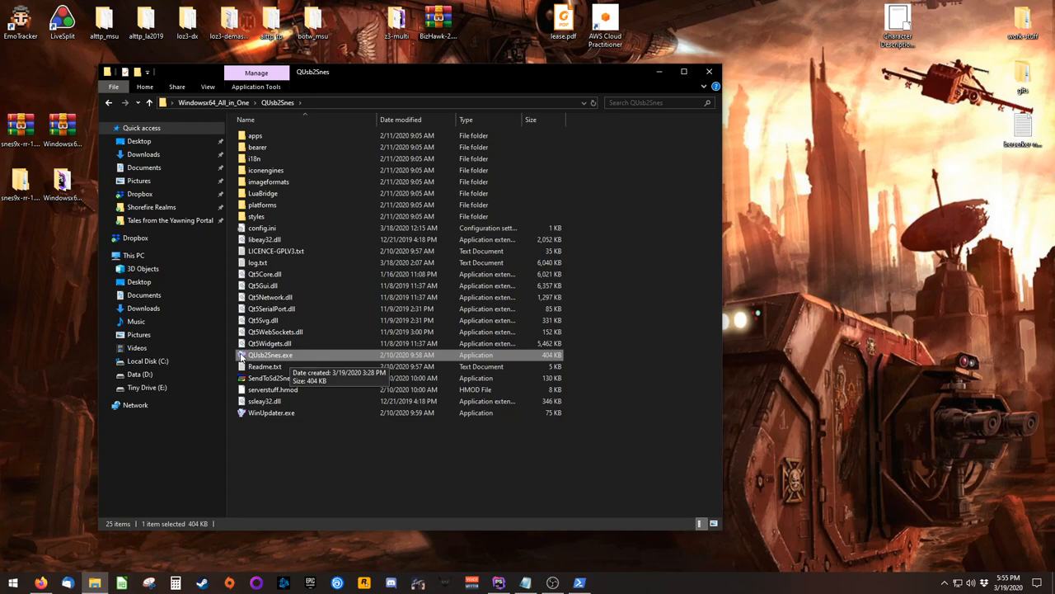
double_click(270, 355)
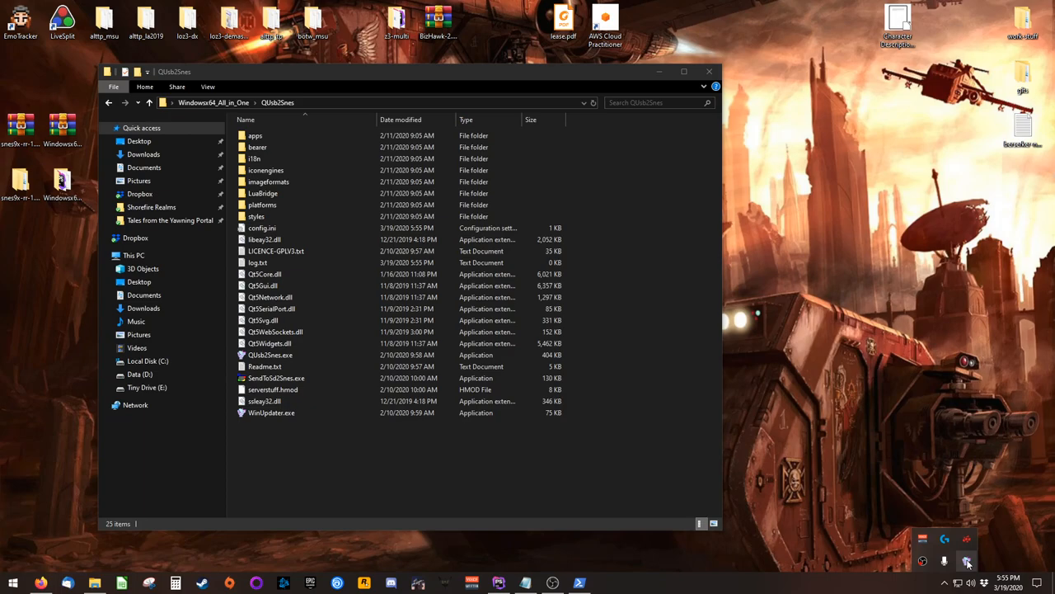
right_click(967, 560)
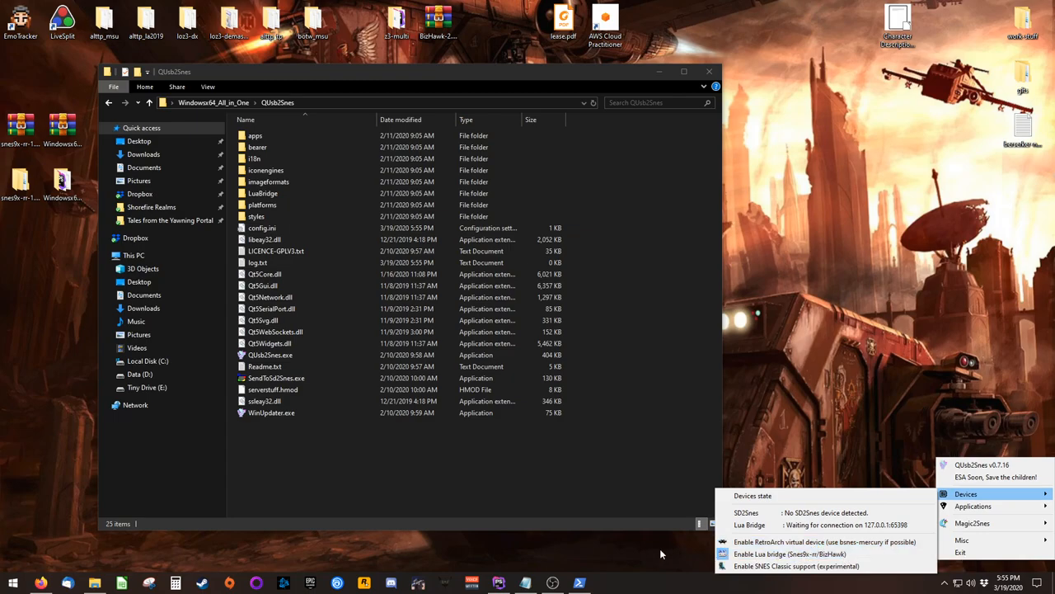
left_click(475, 486)
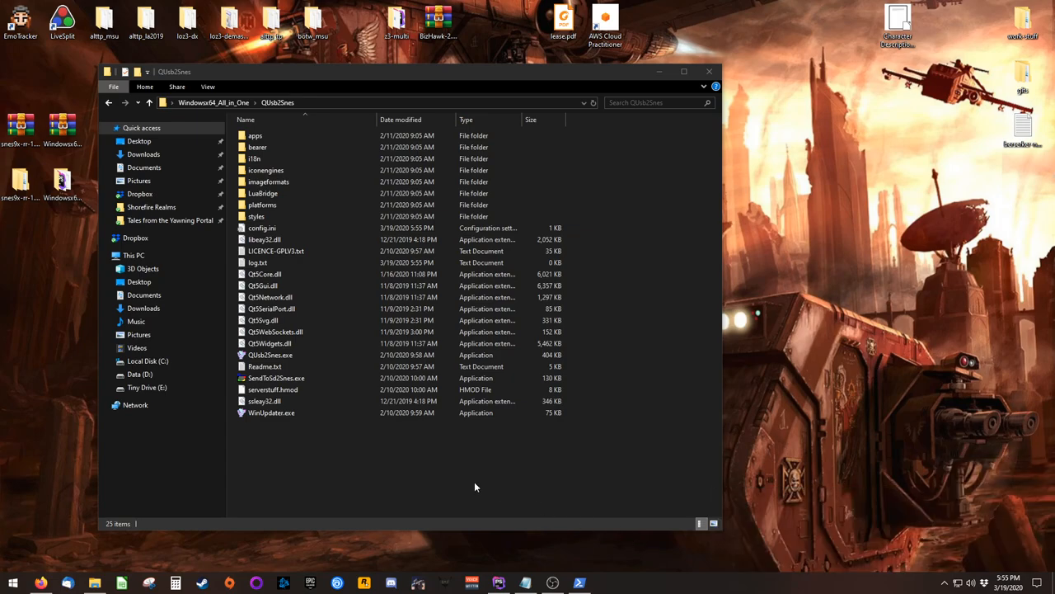
Relaunch QUsb2Snes, dismiss the address-already-in-use error, and close the folder window
left_click(271, 354)
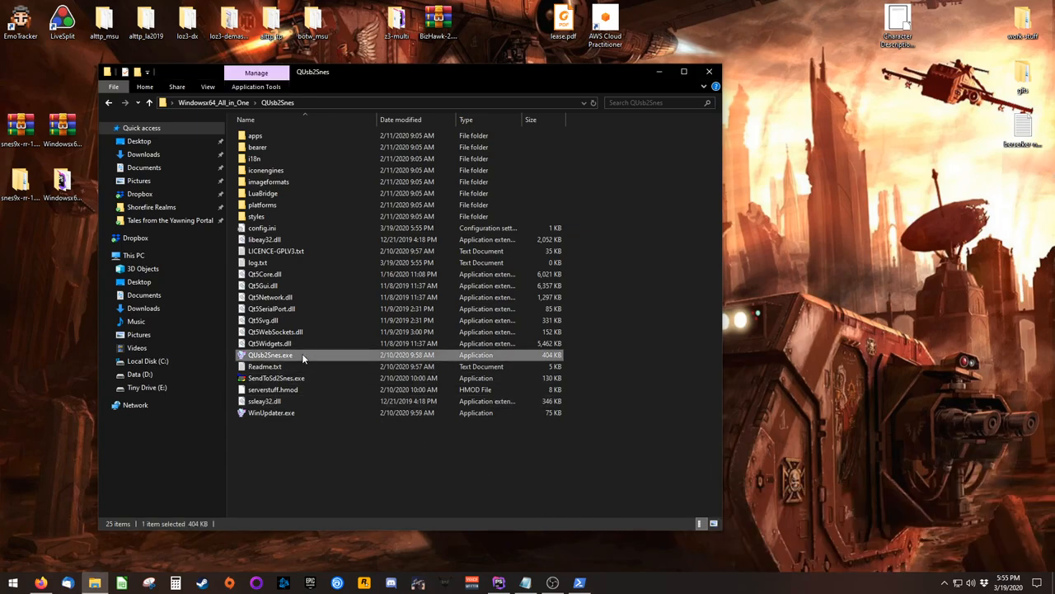
double_click(270, 354)
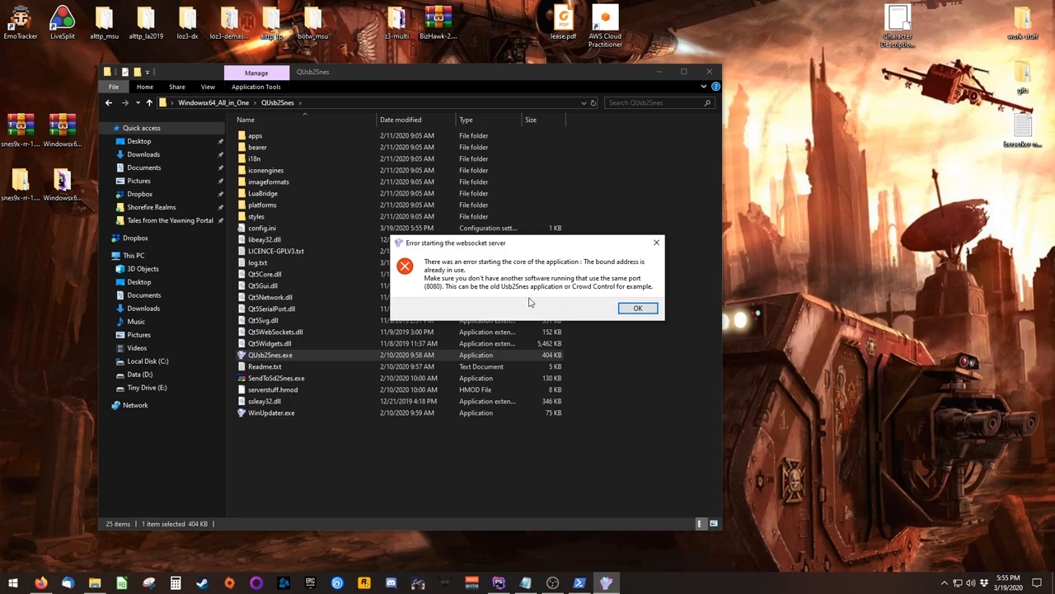
mouse_move(541, 310)
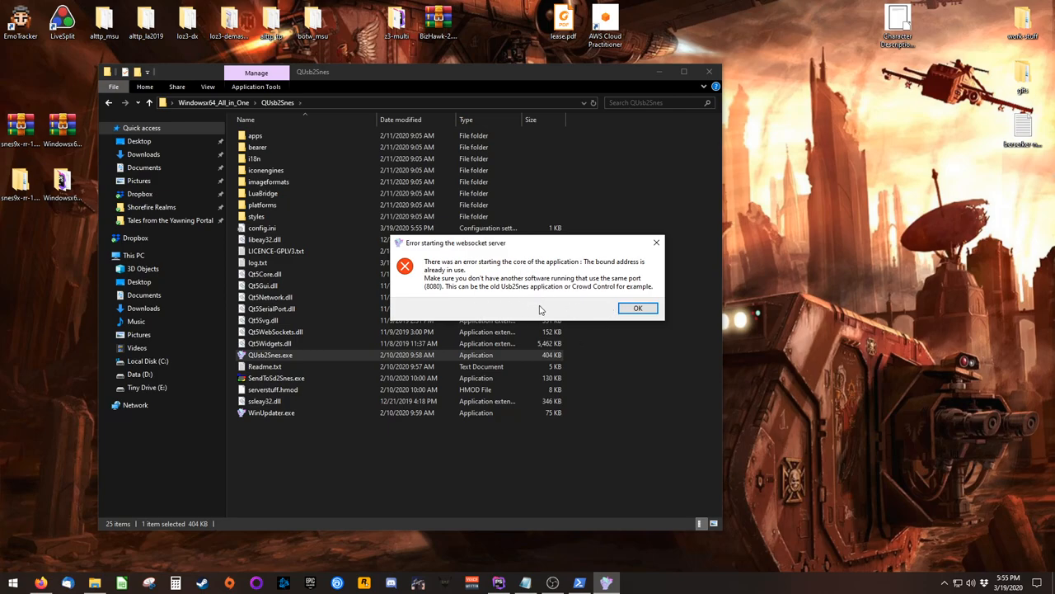
mouse_move(638, 309)
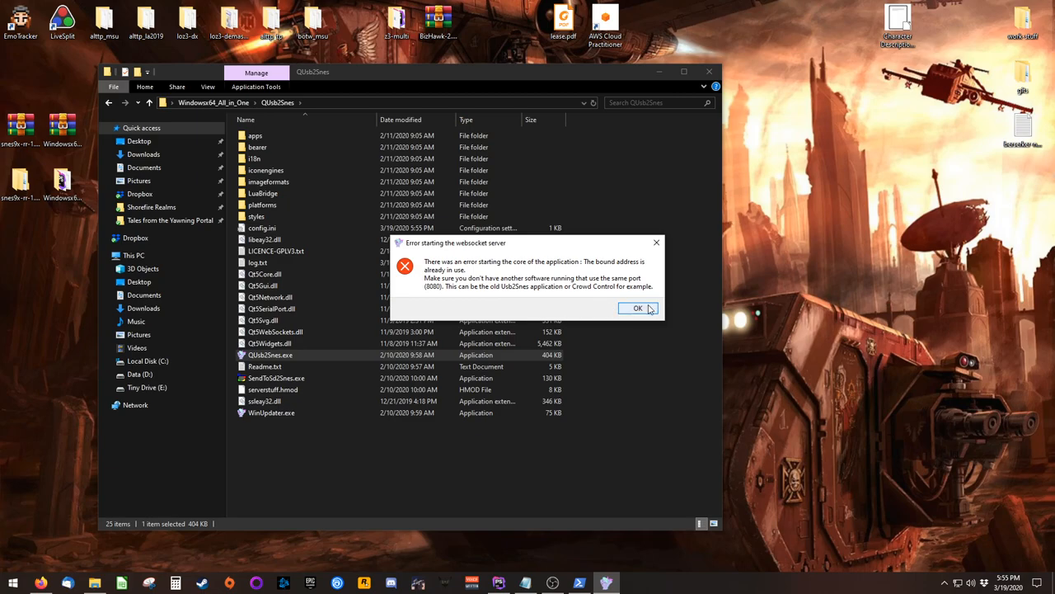
left_click(636, 308)
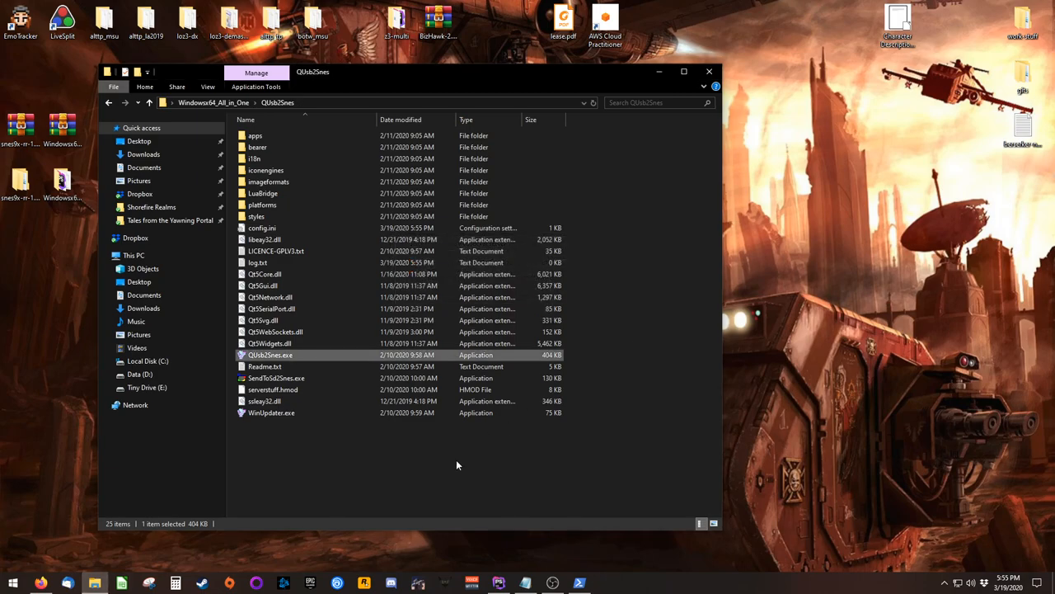
left_click(452, 458)
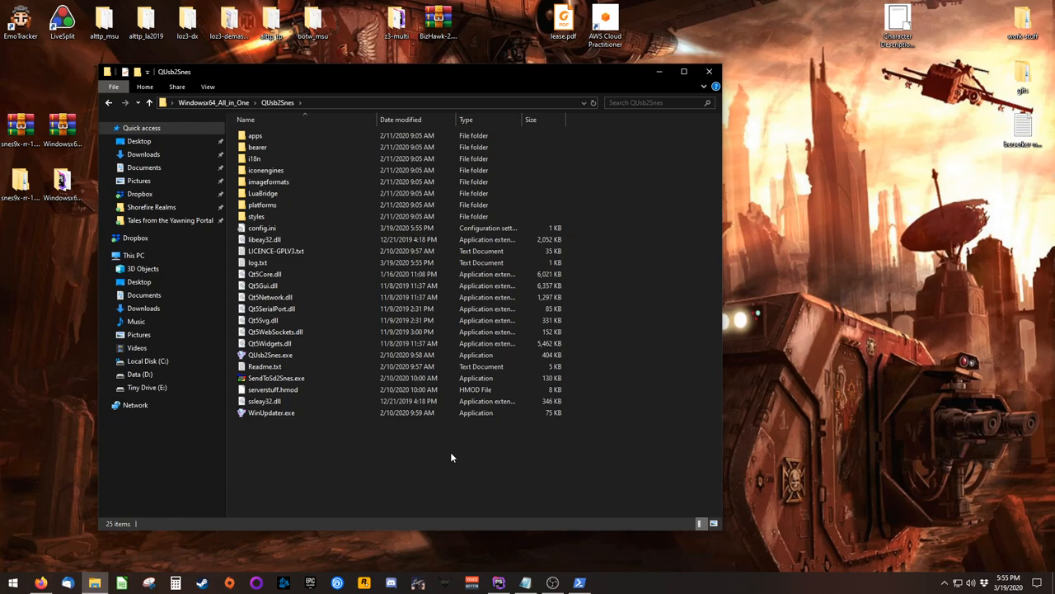
mouse_move(429, 459)
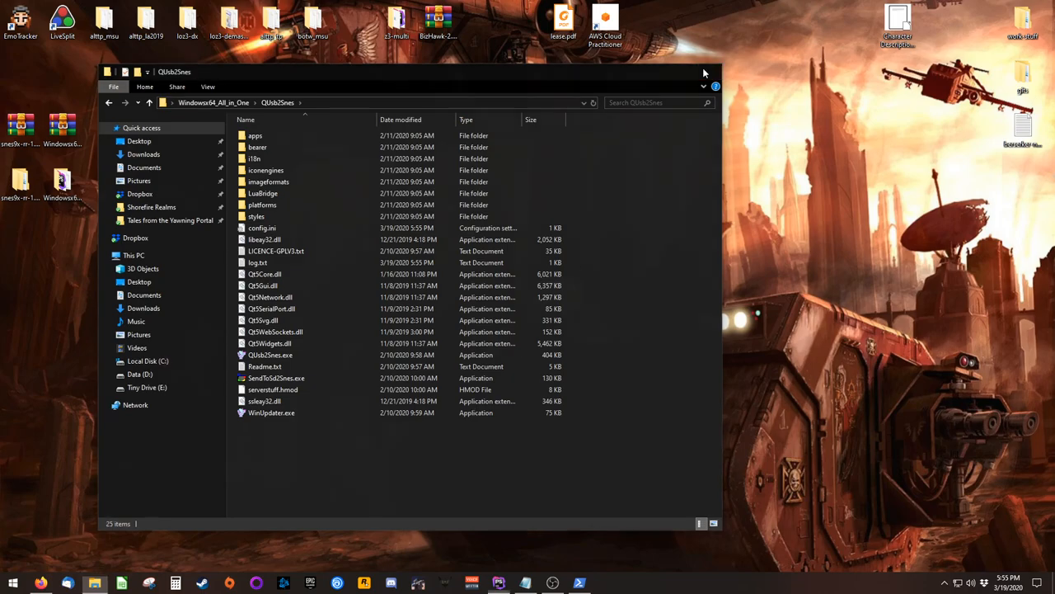
left_click(704, 73)
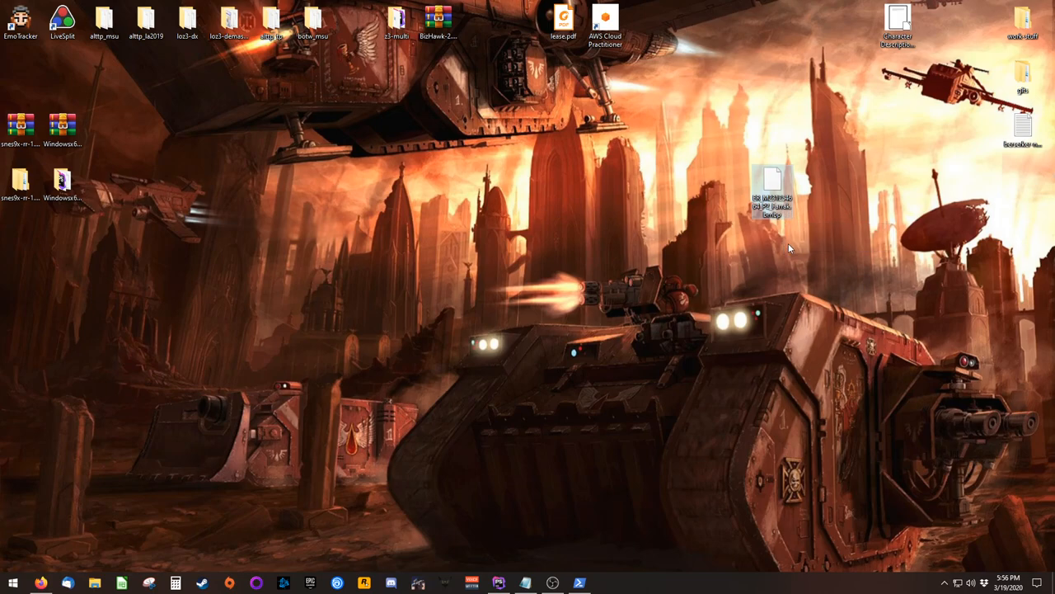
mouse_move(775, 270)
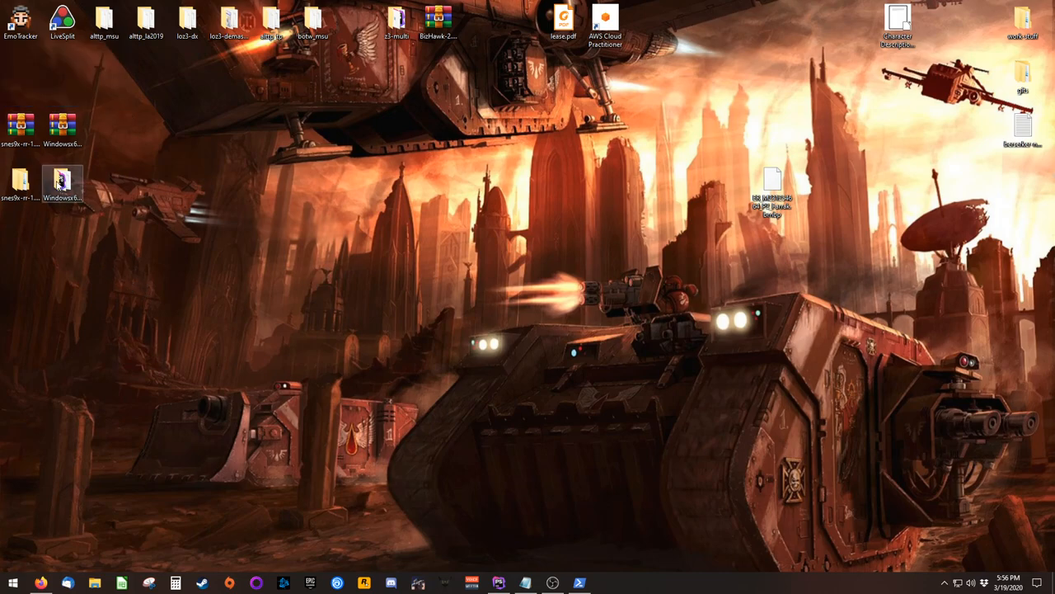
Reopen Windows64_All_in_One and select BerserkerMultiClient.exe
double_click(63, 182)
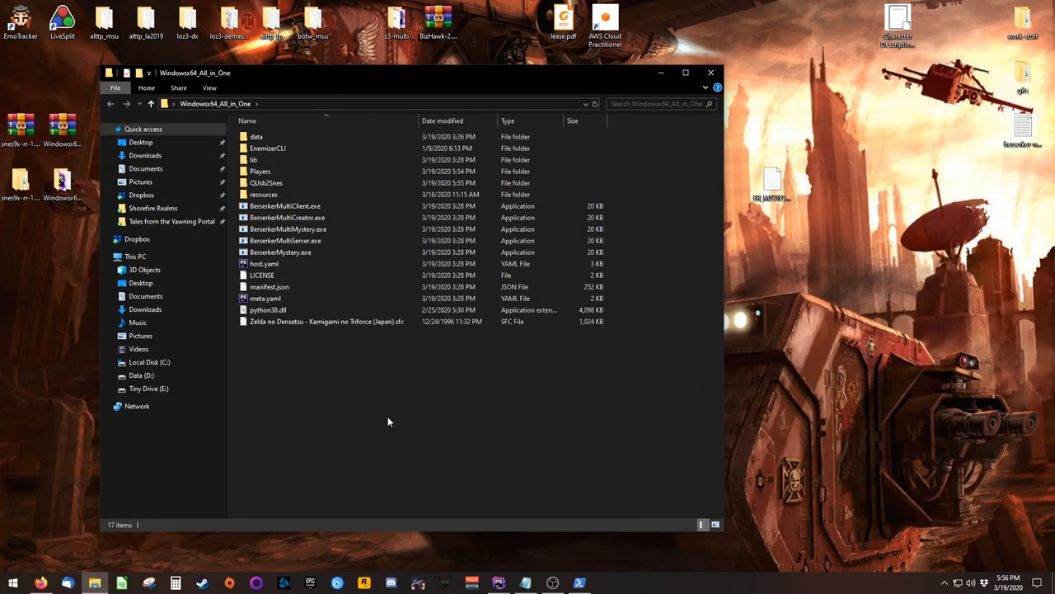
left_click(283, 205)
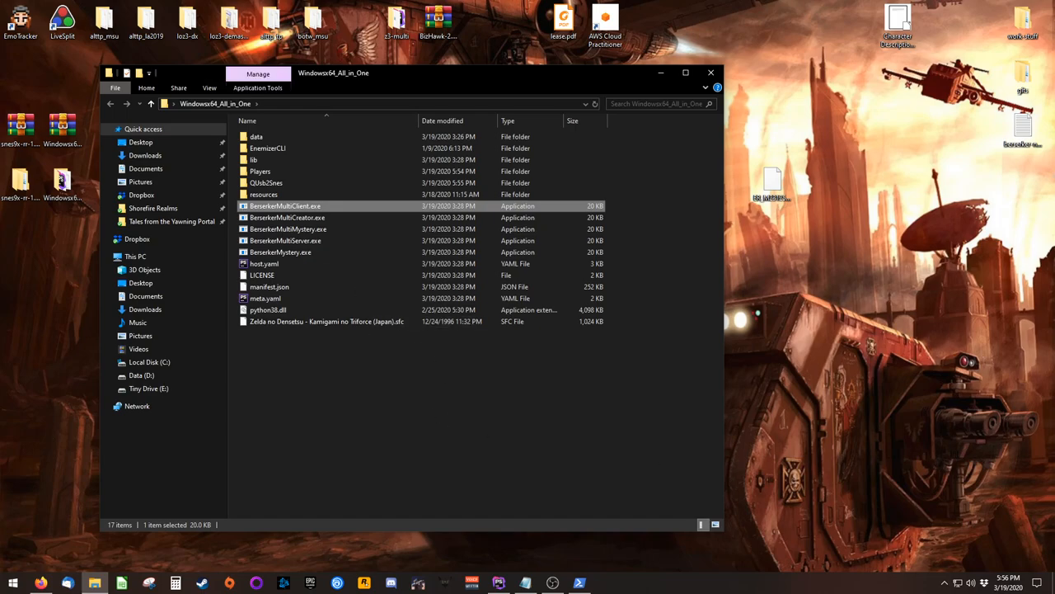
mouse_move(567, 394)
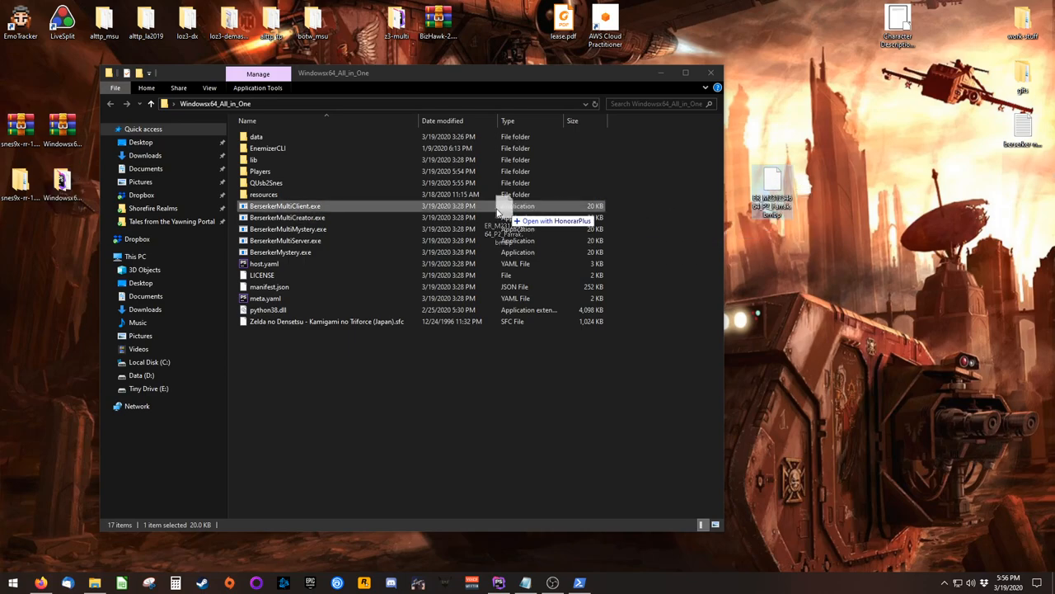
mouse_move(333, 207)
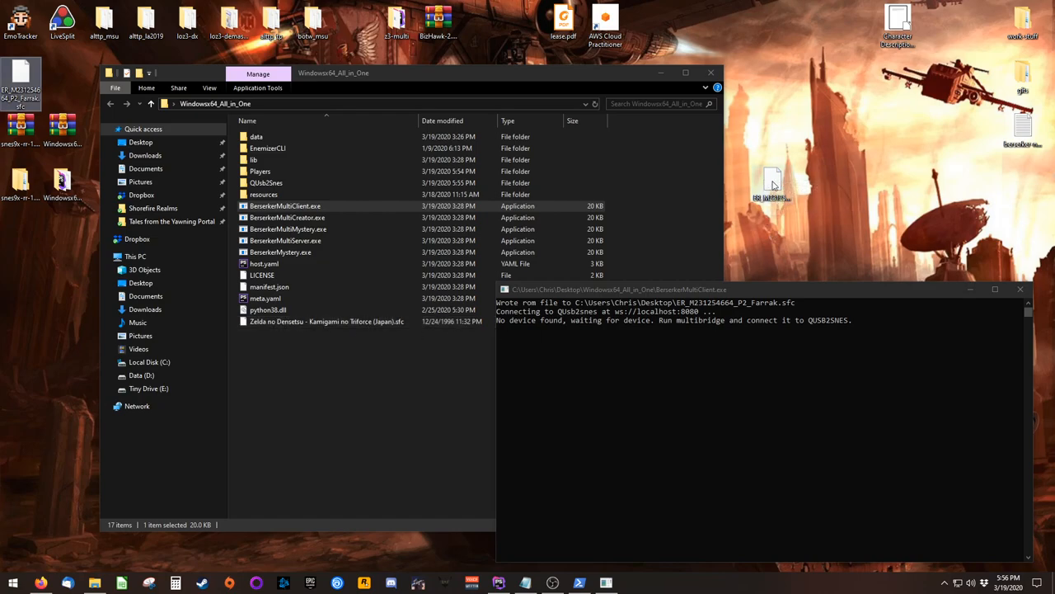
mouse_move(772, 182)
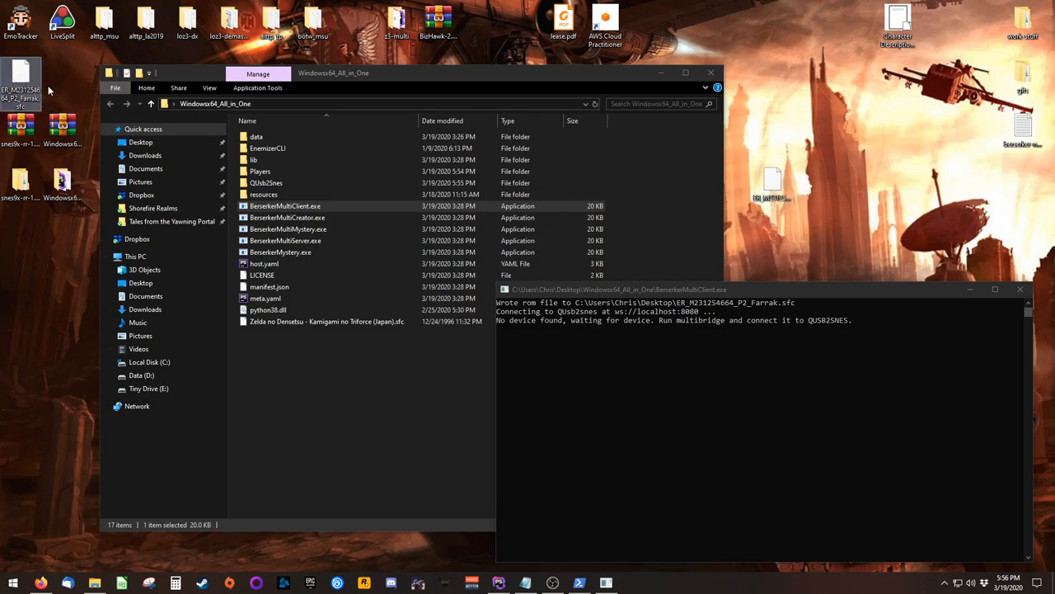
mouse_move(767, 189)
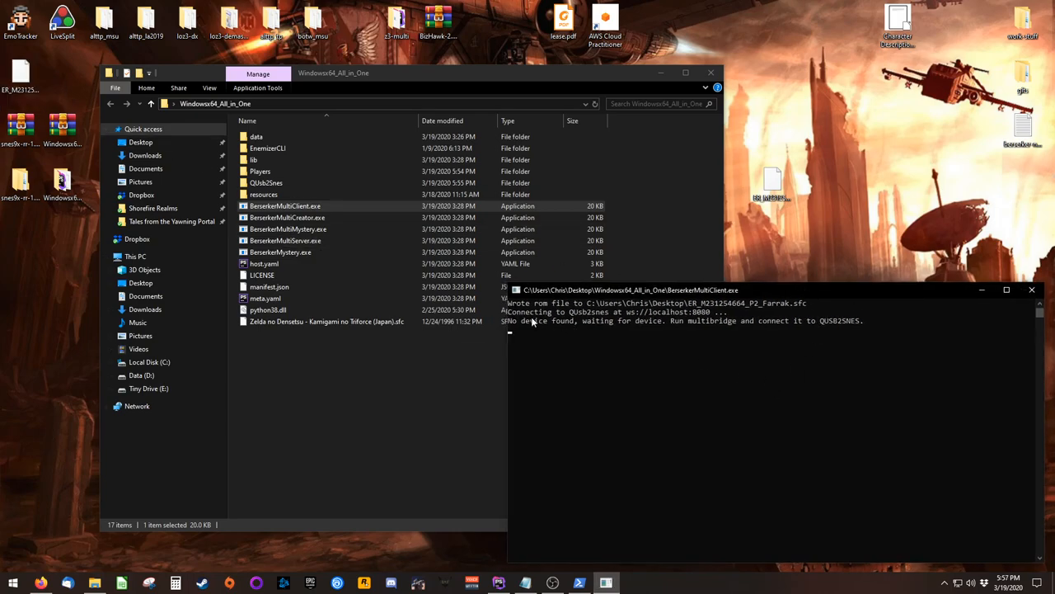
mouse_move(706, 367)
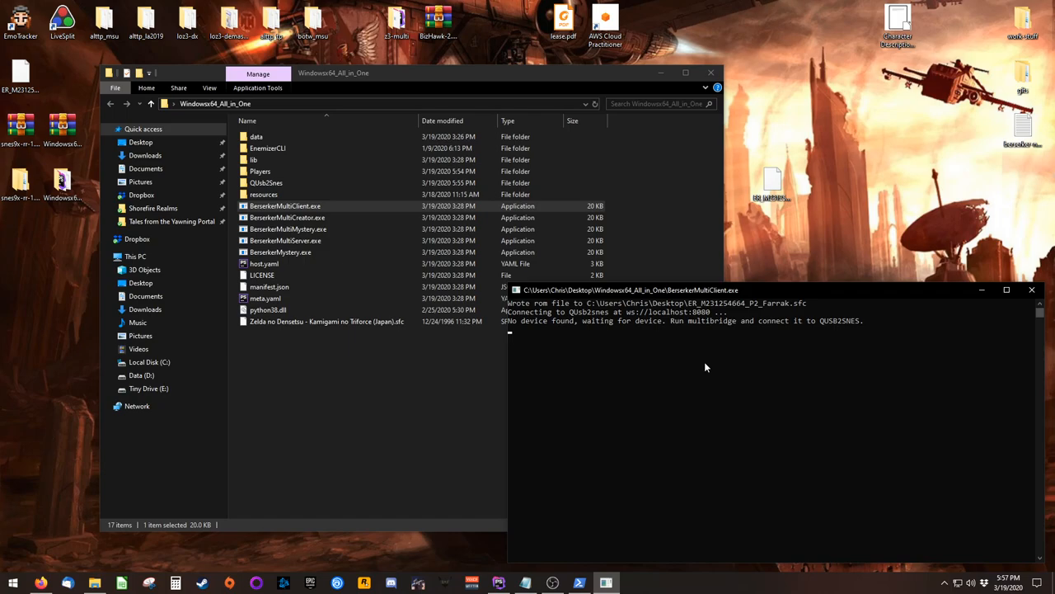
mouse_move(373, 392)
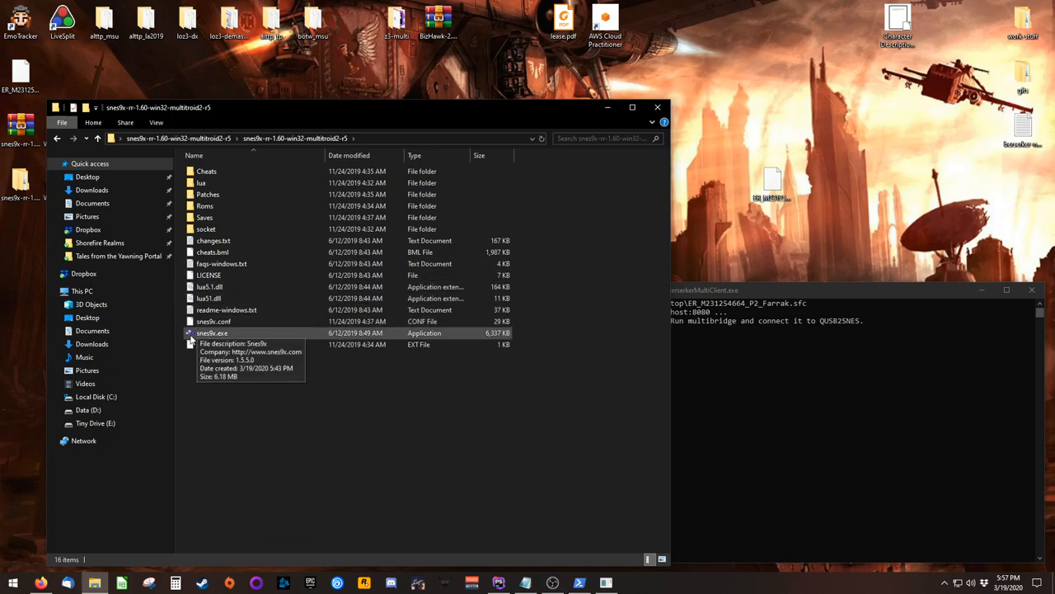
Launch Snes9x and load the generated Farrak .sfc ROM from the Desktop
double_click(211, 333)
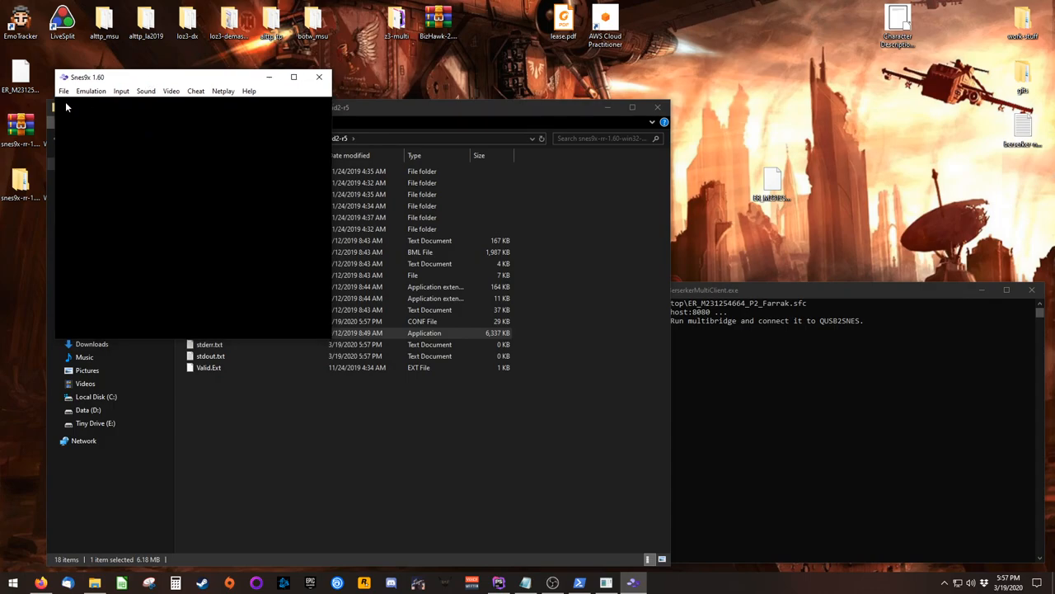
left_click(63, 91)
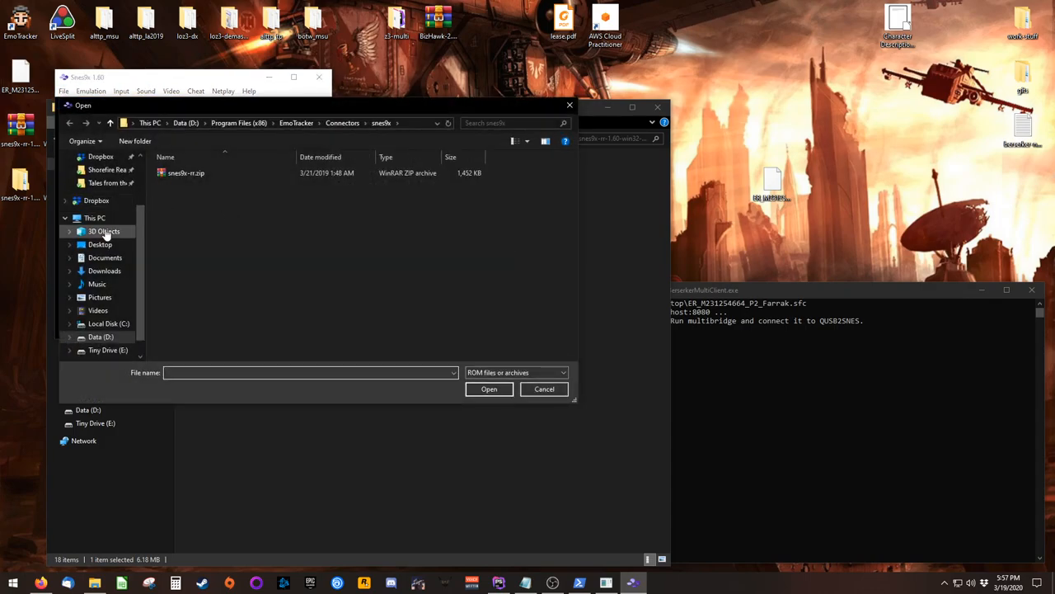
left_click(99, 244)
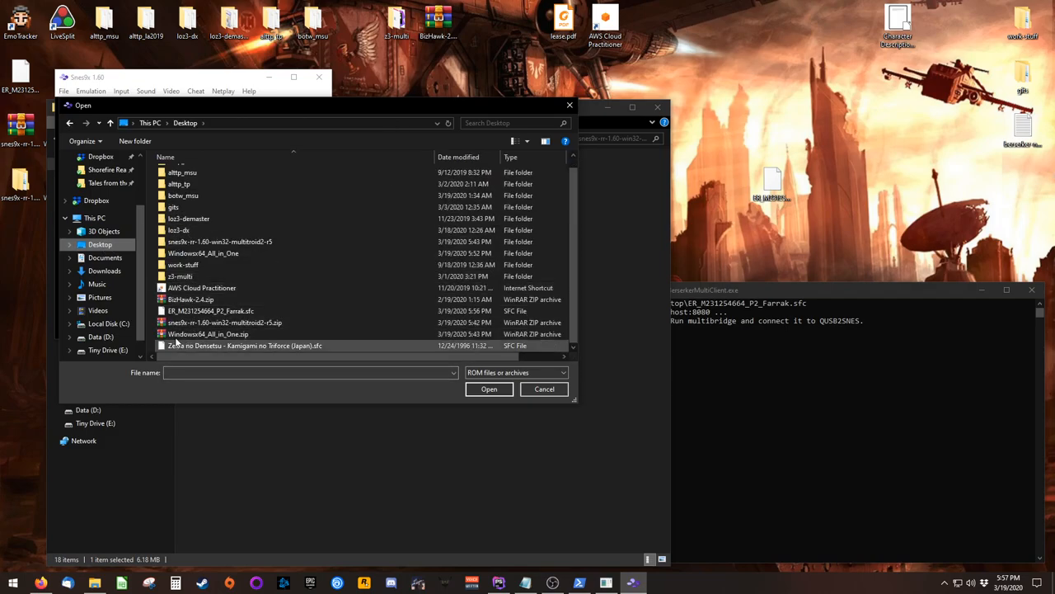
double_click(244, 345)
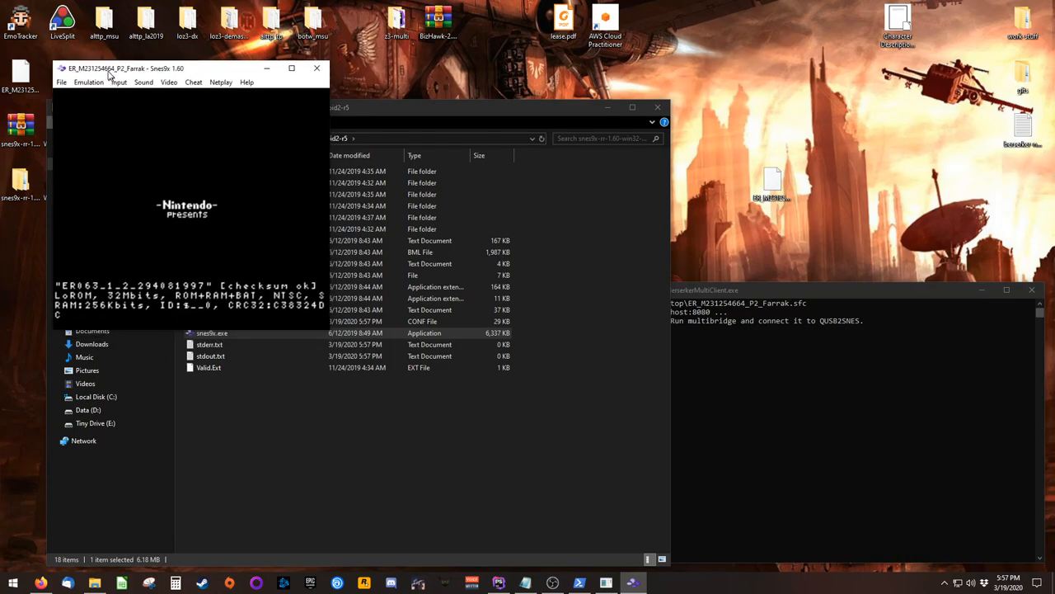
Bring up a new Lua script window from the emulator's Lua Scripting menu
left_click(59, 72)
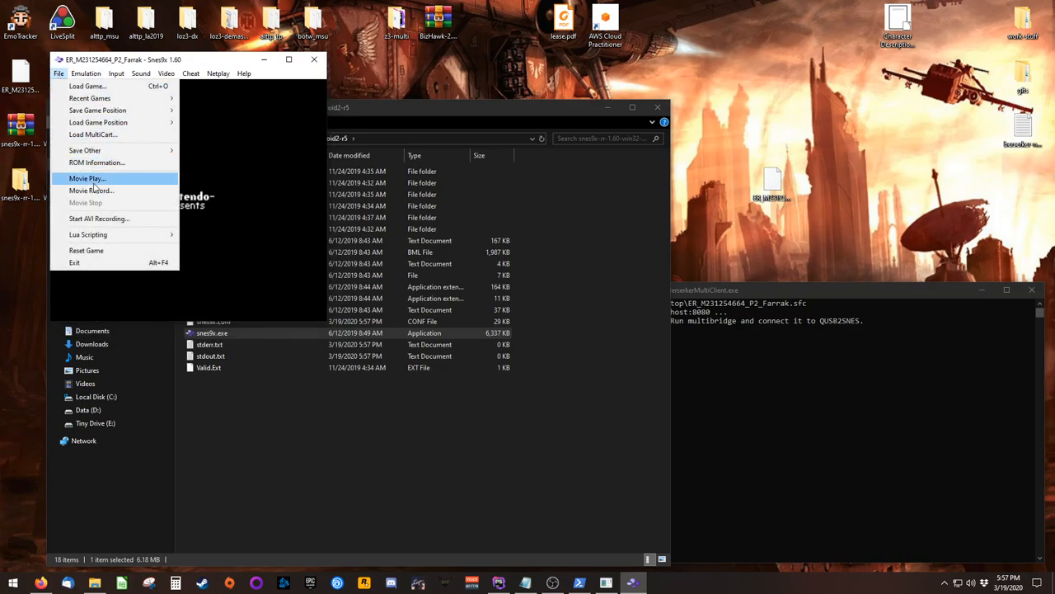
mouse_move(88, 234)
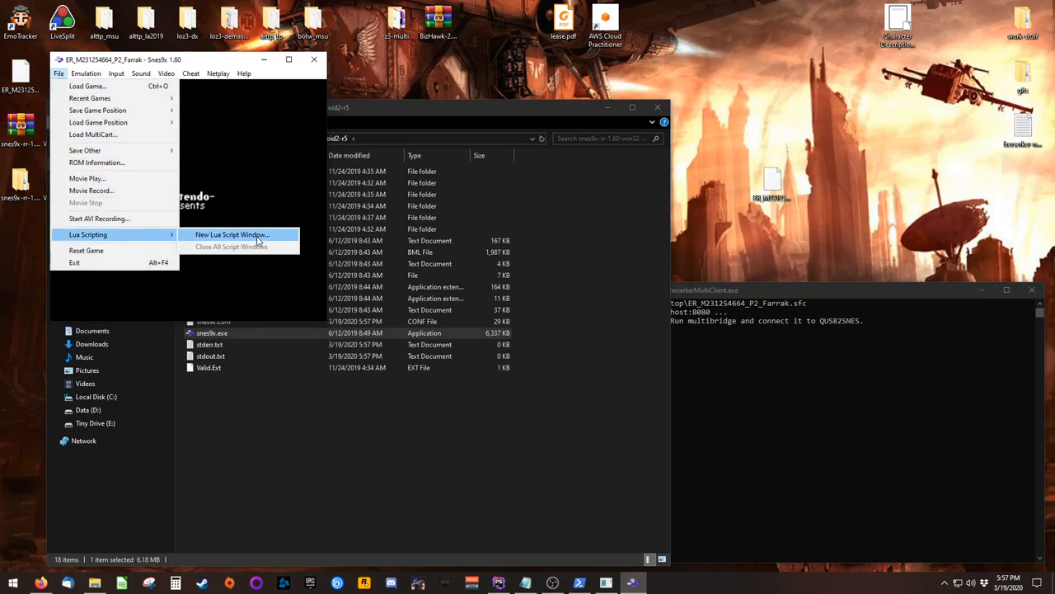
left_click(231, 234)
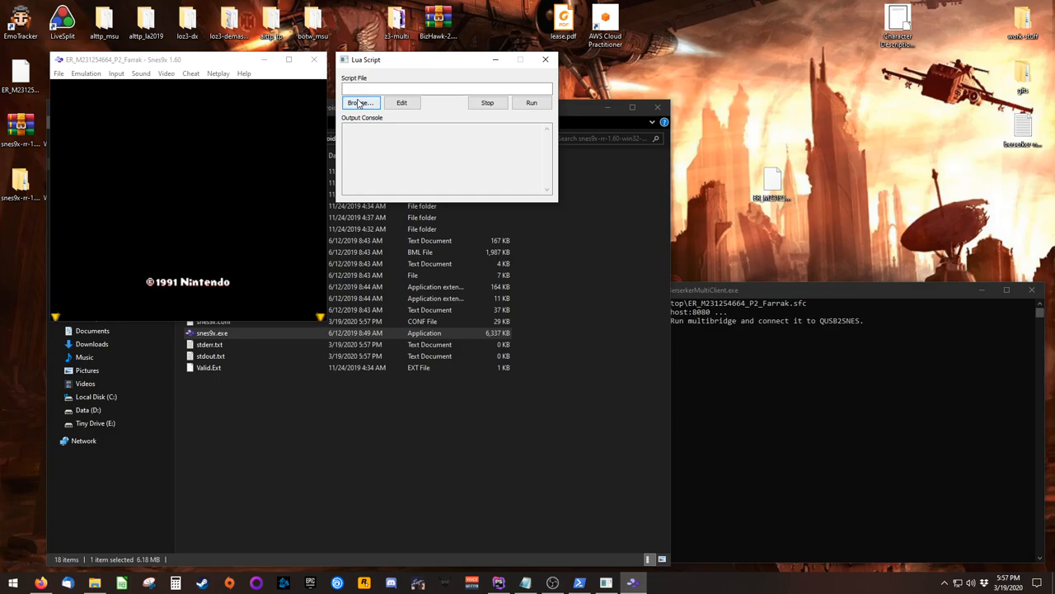
Run multibridge.lua from the snes9x-rr multibridge lua folder to connect to QUsb2Snes
left_click(360, 103)
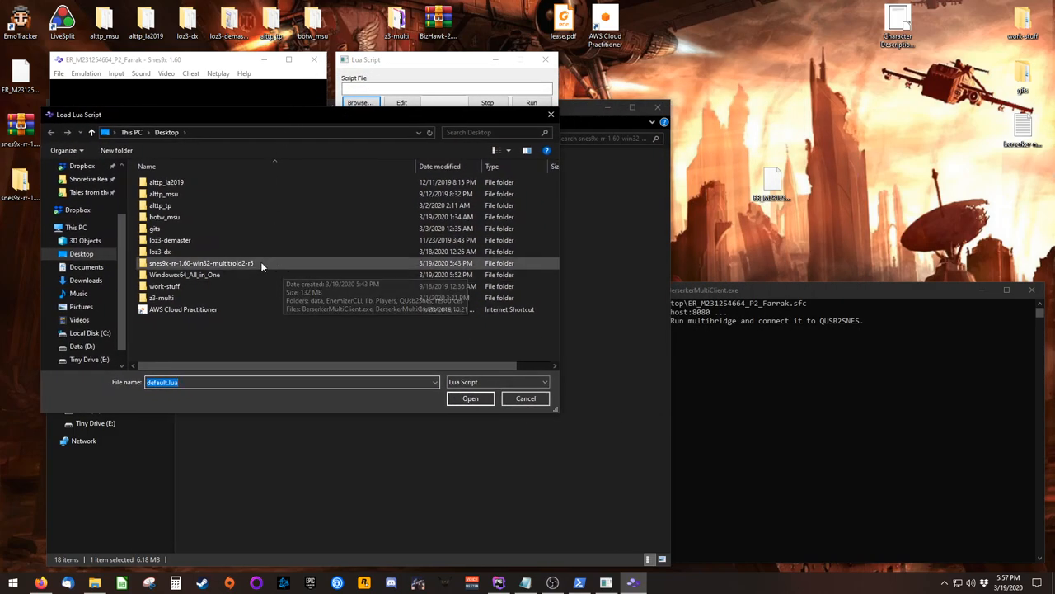
double_click(201, 263)
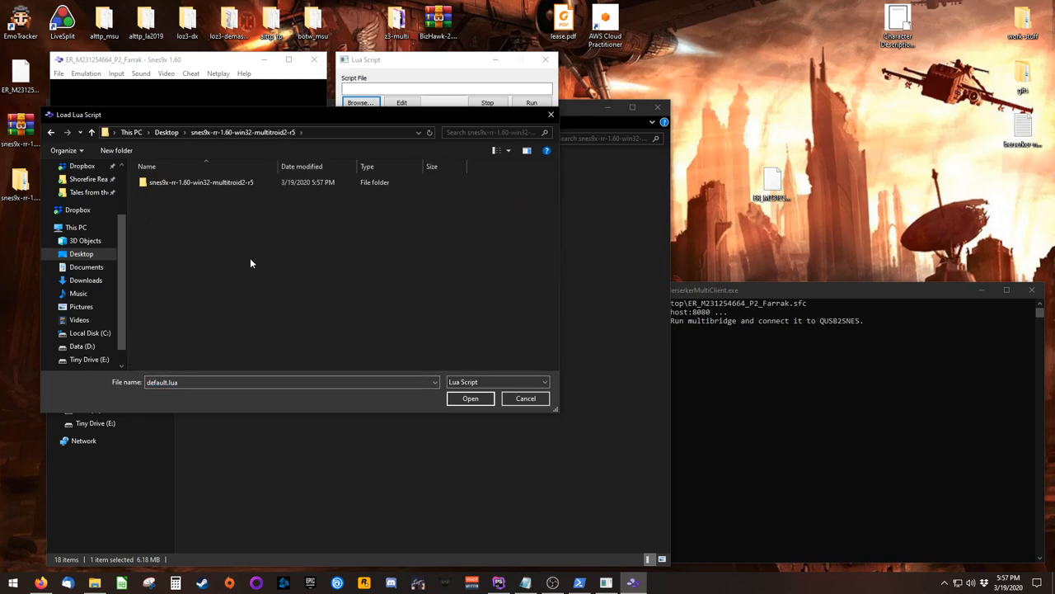
double_click(201, 182)
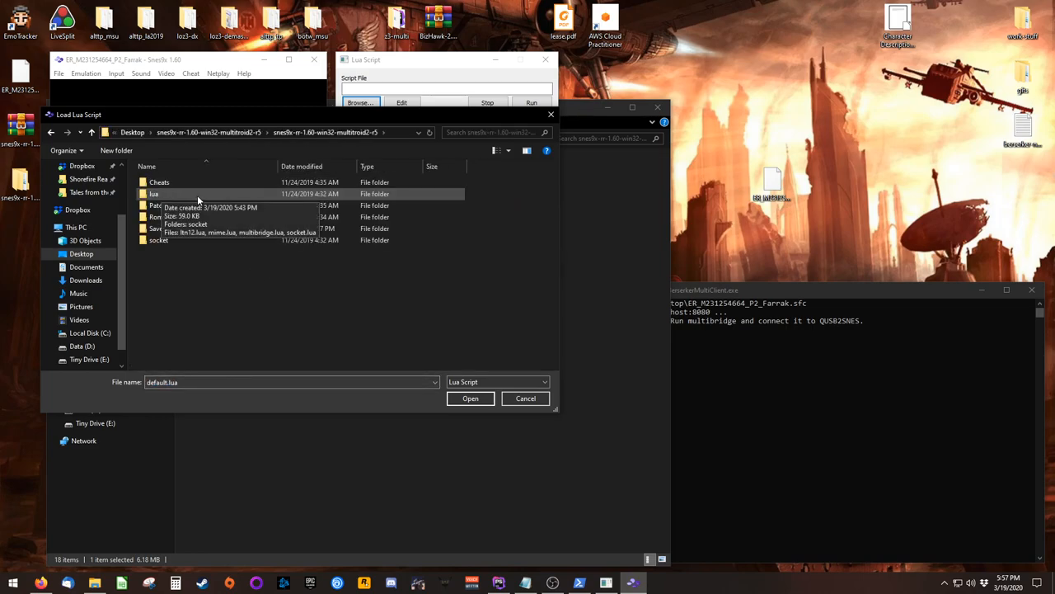
double_click(153, 194)
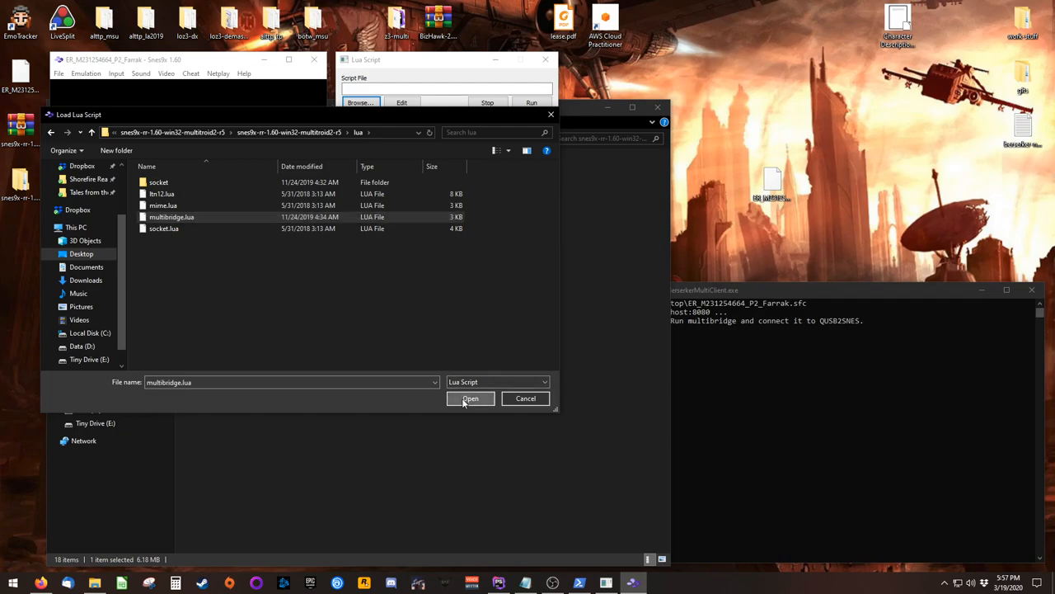
left_click(469, 398)
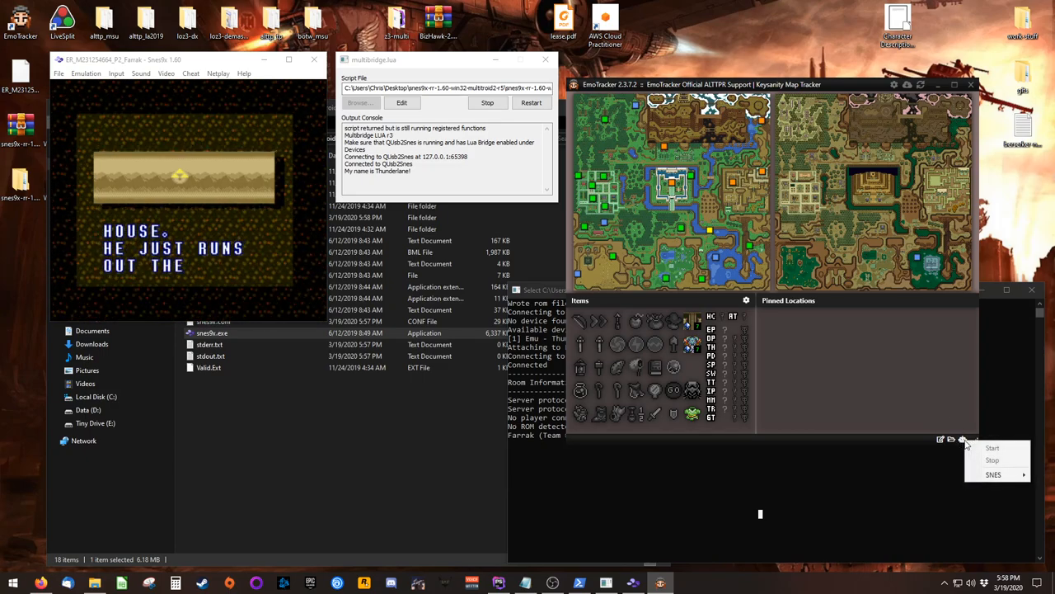
Start EmoTracker auto-tracking from the SNES, then return to Snes9x's File menu
left_click(992, 474)
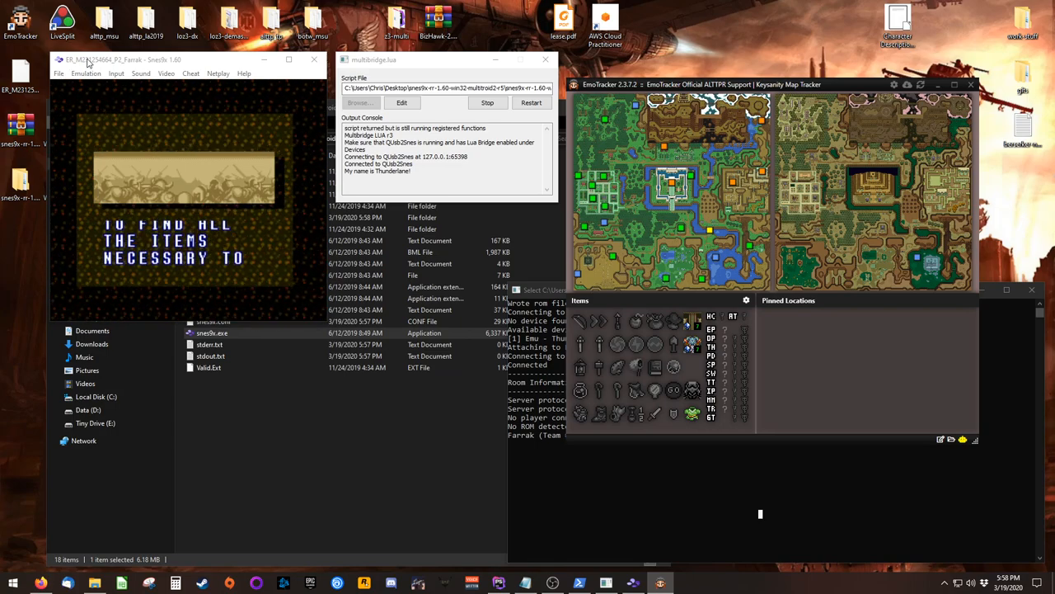
left_click(59, 72)
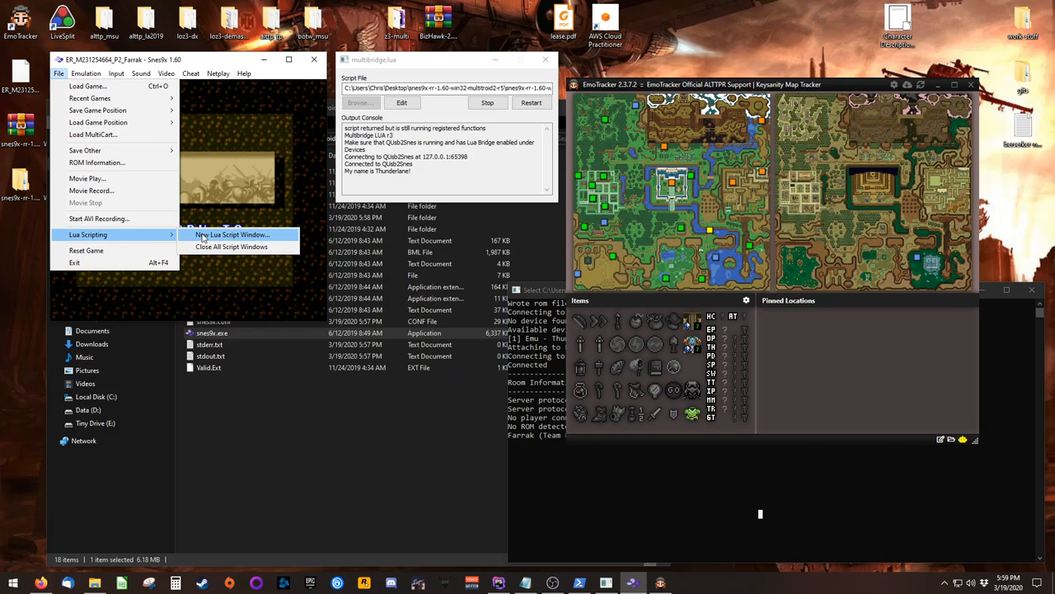
In a second Lua script window, browse to Program Files (x86) on the D: drive
left_click(234, 234)
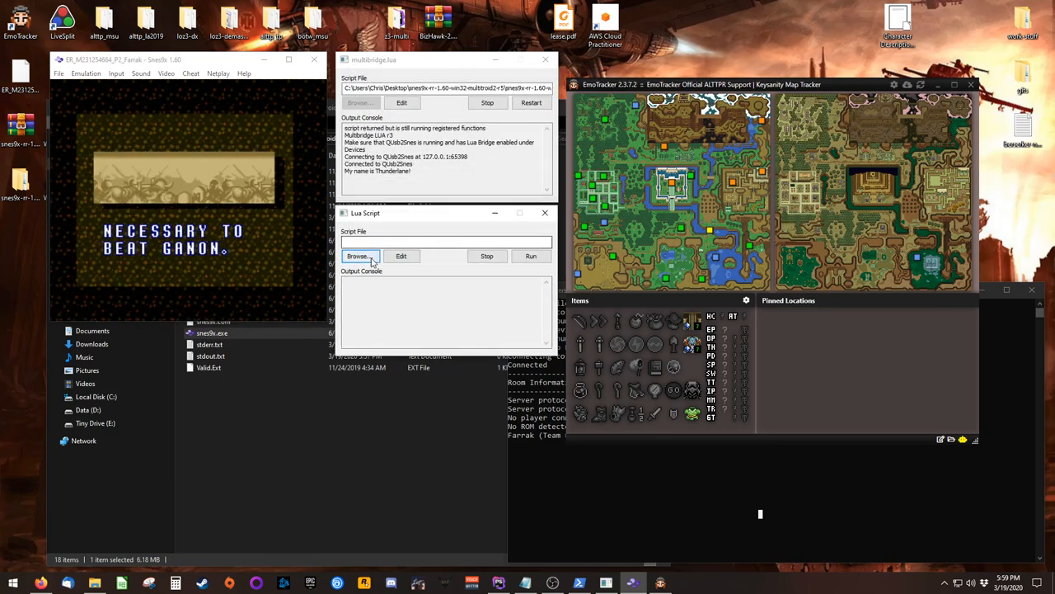
left_click(358, 256)
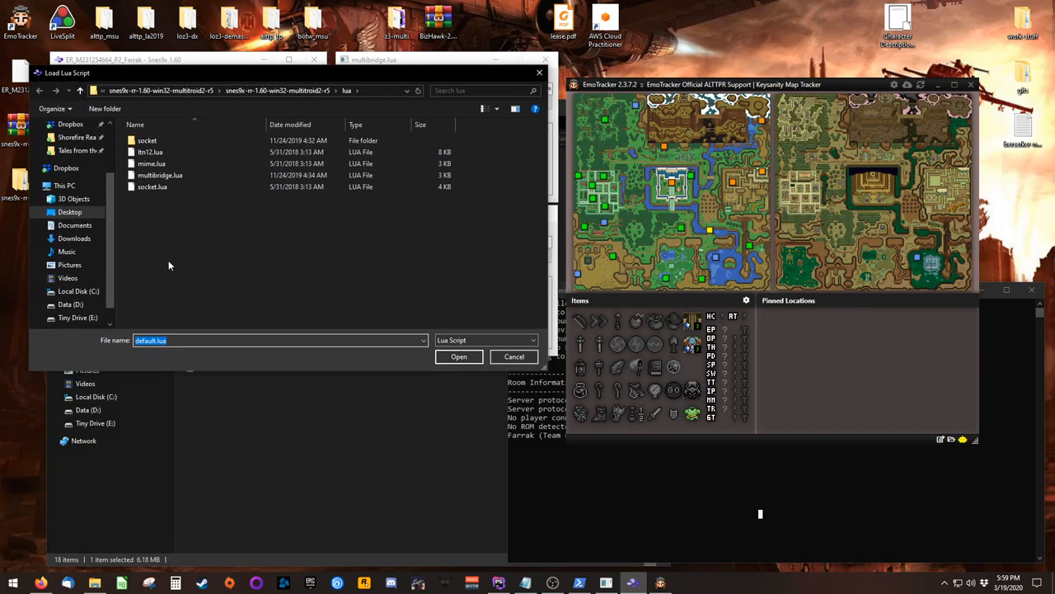
left_click(69, 303)
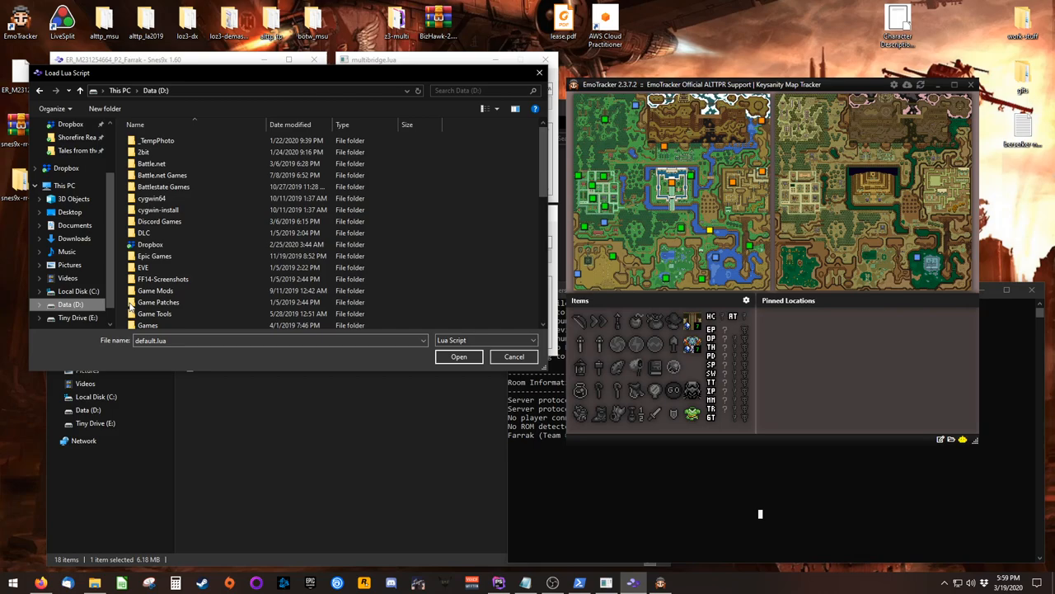
scroll("down", 3)
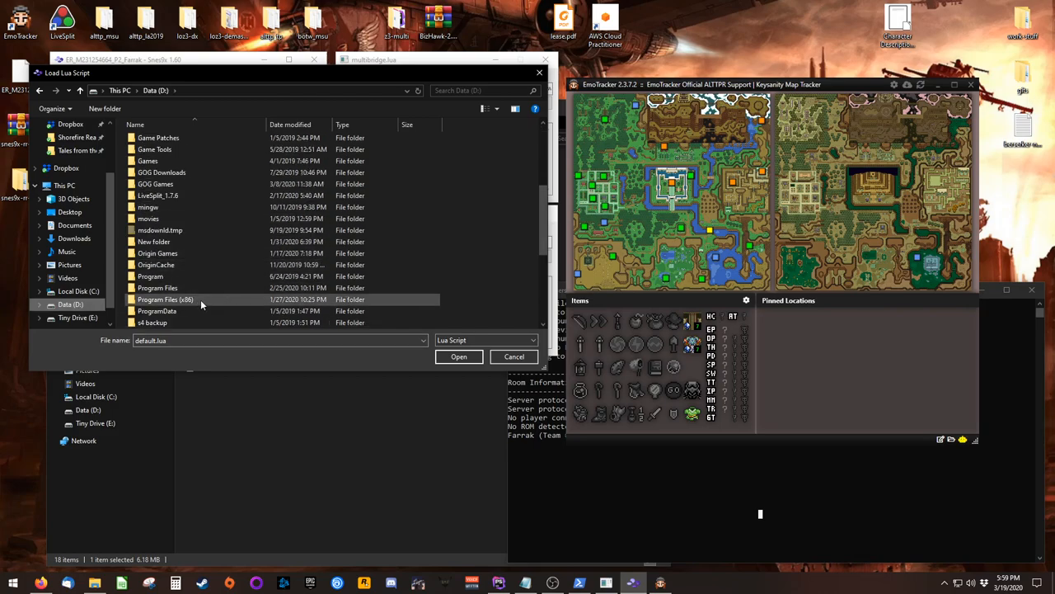
double_click(164, 298)
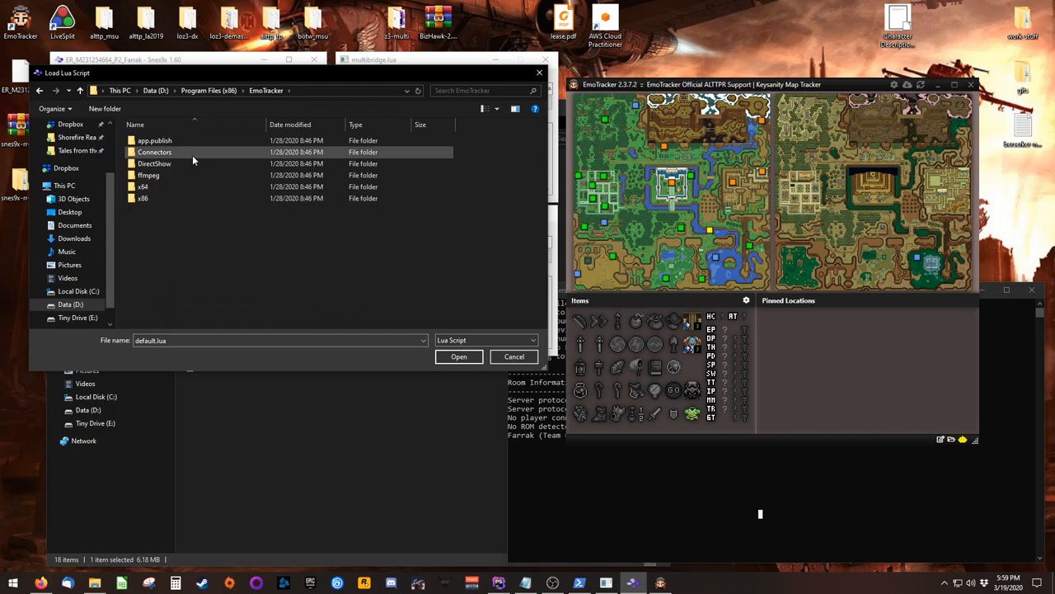
Load connector.lua from EmoTracker\Connectors\snes9x into the emulator
double_click(155, 151)
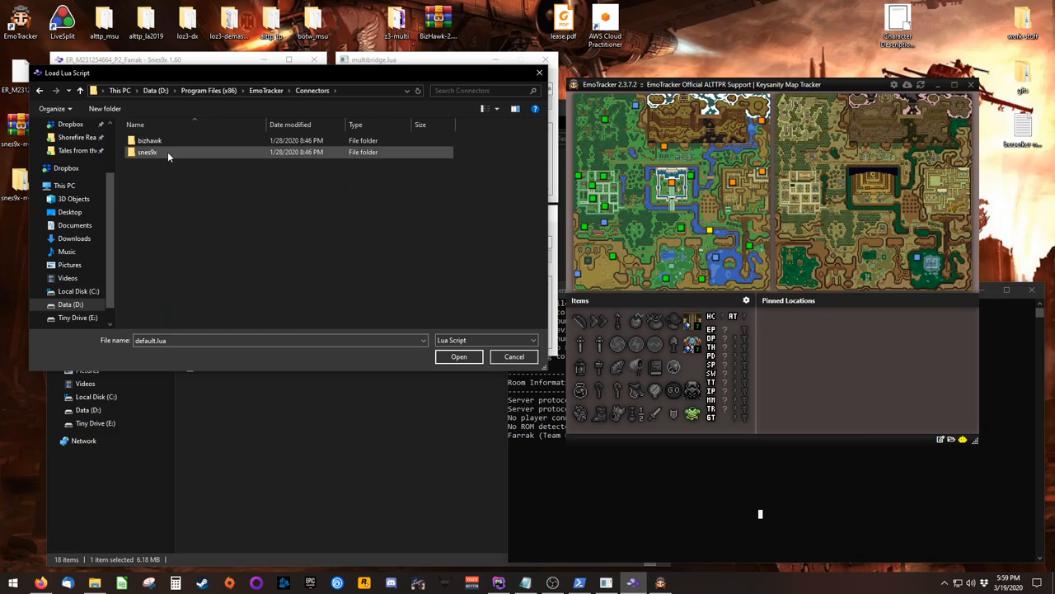
double_click(147, 152)
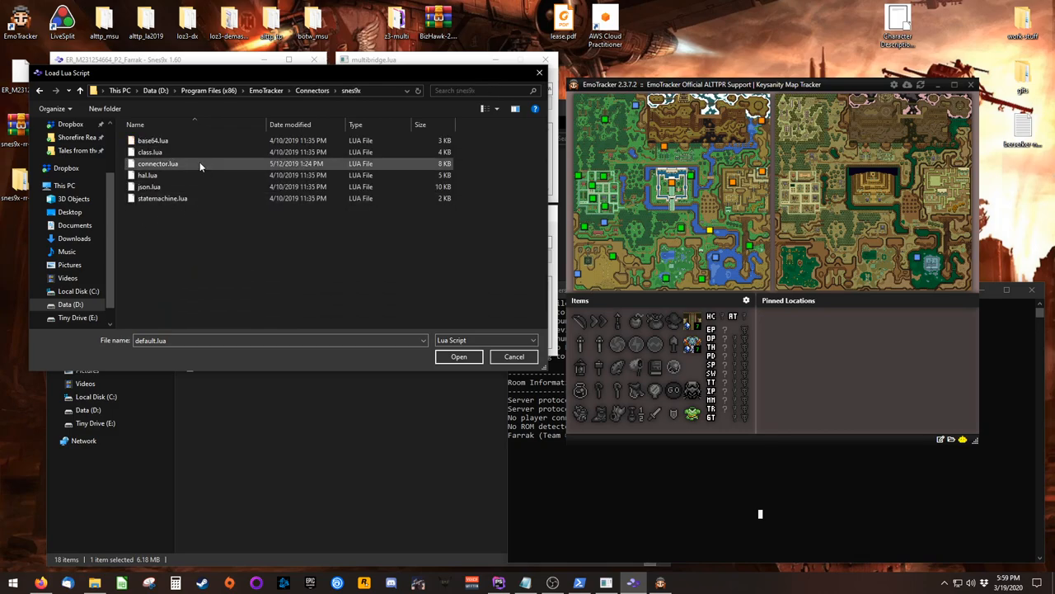
left_click(158, 163)
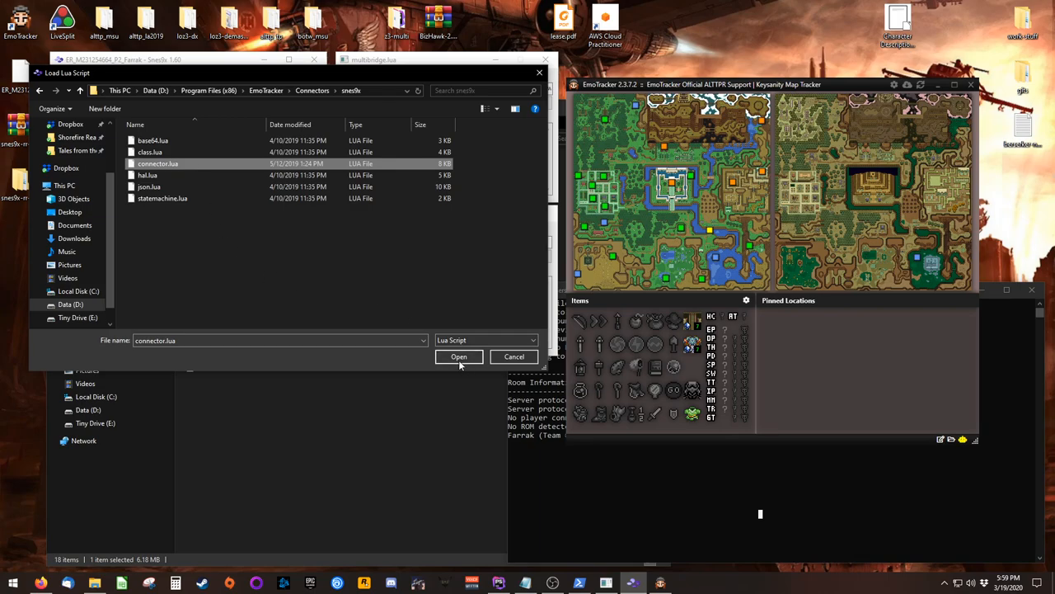
left_click(458, 356)
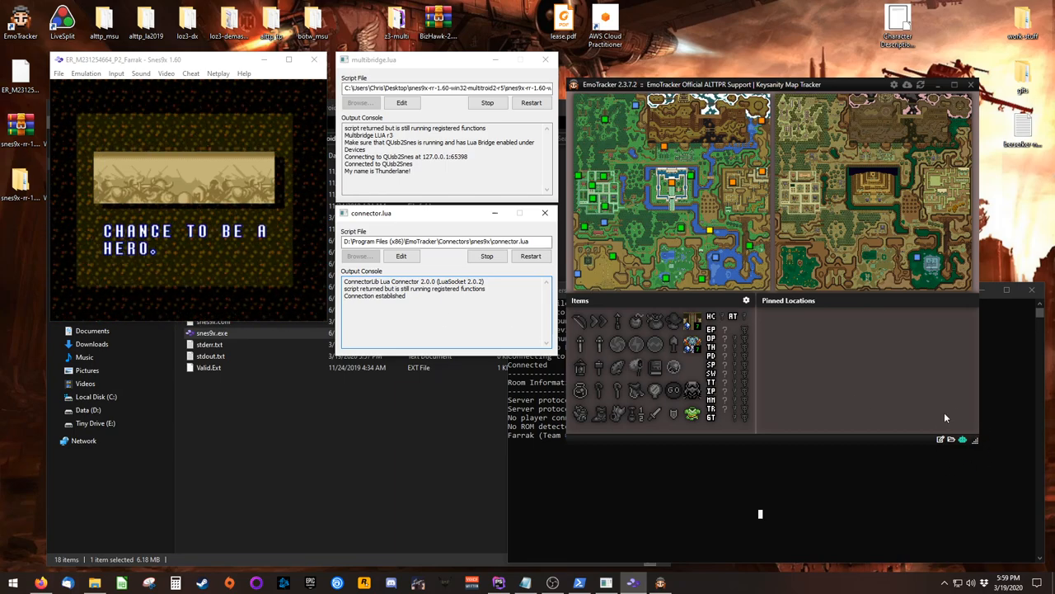
mouse_move(795, 500)
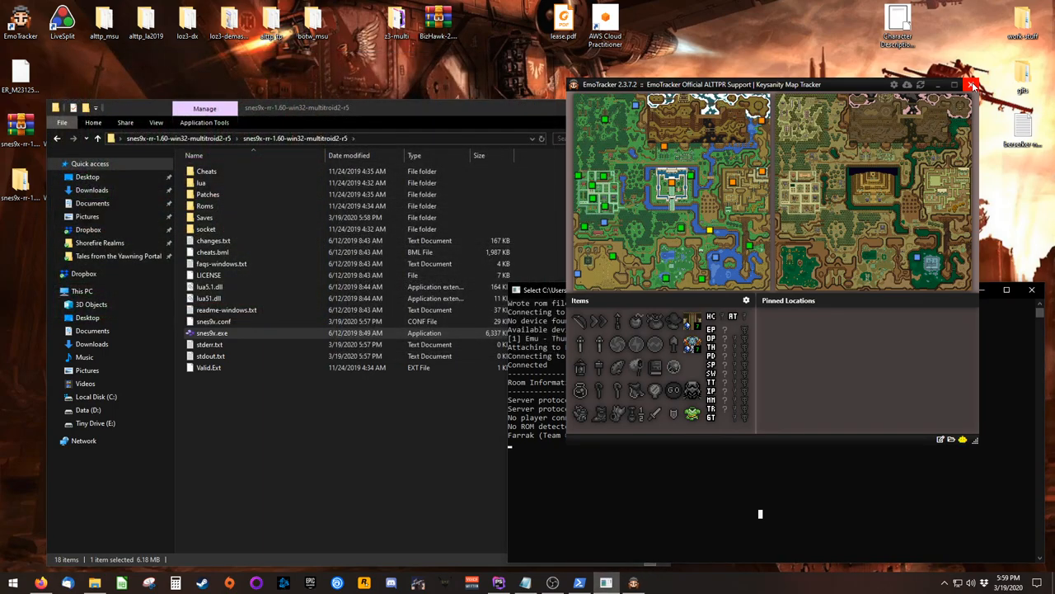
Minimize the tracker and snes9x windows, open Windows64_All_in_One and select host.yaml
left_click(972, 84)
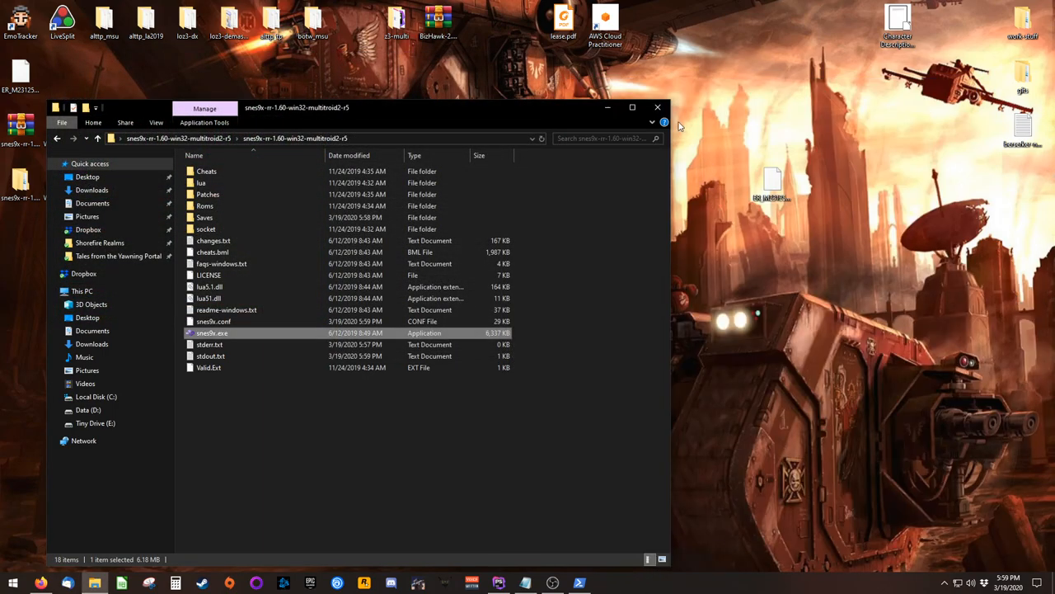
left_click(657, 107)
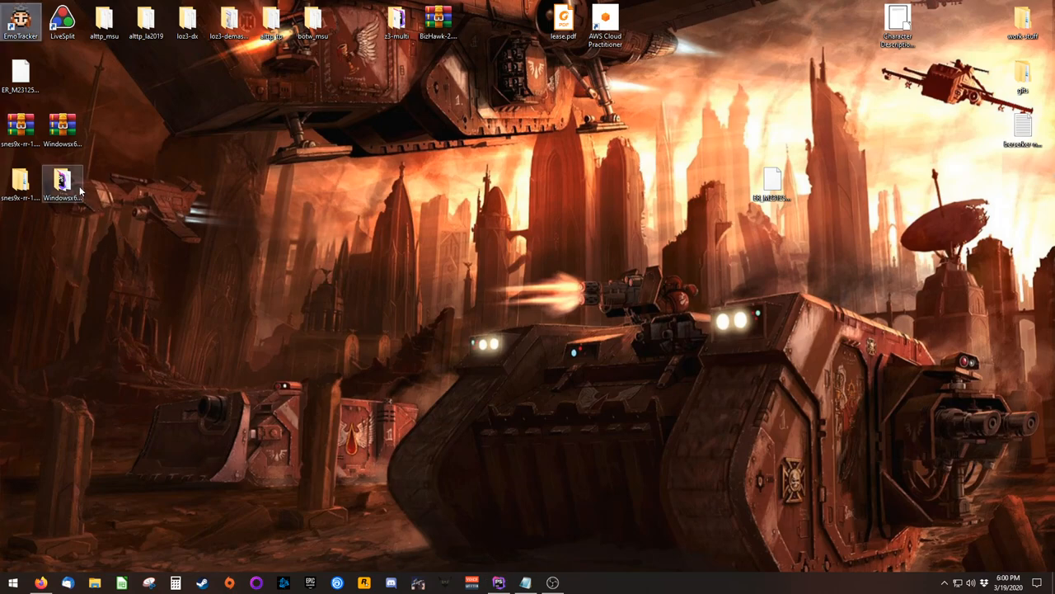
double_click(62, 181)
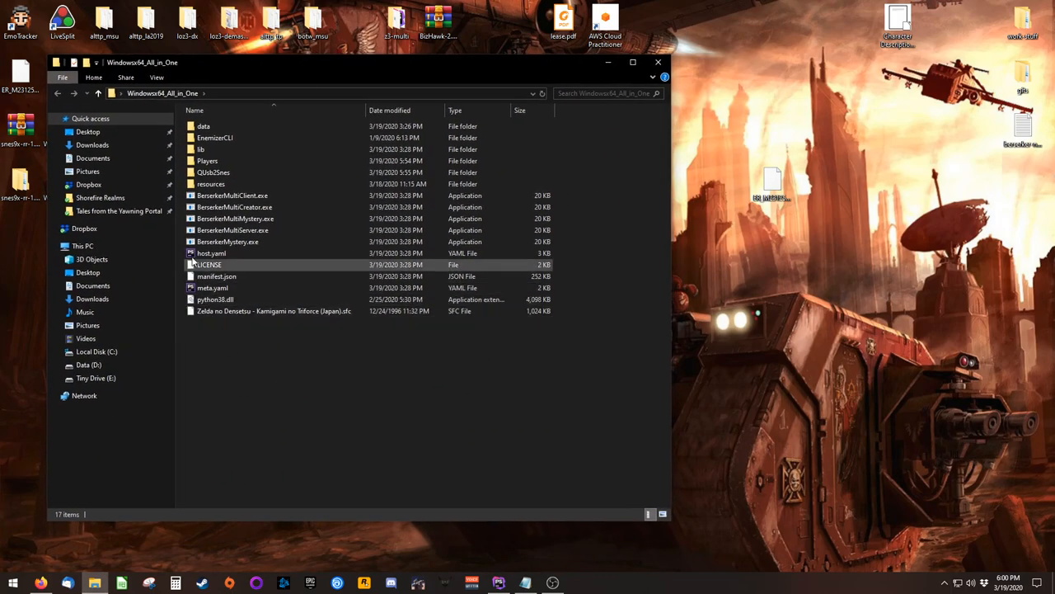
left_click(211, 254)
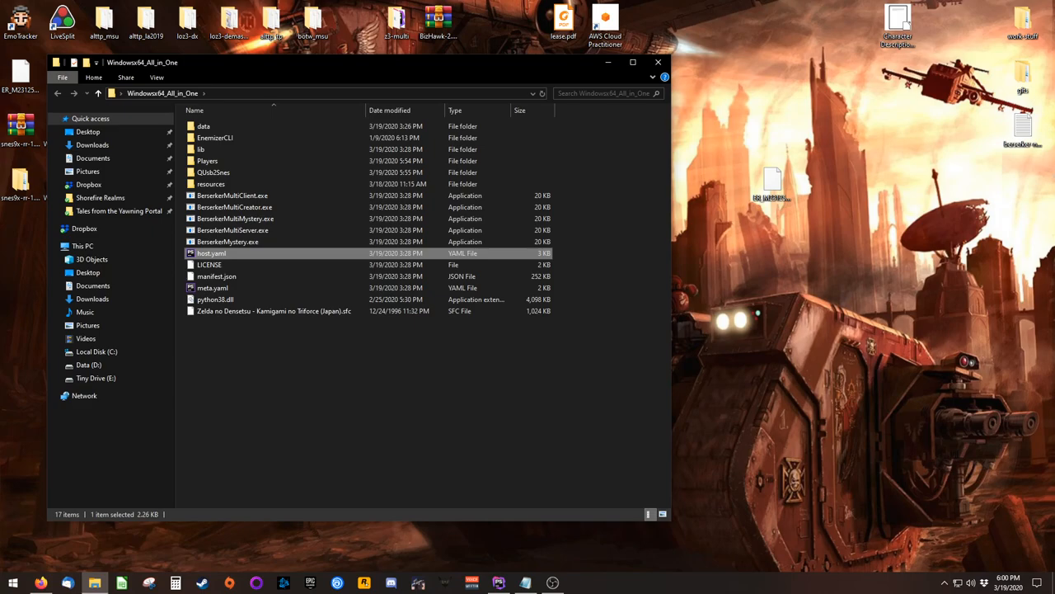
Open host.yaml in PyCharm and review the server port and password settings
double_click(211, 253)
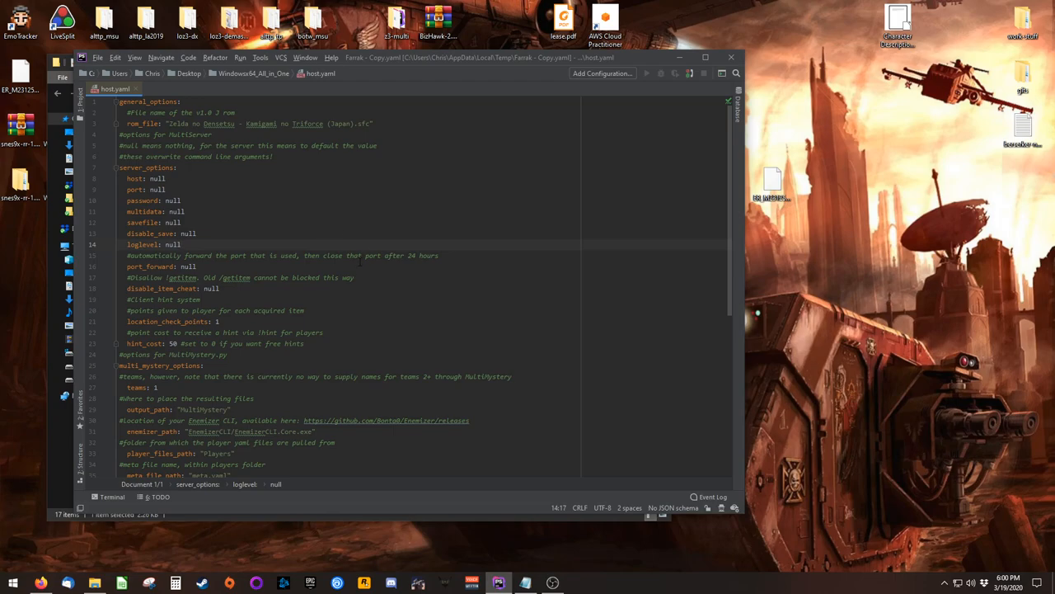
scroll("down", 3)
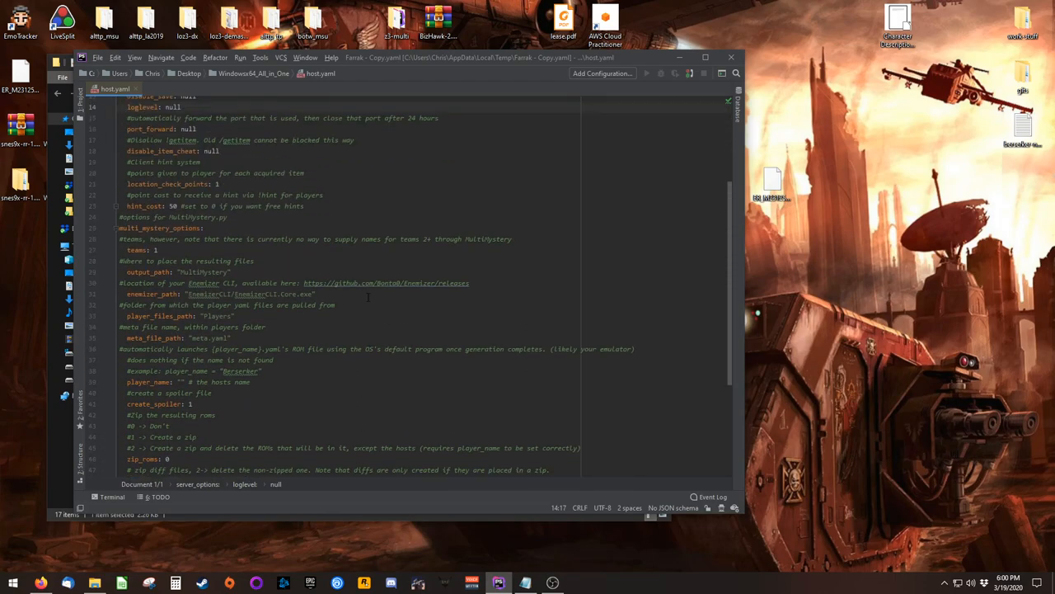
scroll("up", 3)
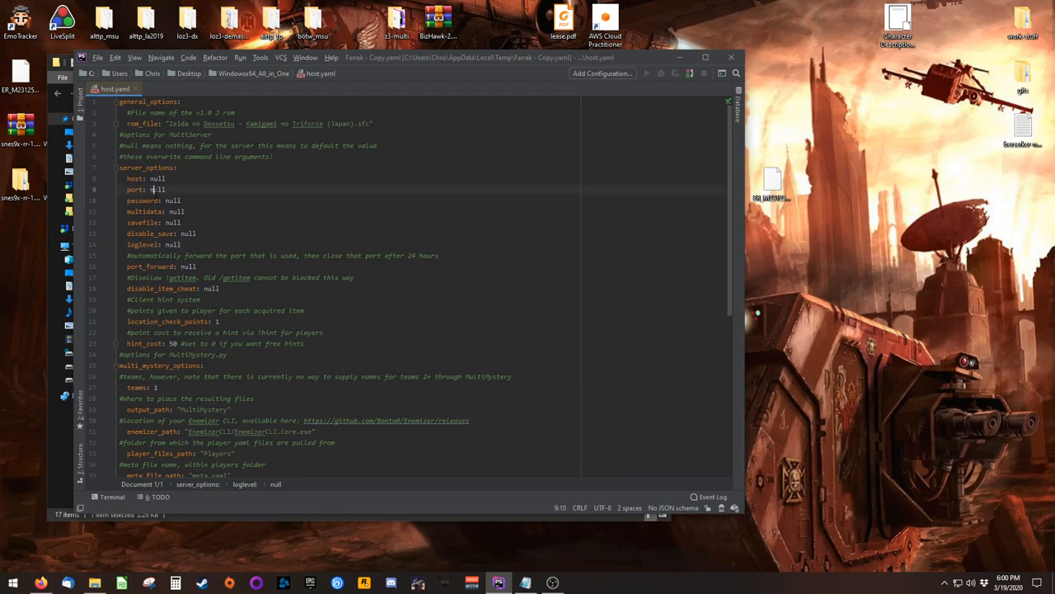
left_click(171, 201)
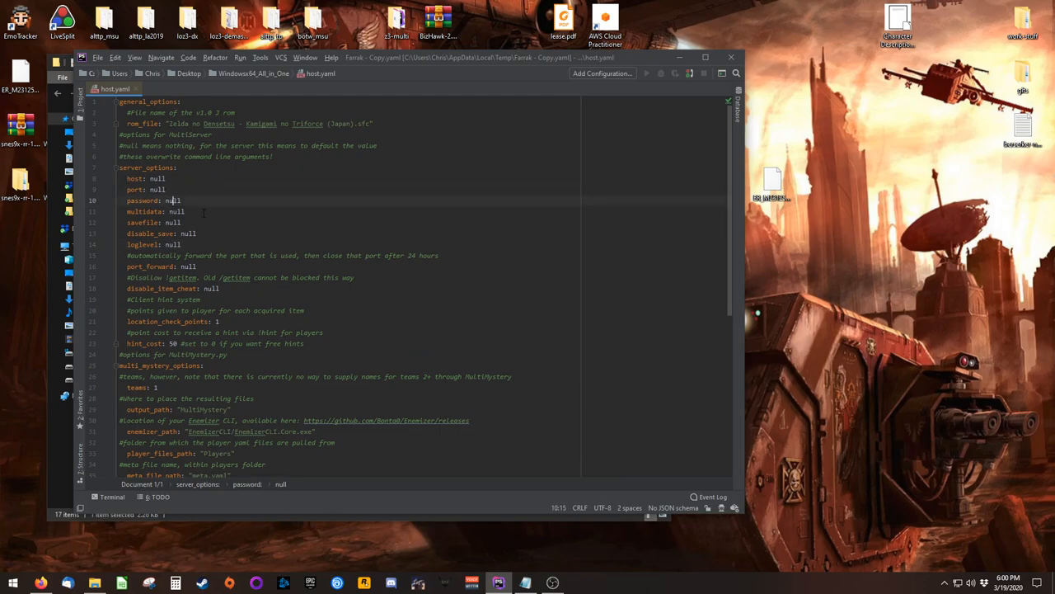
left_click(256, 211)
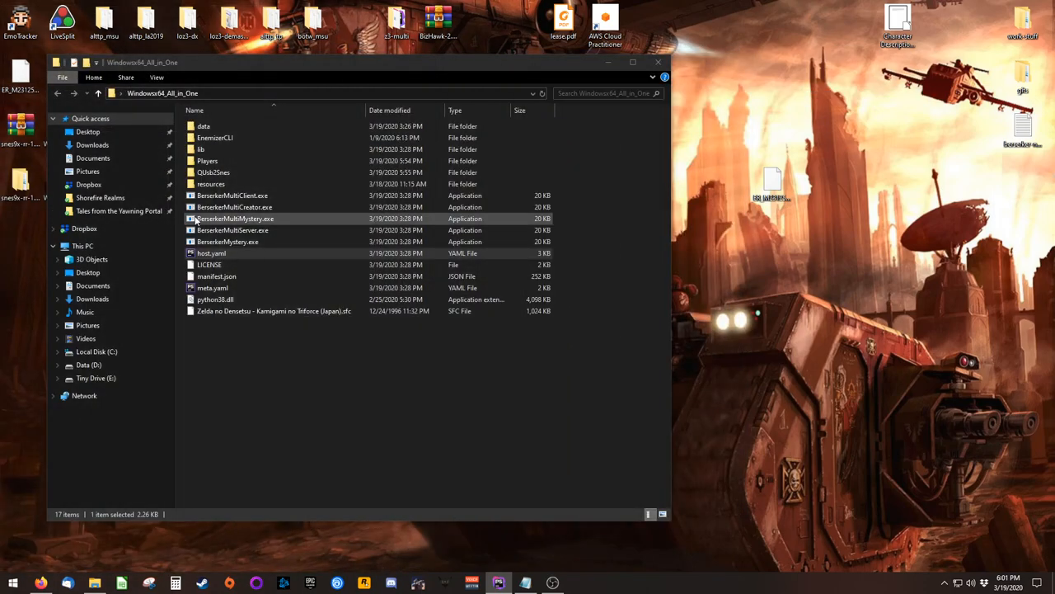
Check the Players folder's yaml files, then launch BerserkerMultiMystery.exe
double_click(208, 162)
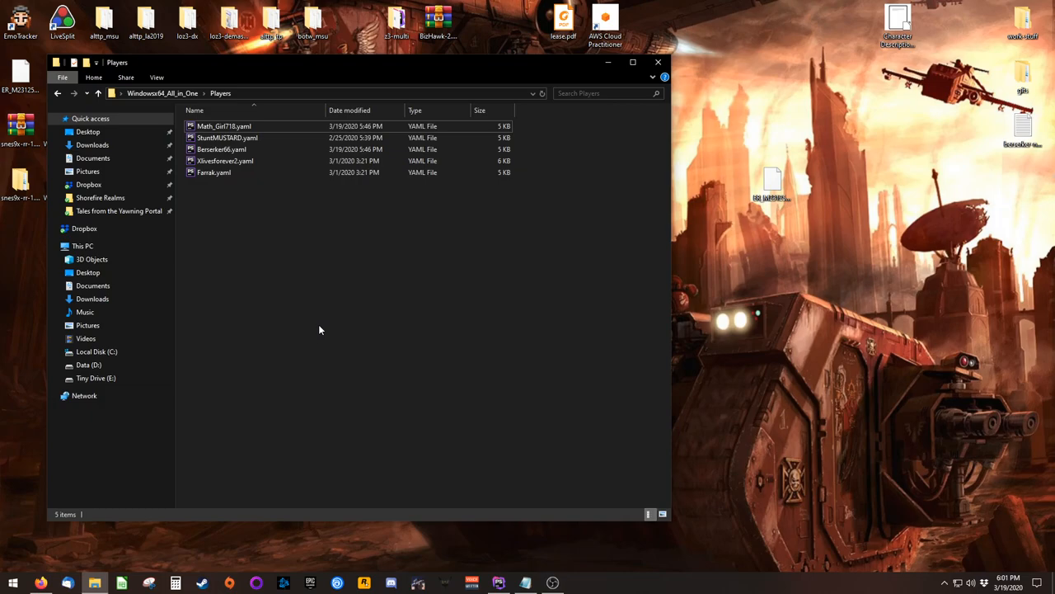
mouse_move(316, 275)
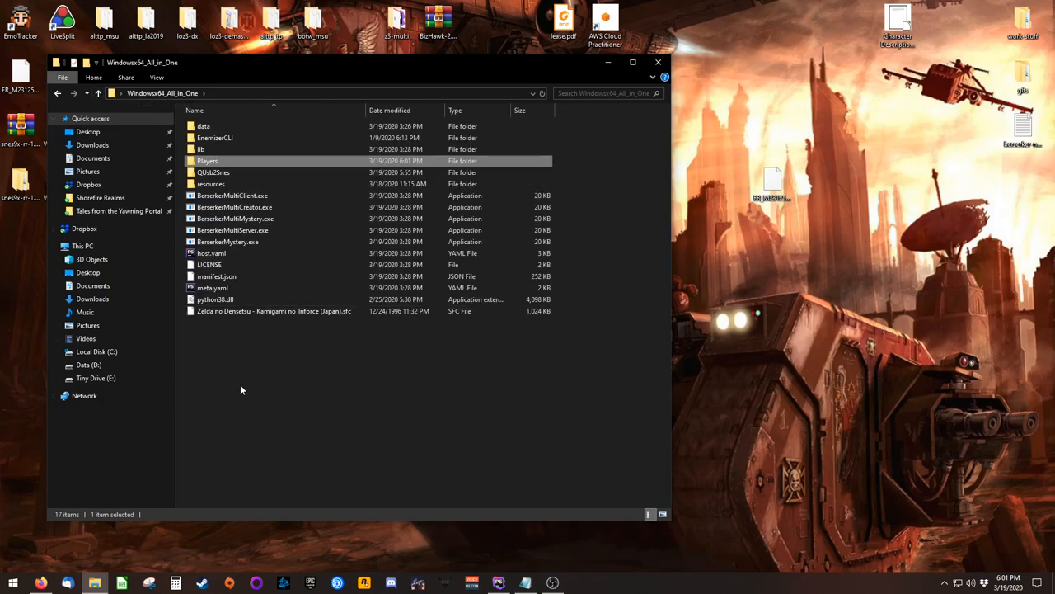
left_click(234, 217)
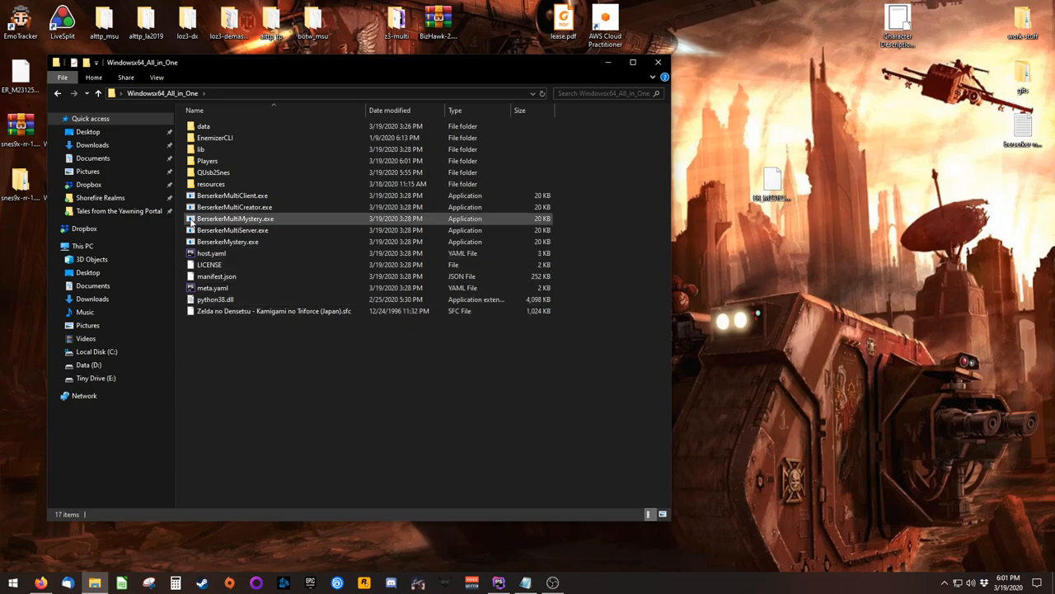
left_click(234, 218)
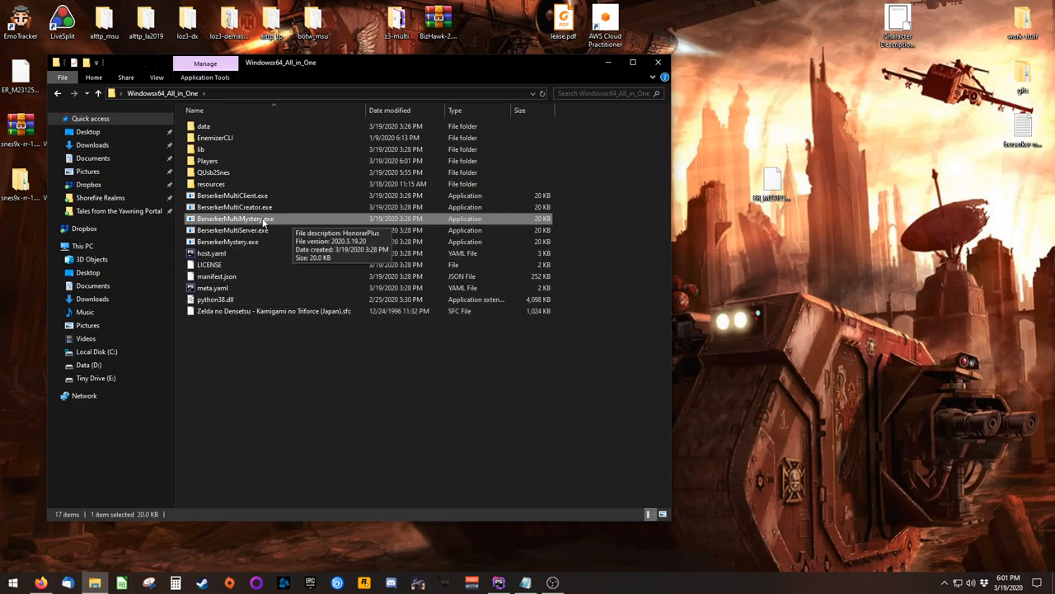
double_click(234, 218)
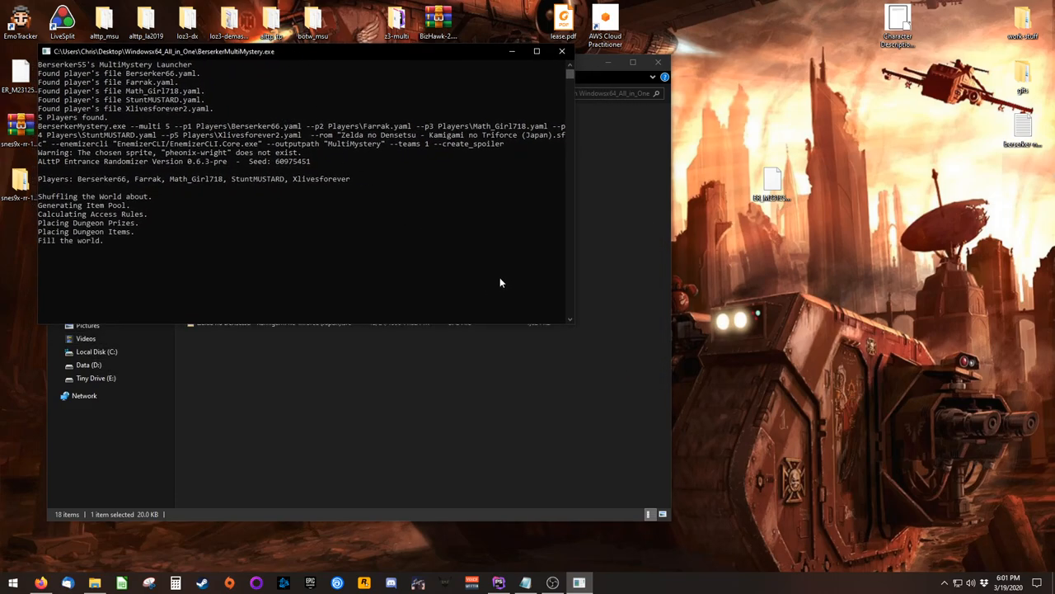
mouse_move(494, 452)
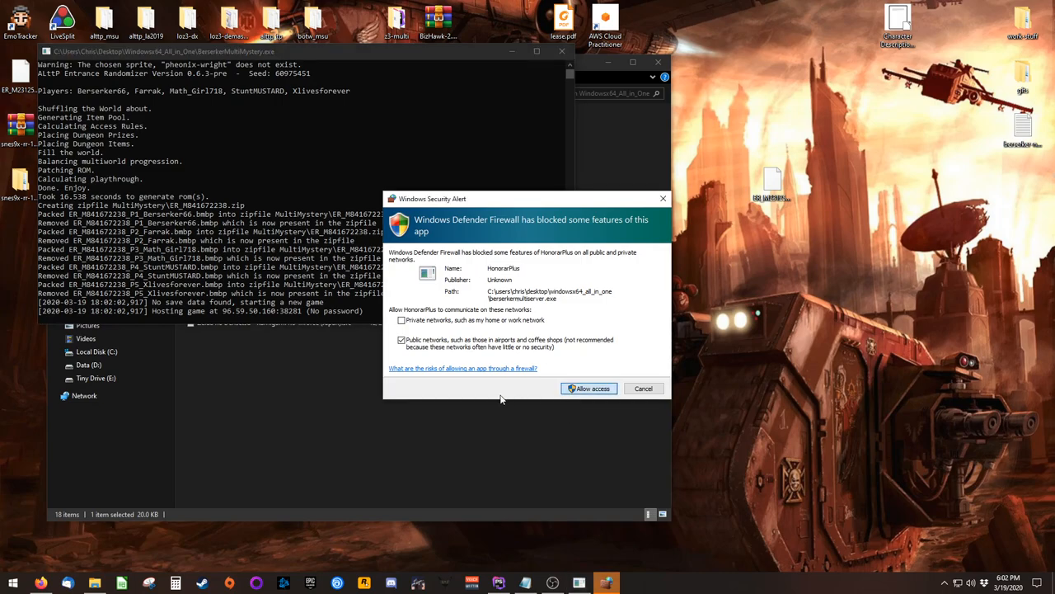
Allow the hosting game server through the Windows Defender Firewall
left_click(591, 389)
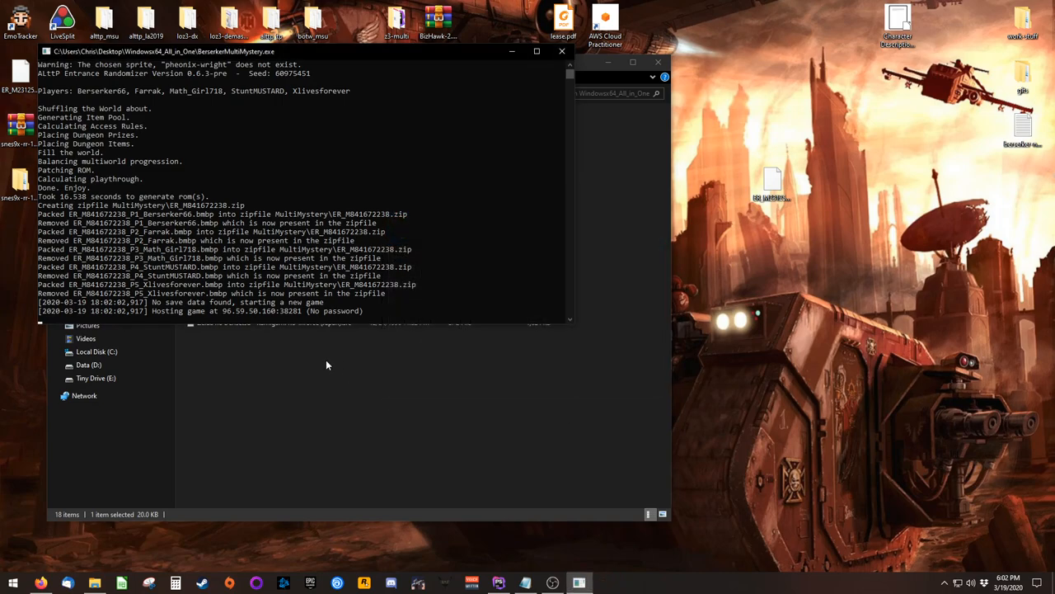
mouse_move(311, 320)
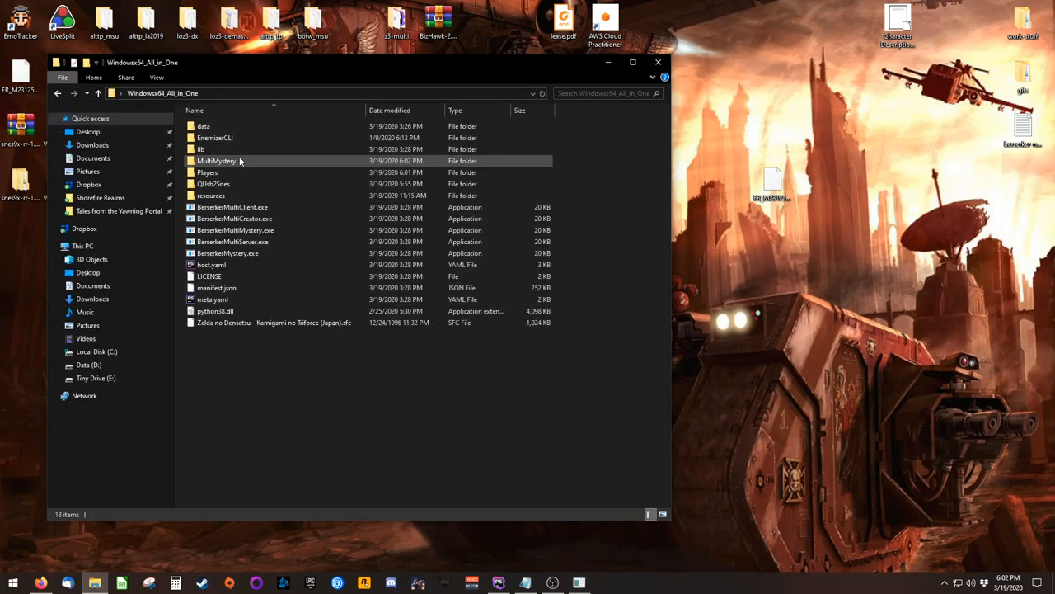
mouse_move(265, 163)
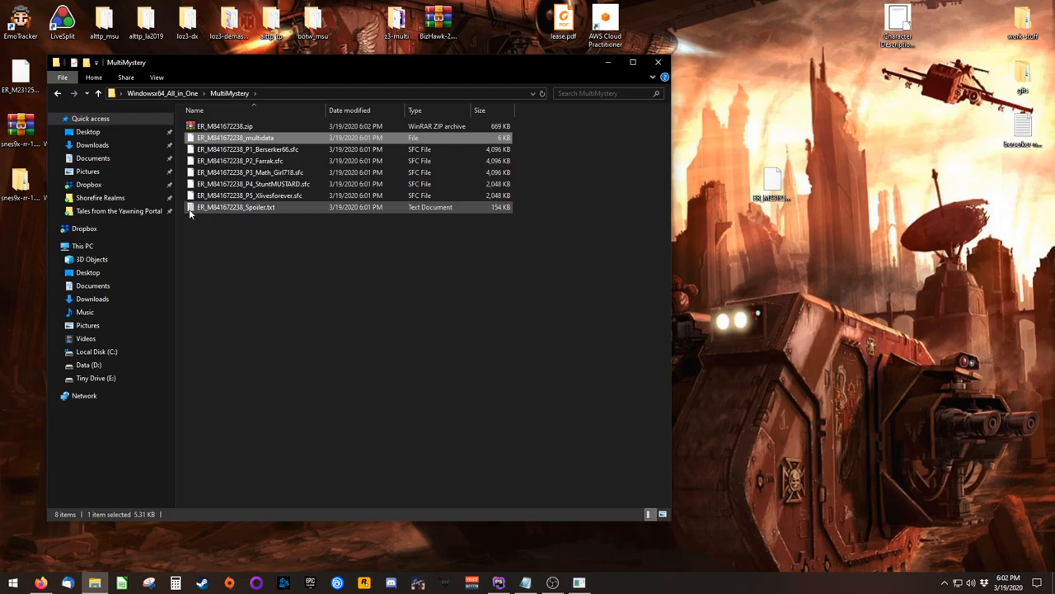
Select the five player .sfc ROMs in the MultiMystery folder and open its zip archive
left_click(236, 208)
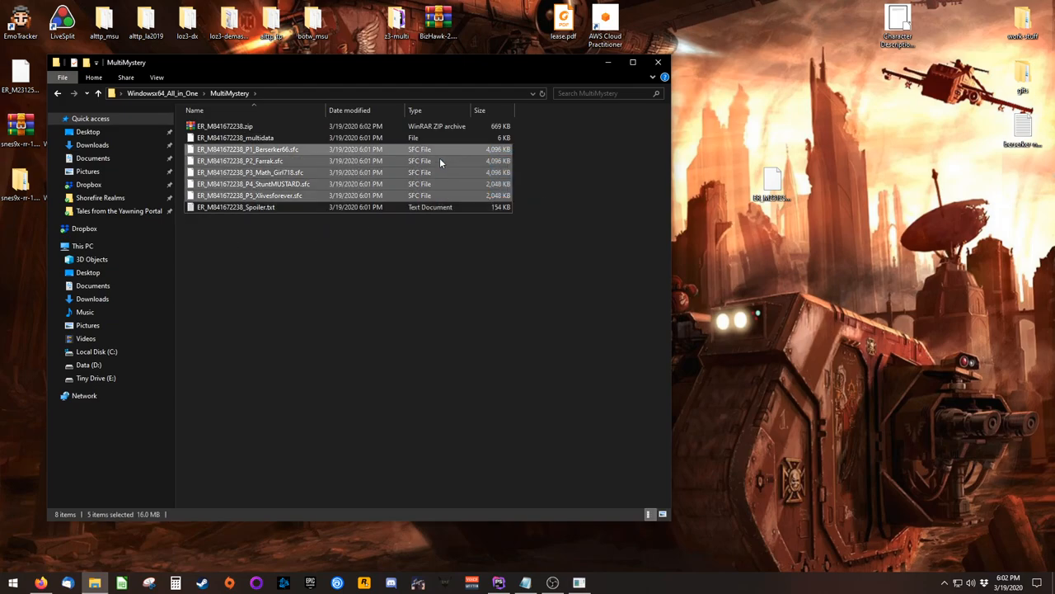
left_click(243, 280)
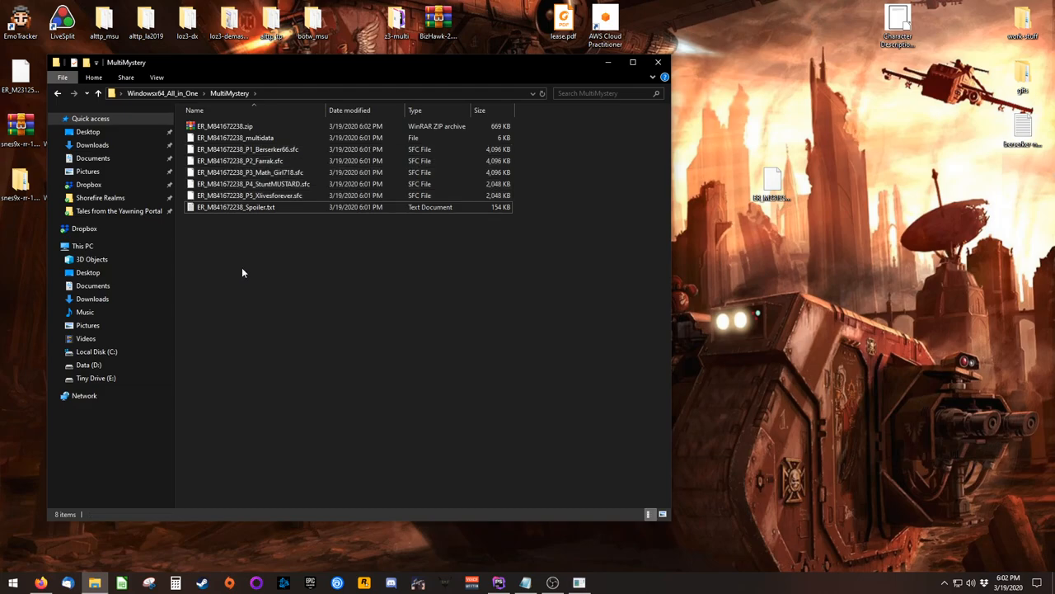
double_click(224, 125)
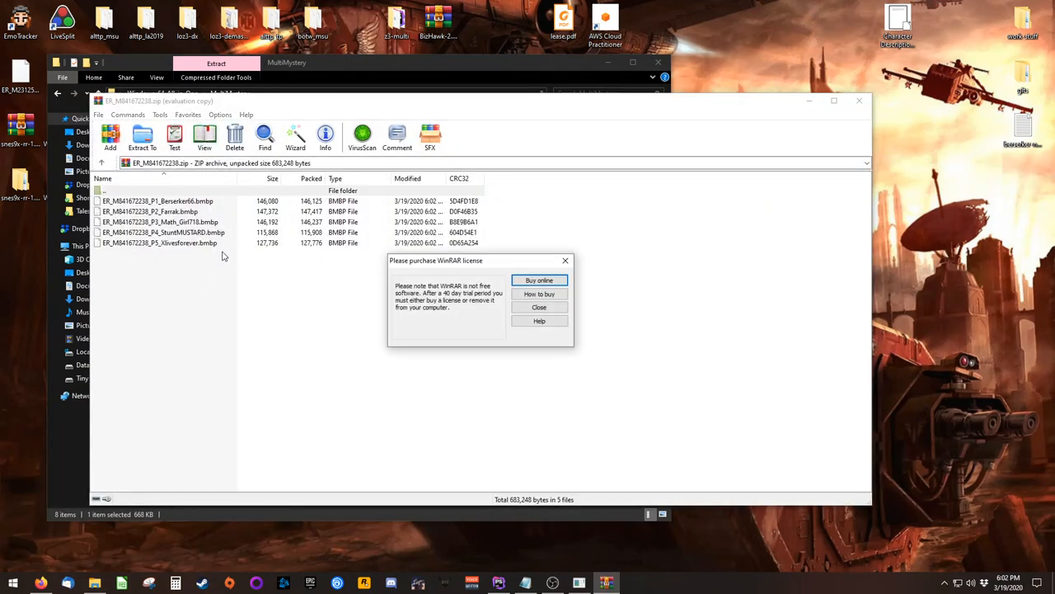
Dismiss the WinRAR license reminder, view the five .bmbp patch files and close the archive
left_click(537, 306)
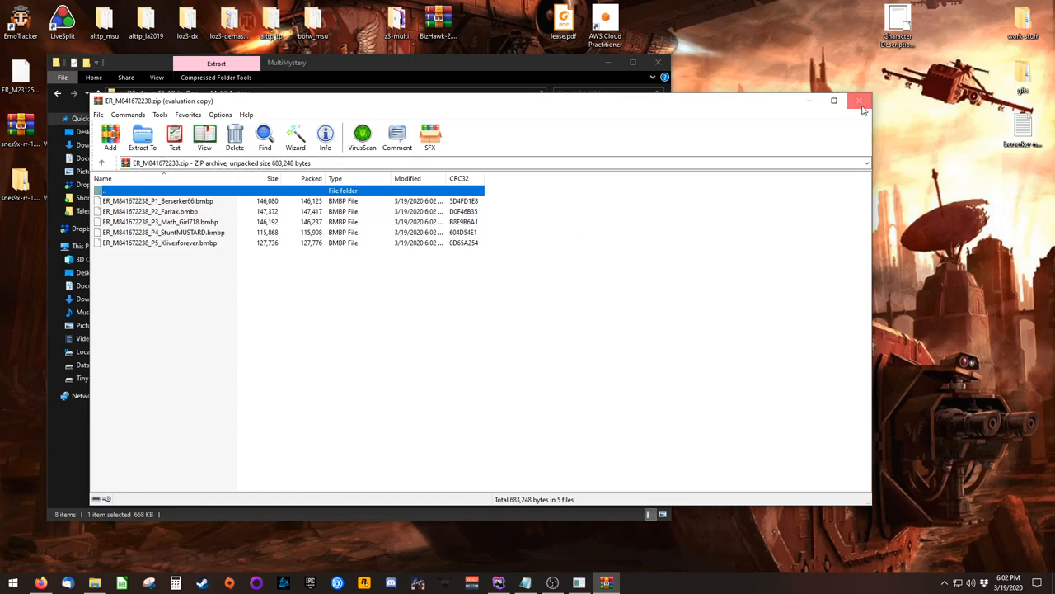
left_click(861, 101)
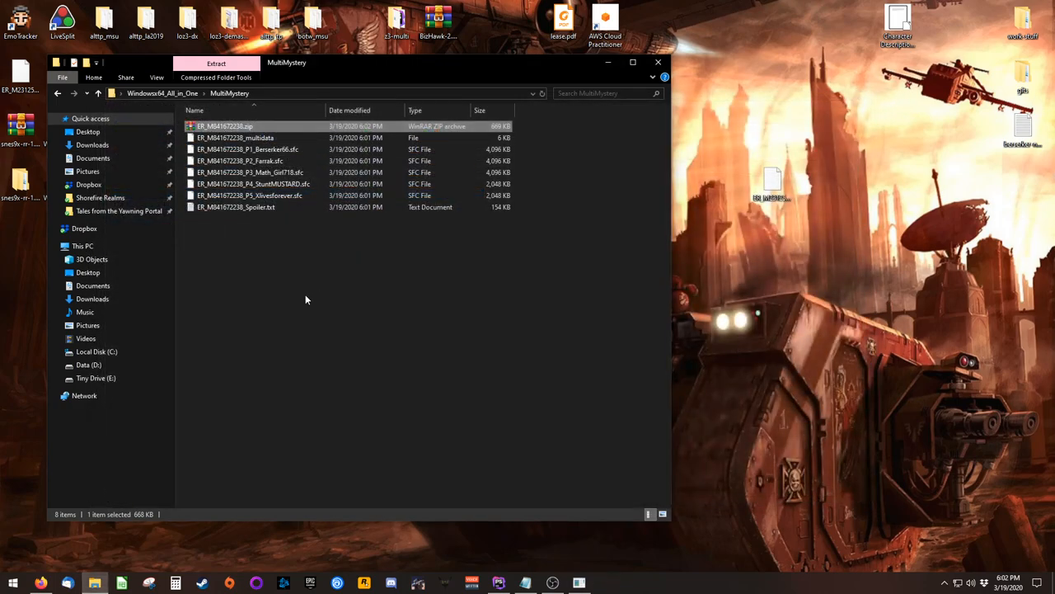
mouse_move(303, 313)
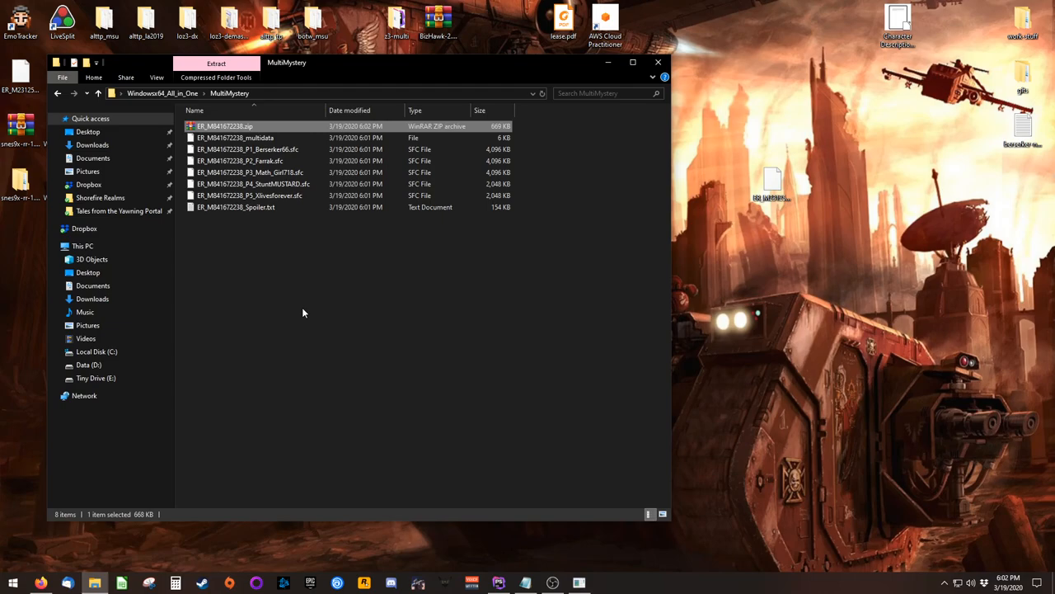